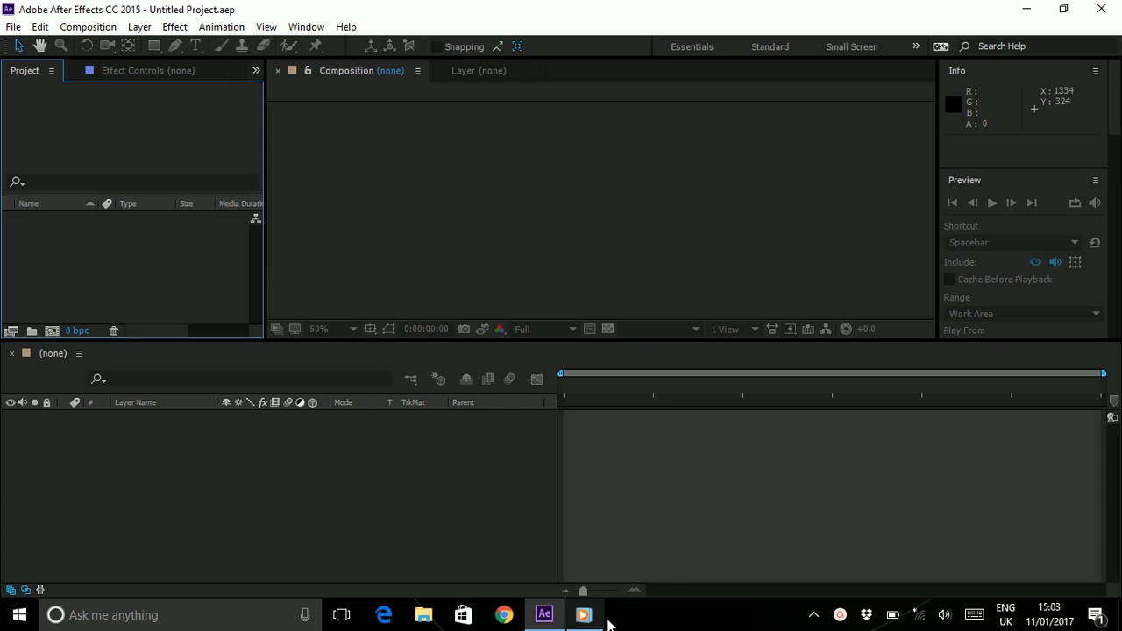
- Review the reference loading animation video before starting
click(584, 613)
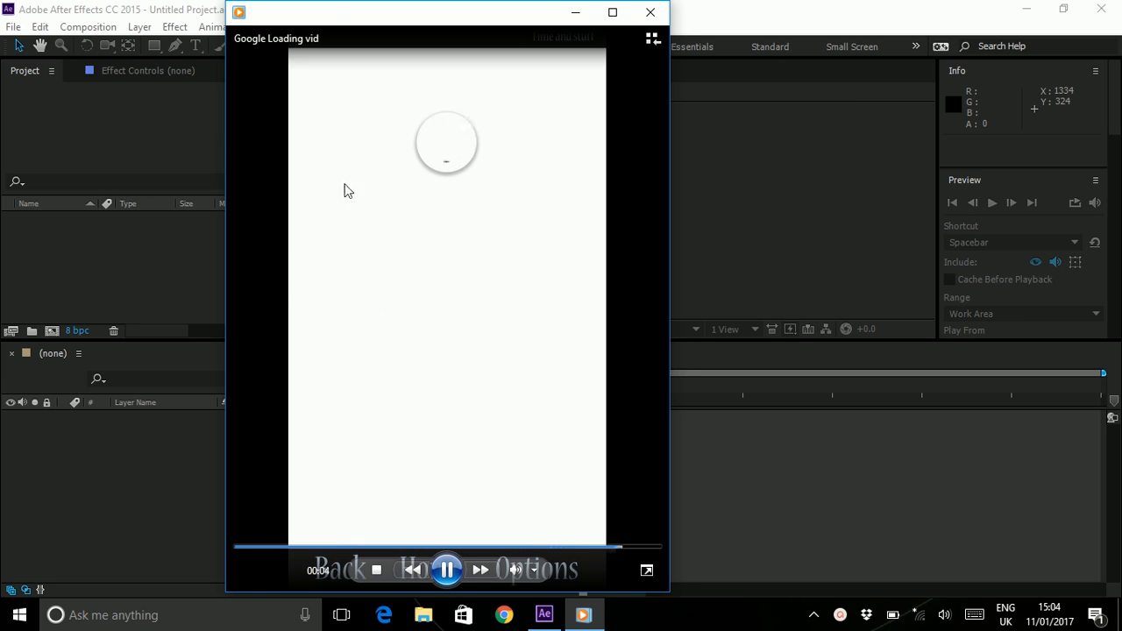
click(649, 14)
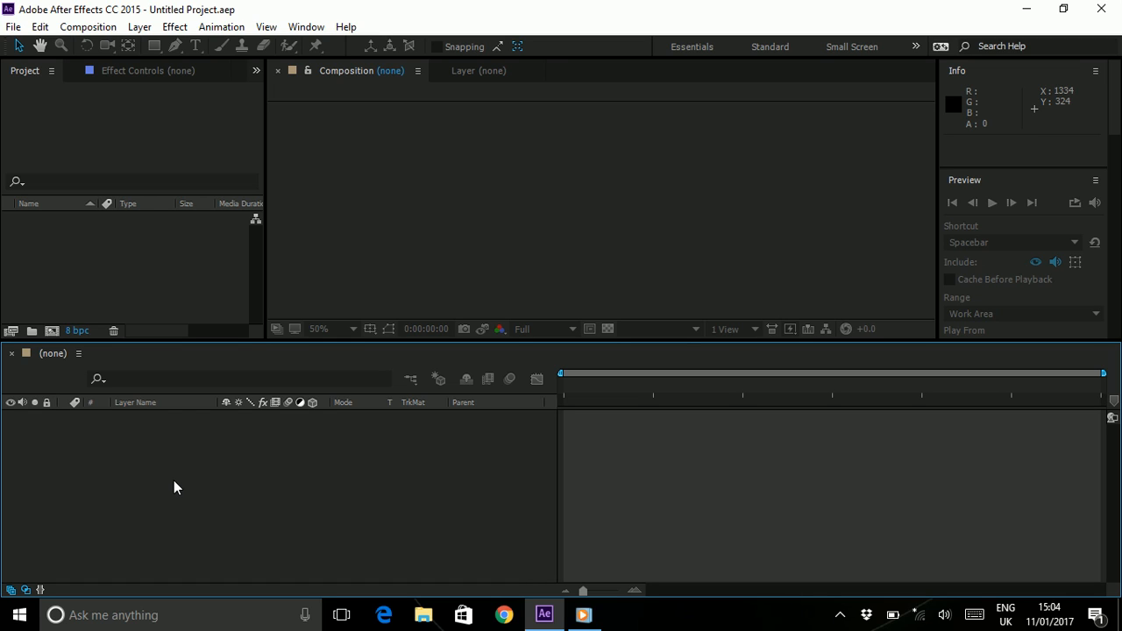
mouse_move(143, 116)
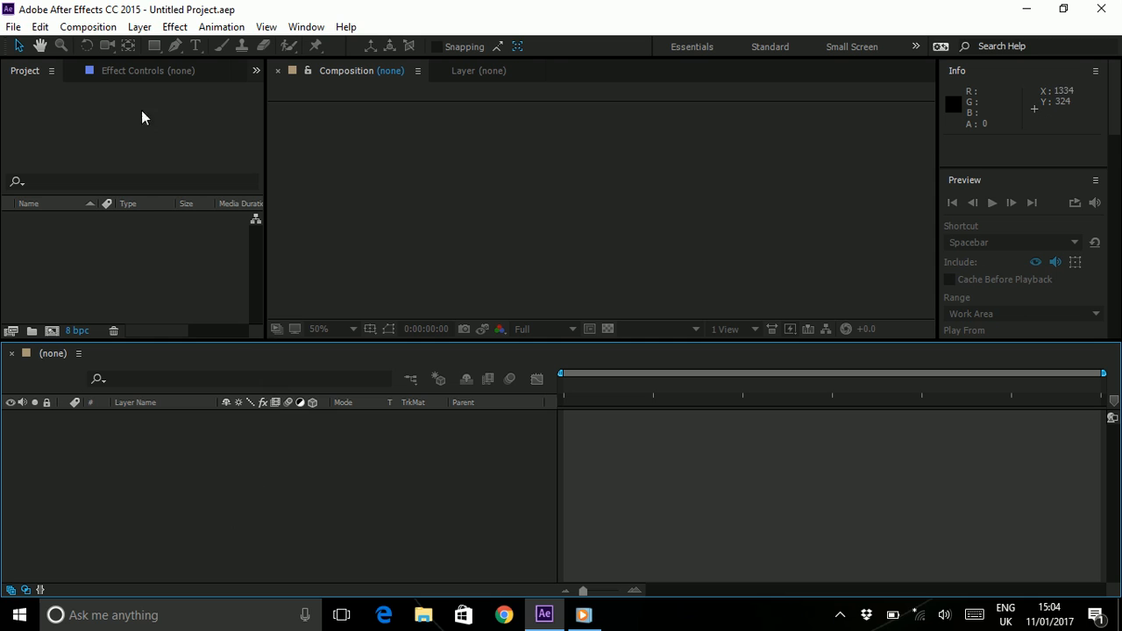
mouse_move(360, 344)
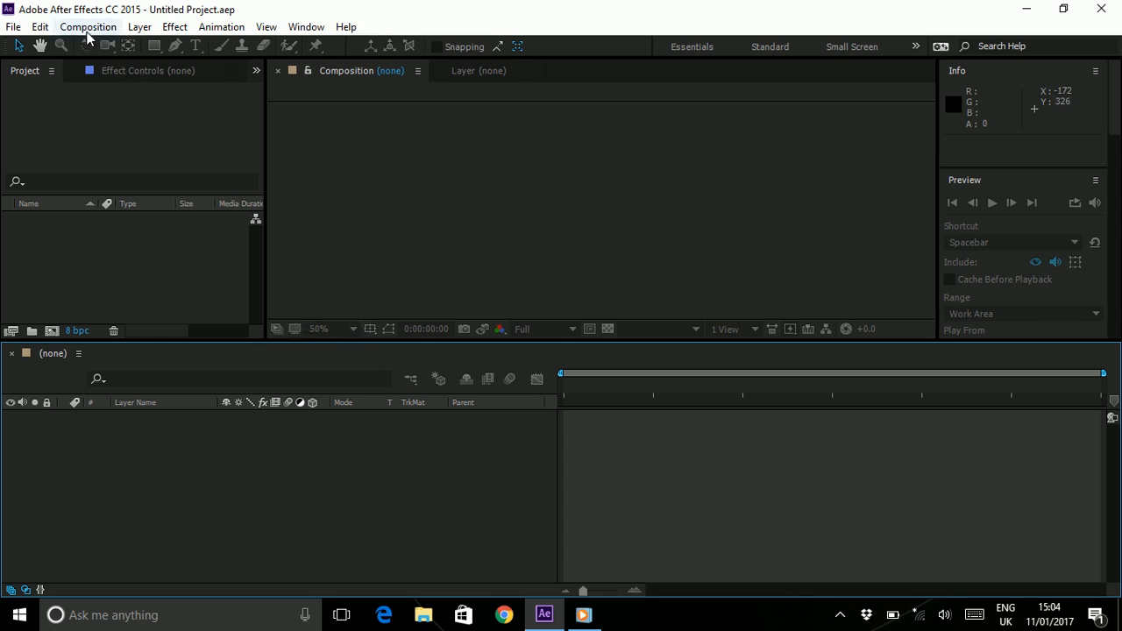
- Create Comp 1 at 1080 × 1920, 30 fps, 0:00:06:00 duration
click(87, 26)
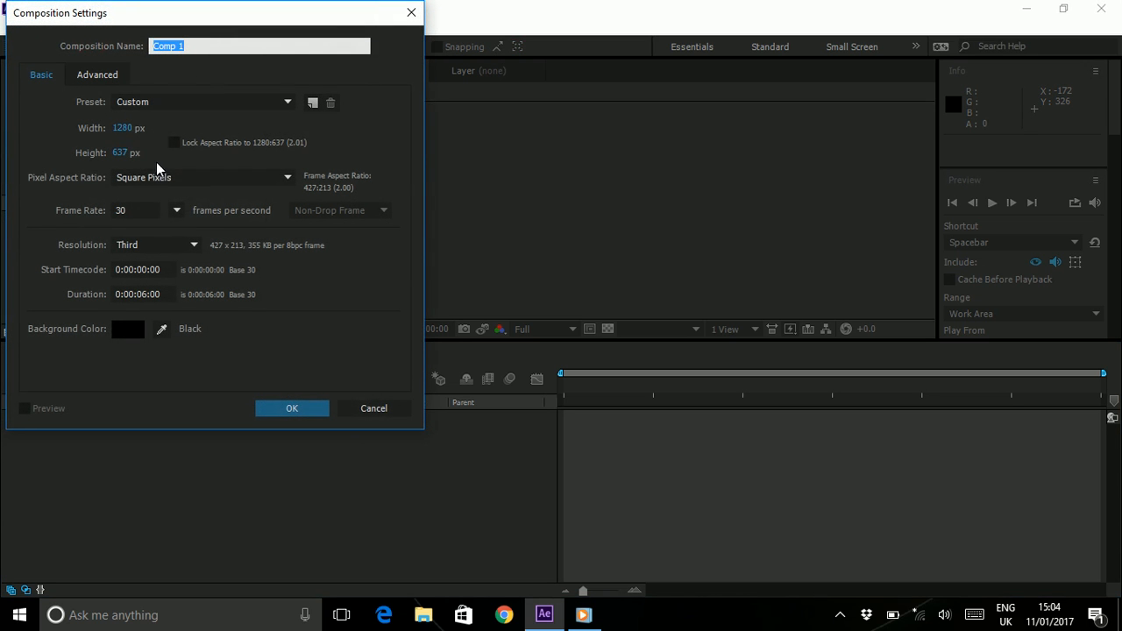
click(123, 126)
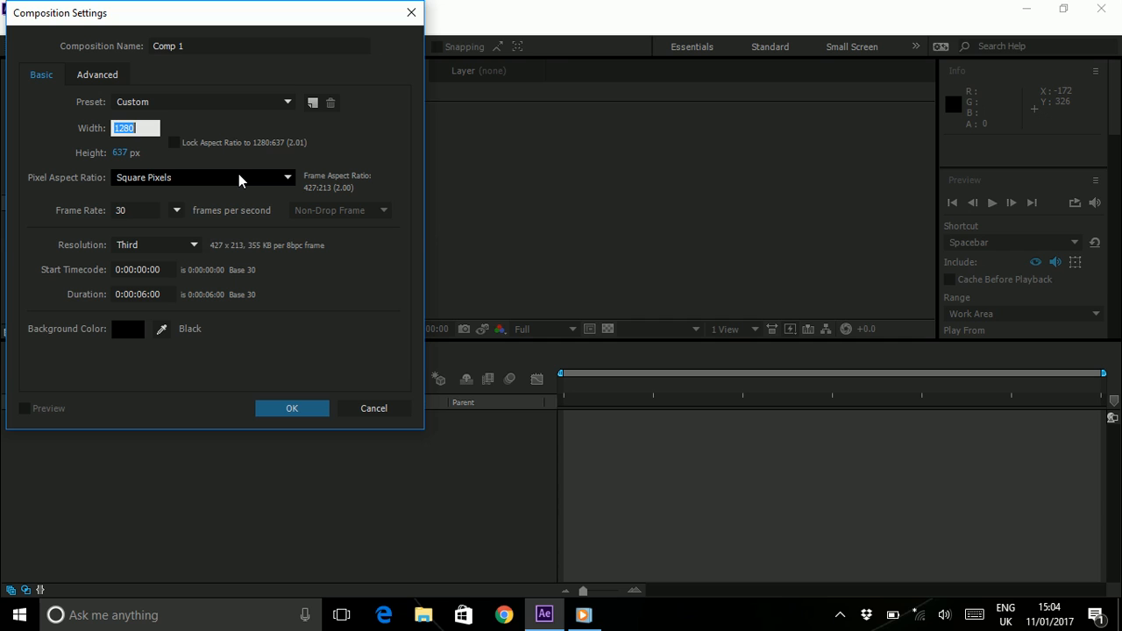
text(1080)
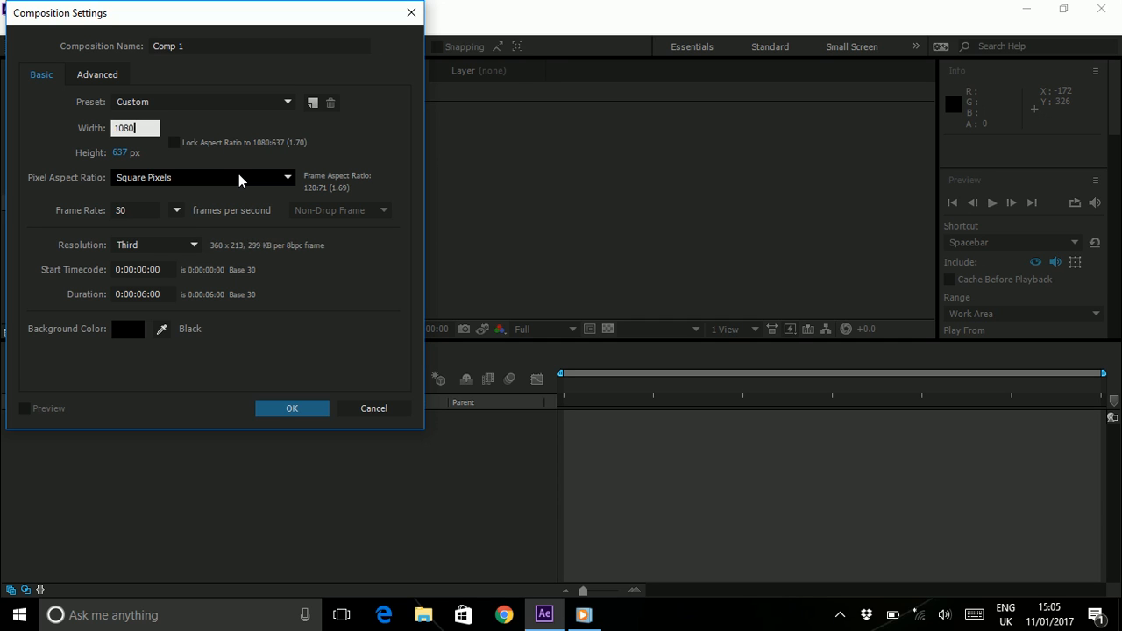
key(Tab)
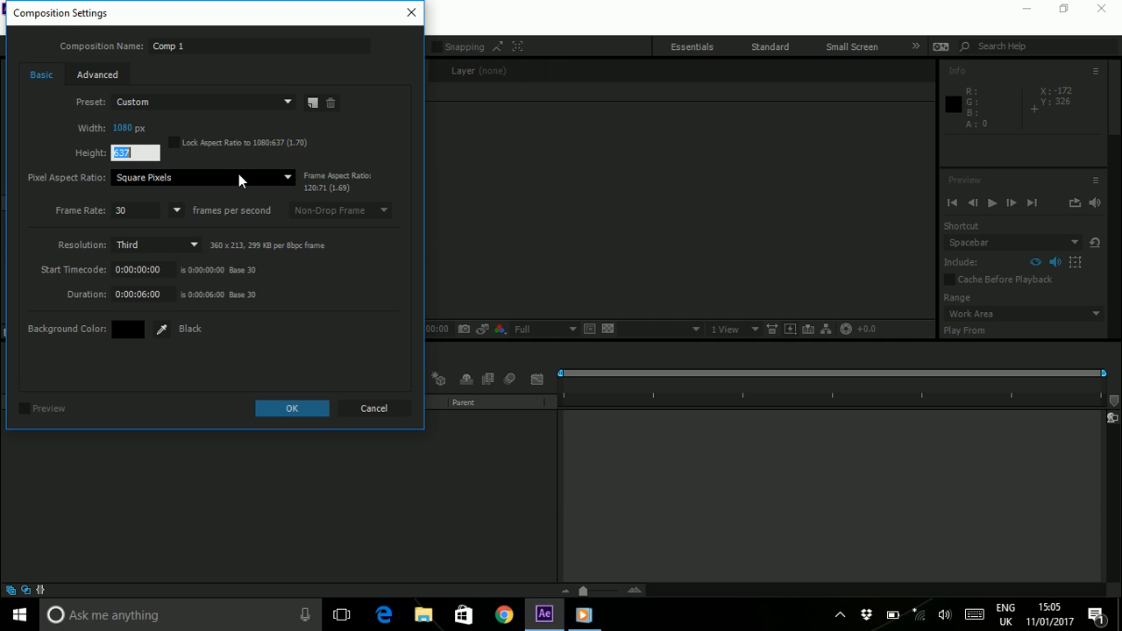
text(1920)
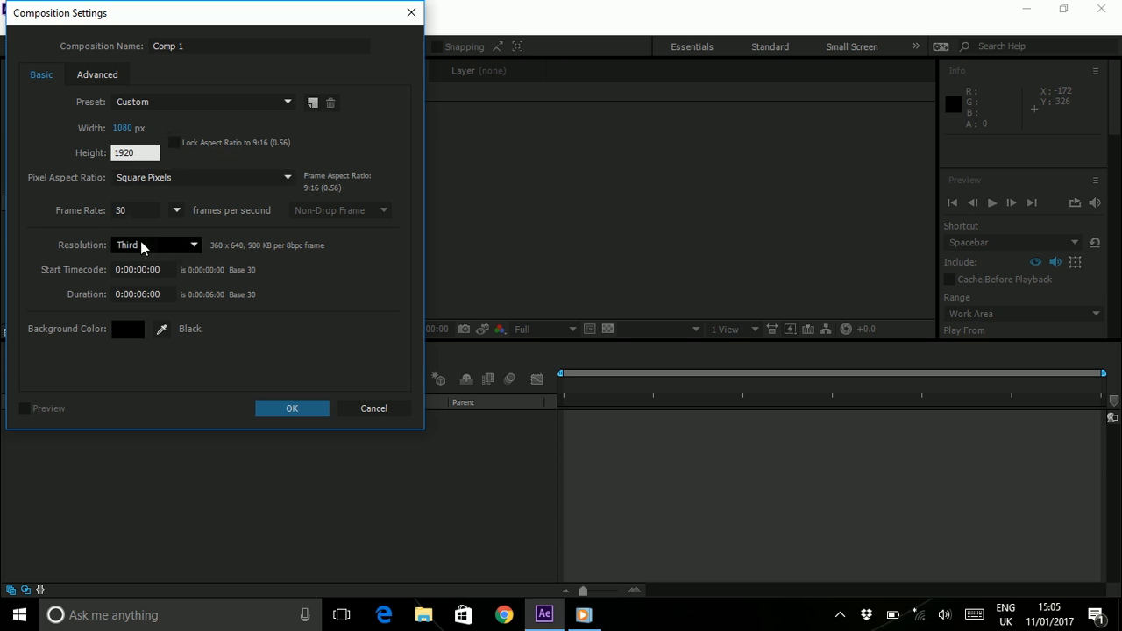
mouse_move(147, 304)
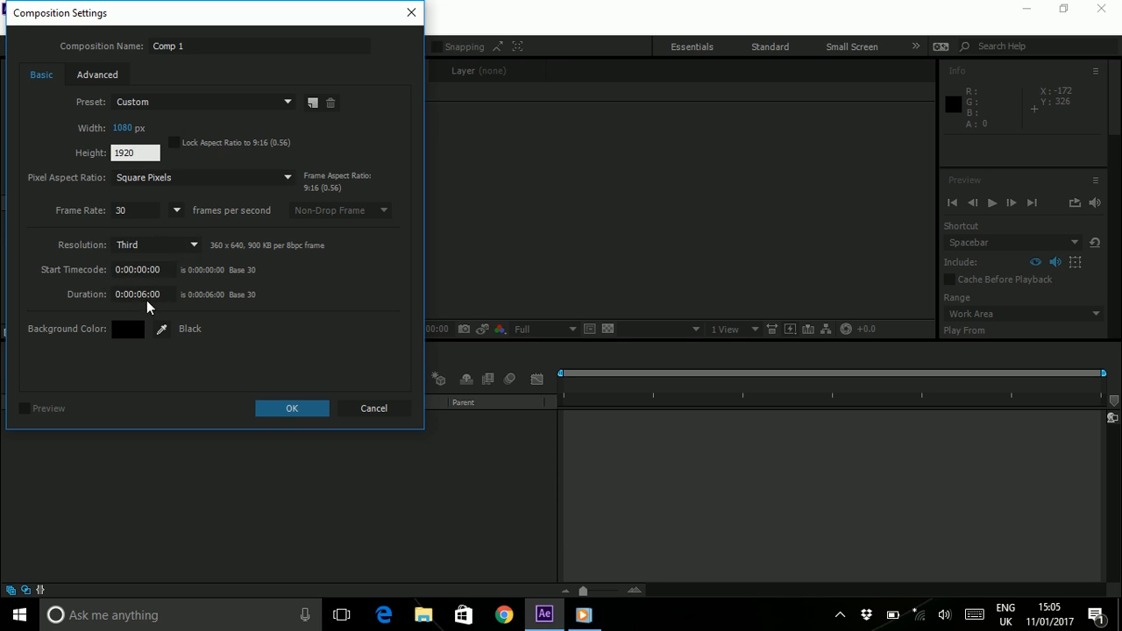
click(133, 151)
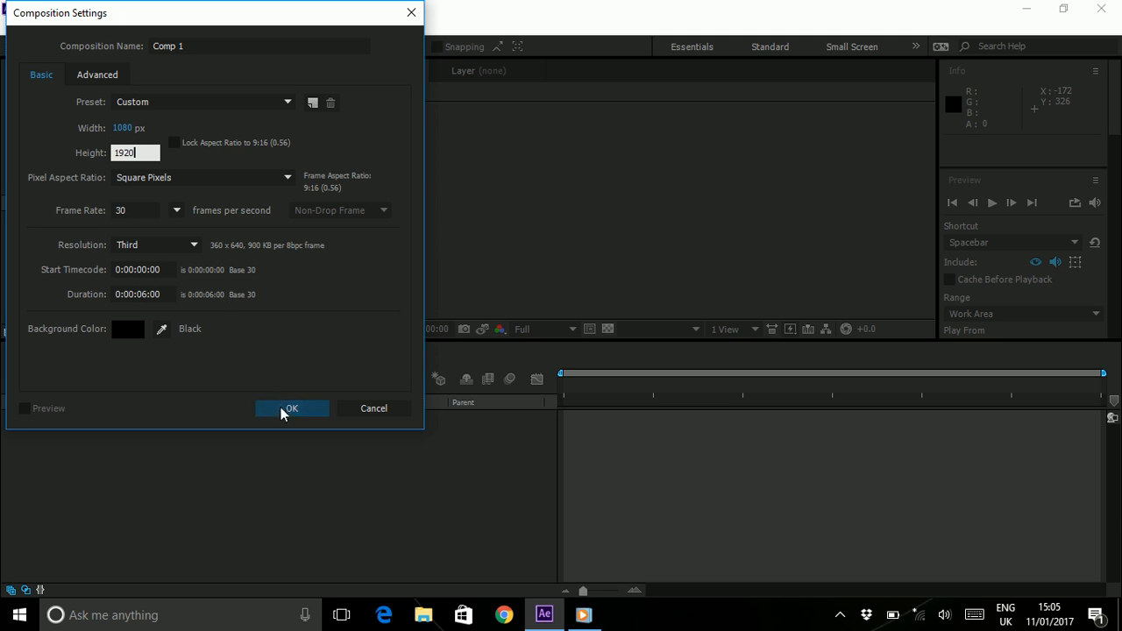
click(291, 407)
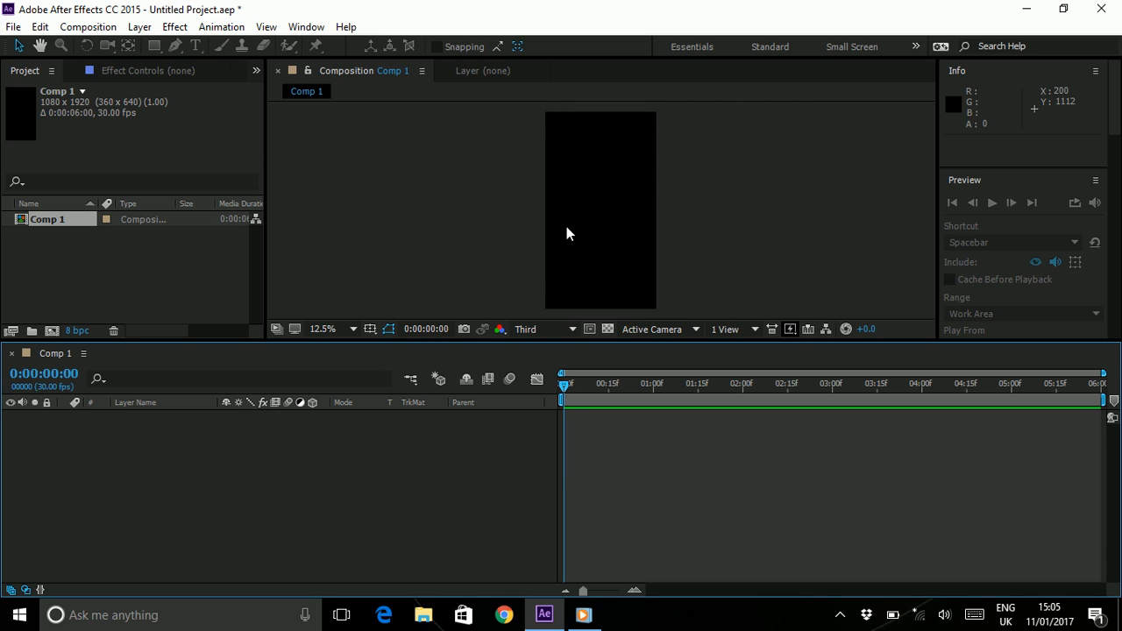
mouse_move(565, 224)
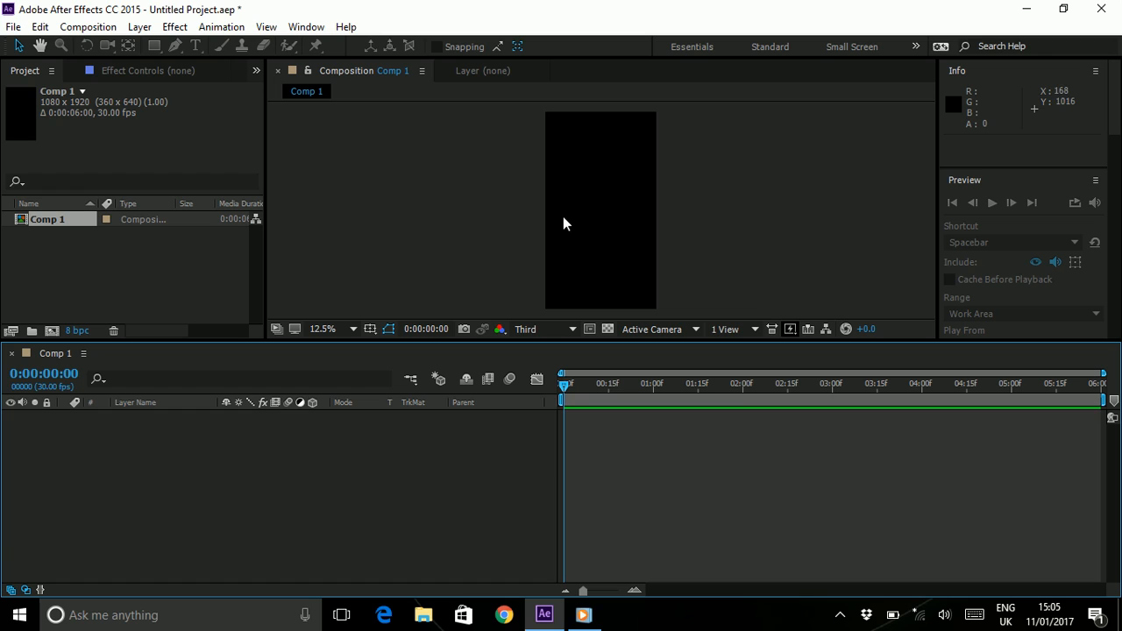
mouse_move(589, 284)
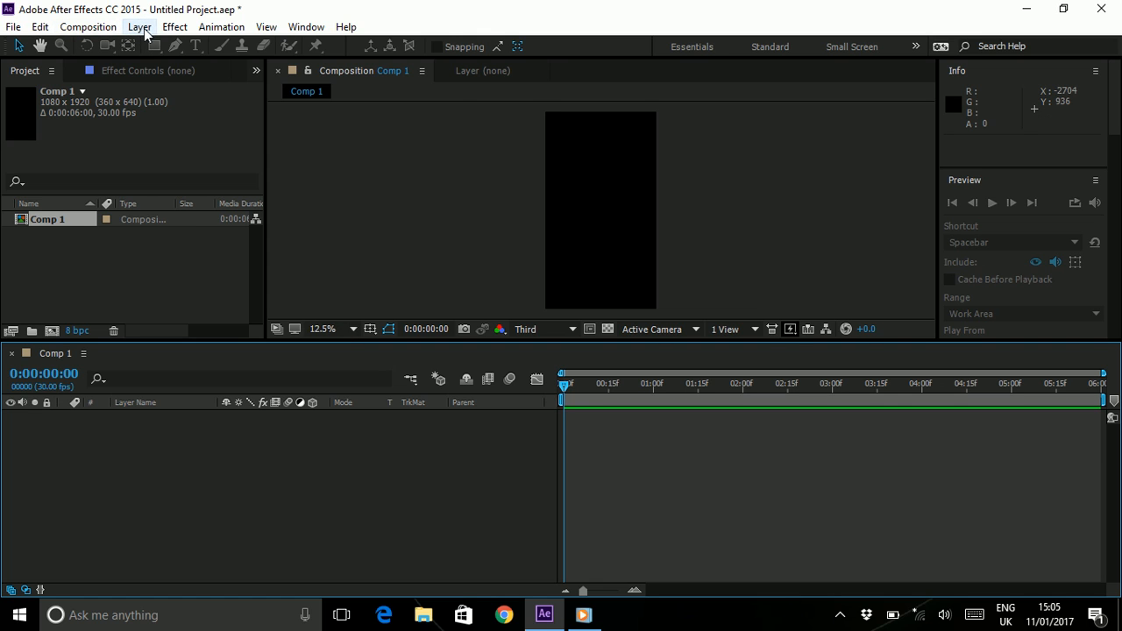
- Add White Solid 1, a comp-sized white solid background, then deselect it
click(138, 26)
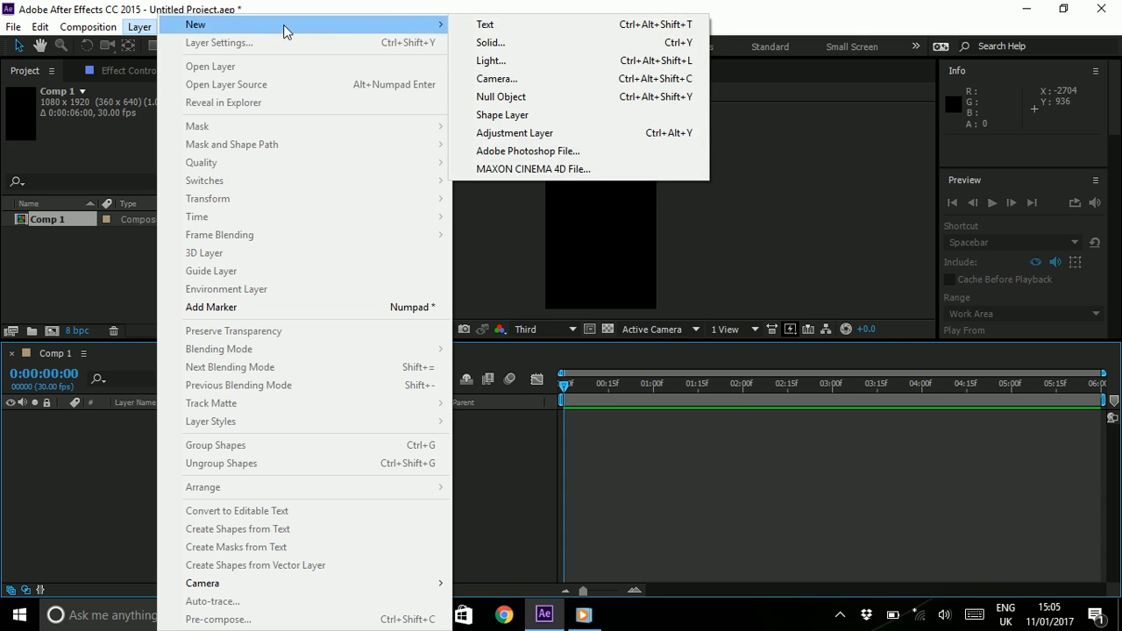
mouse_move(498, 47)
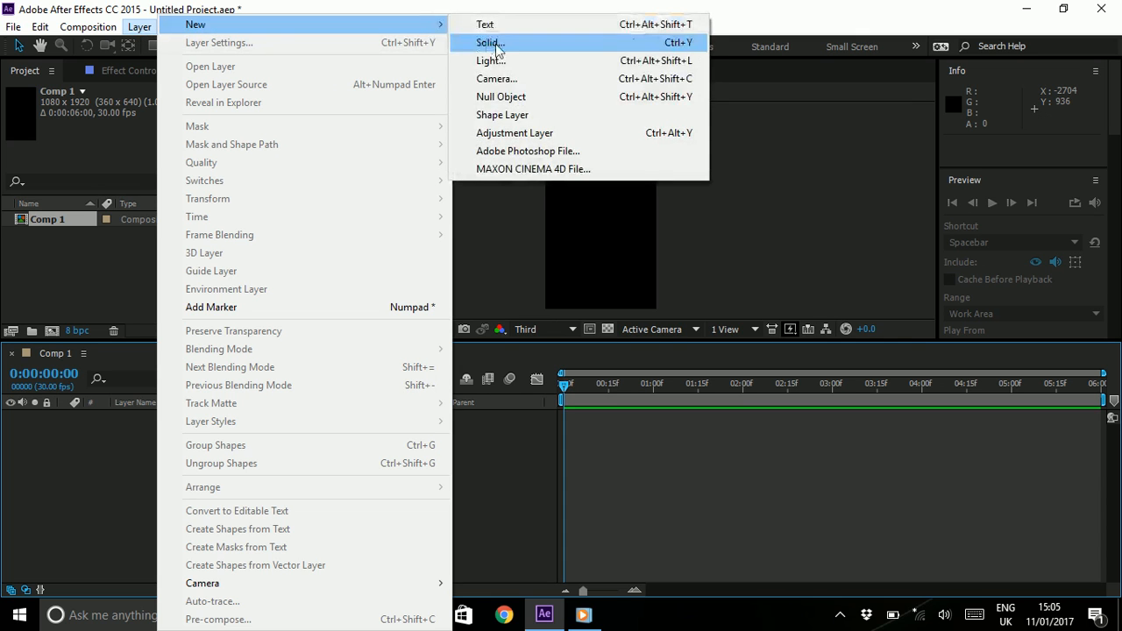
click(493, 42)
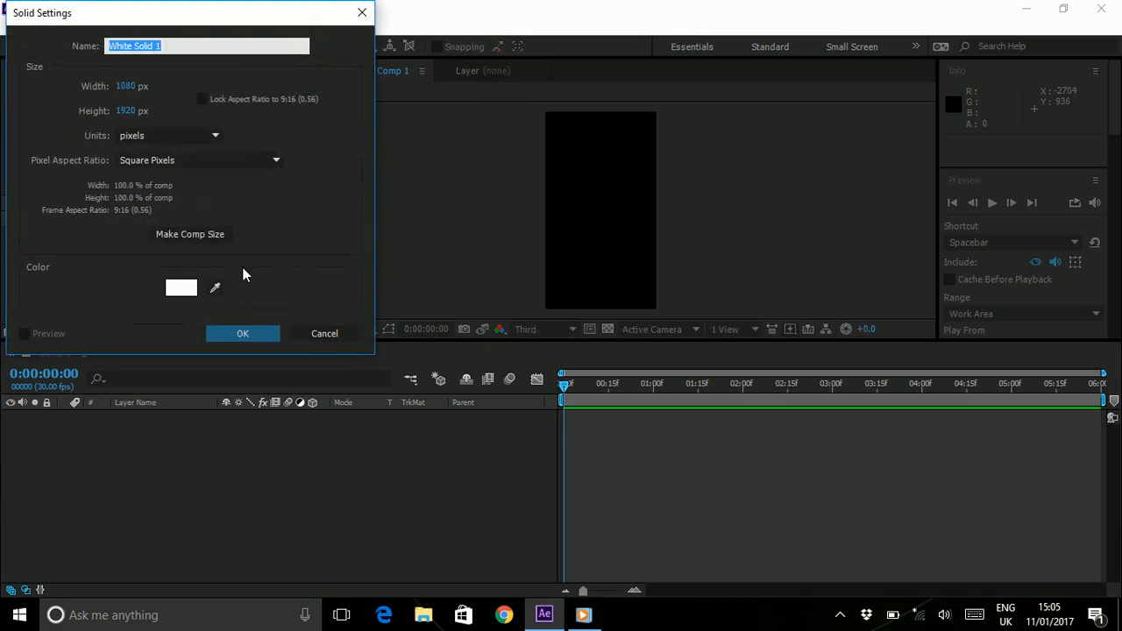
click(242, 333)
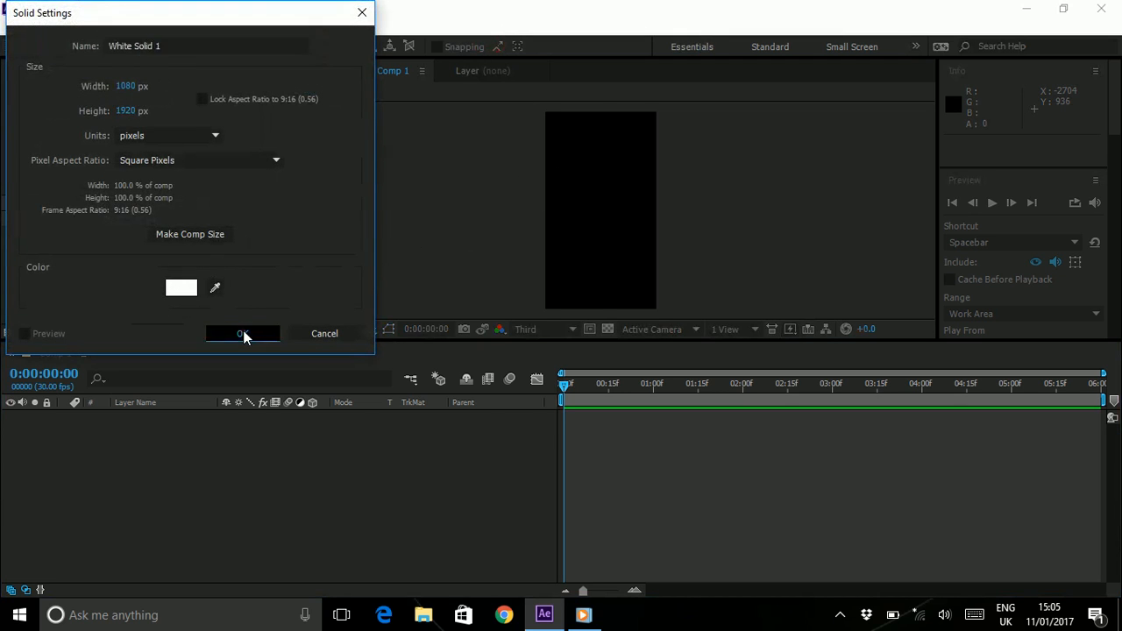
click(242, 333)
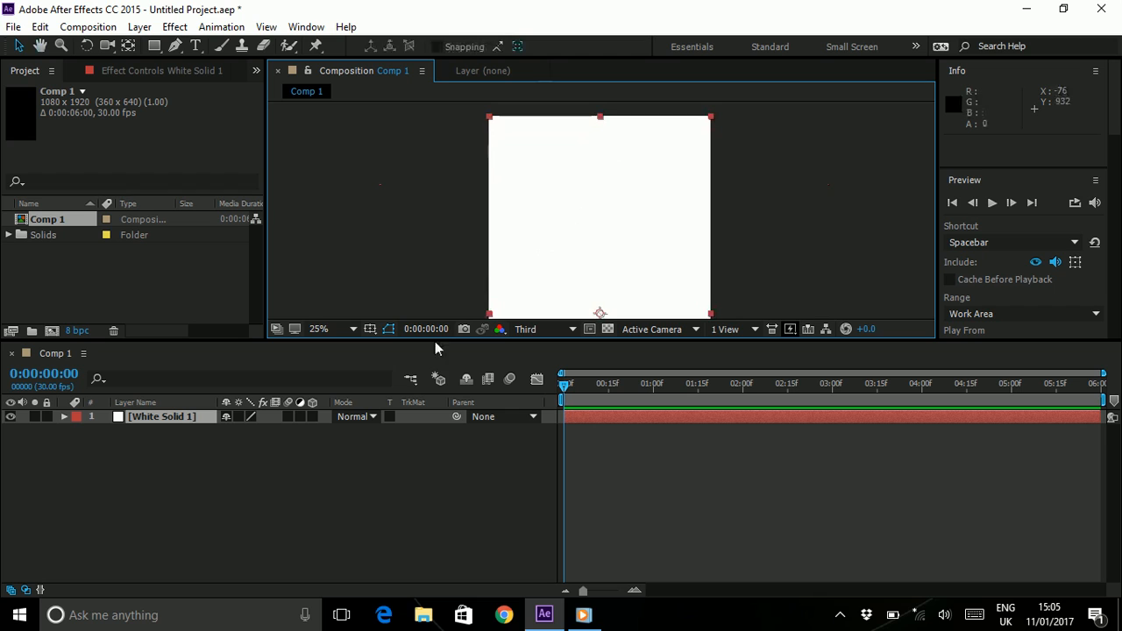
click(270, 498)
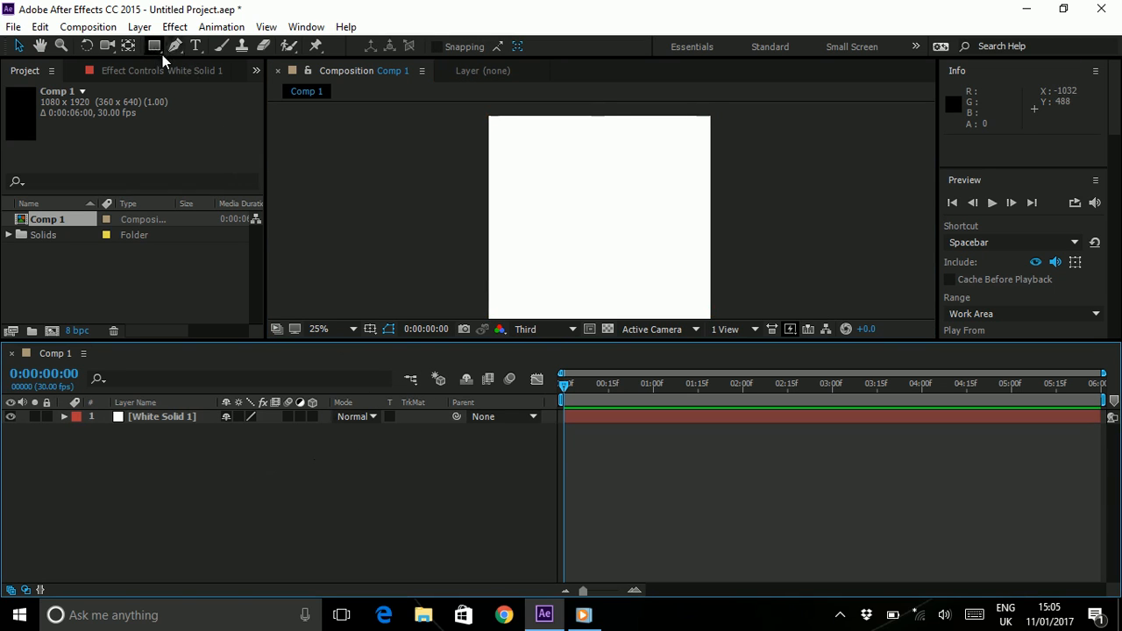
- Draw a red circle with a blue 16 px stroke in the upper middle of the frame
click(156, 48)
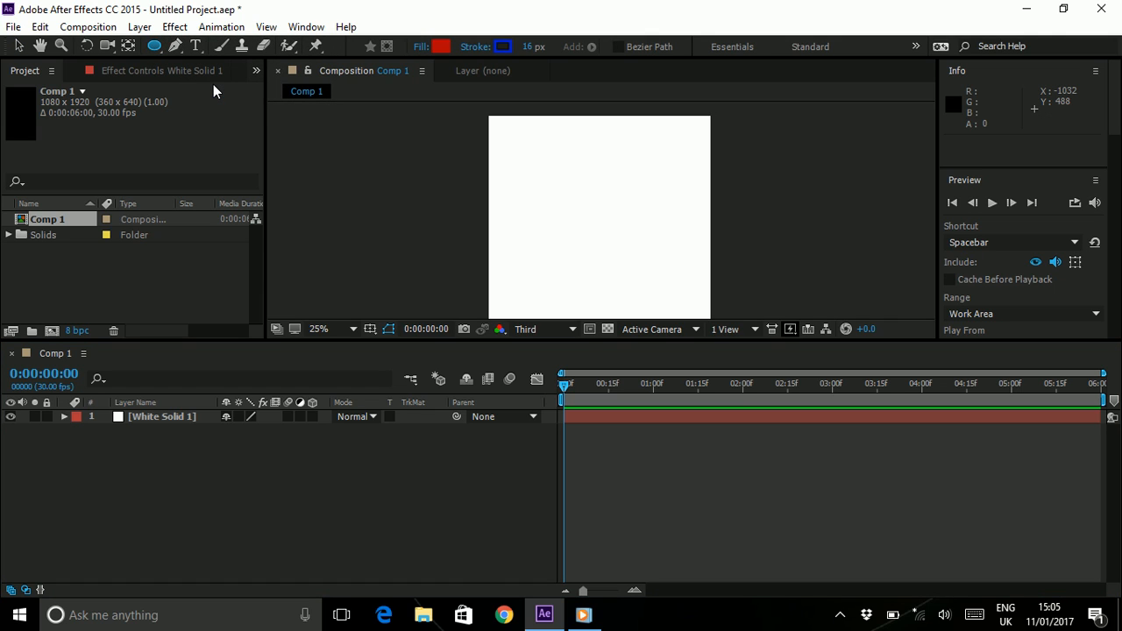
mouse_move(579, 218)
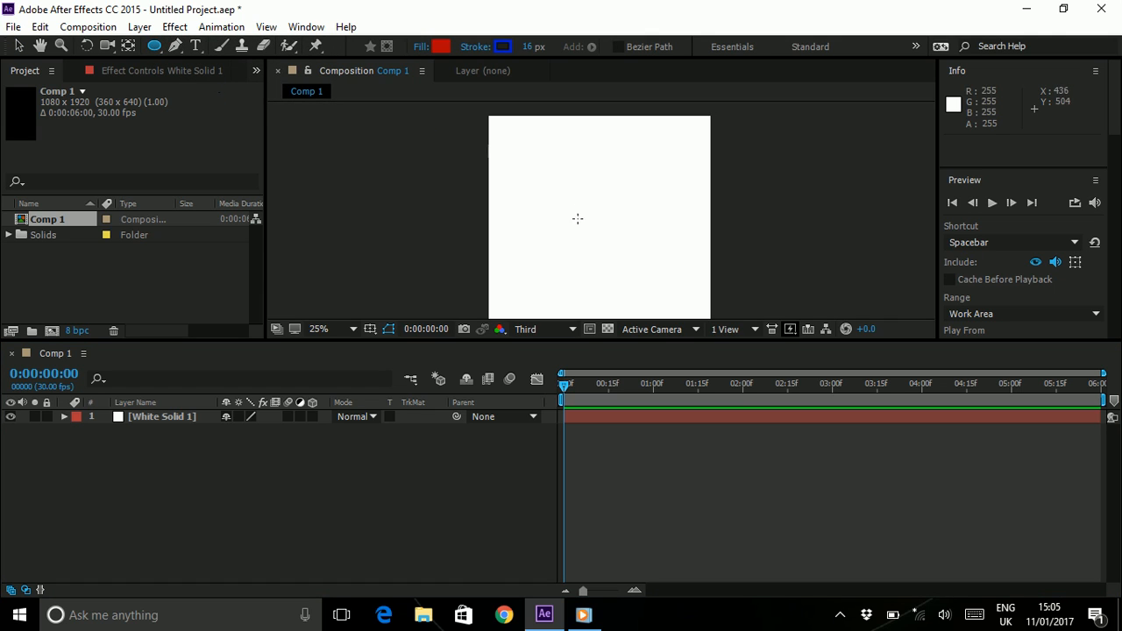
mouse_move(541, 143)
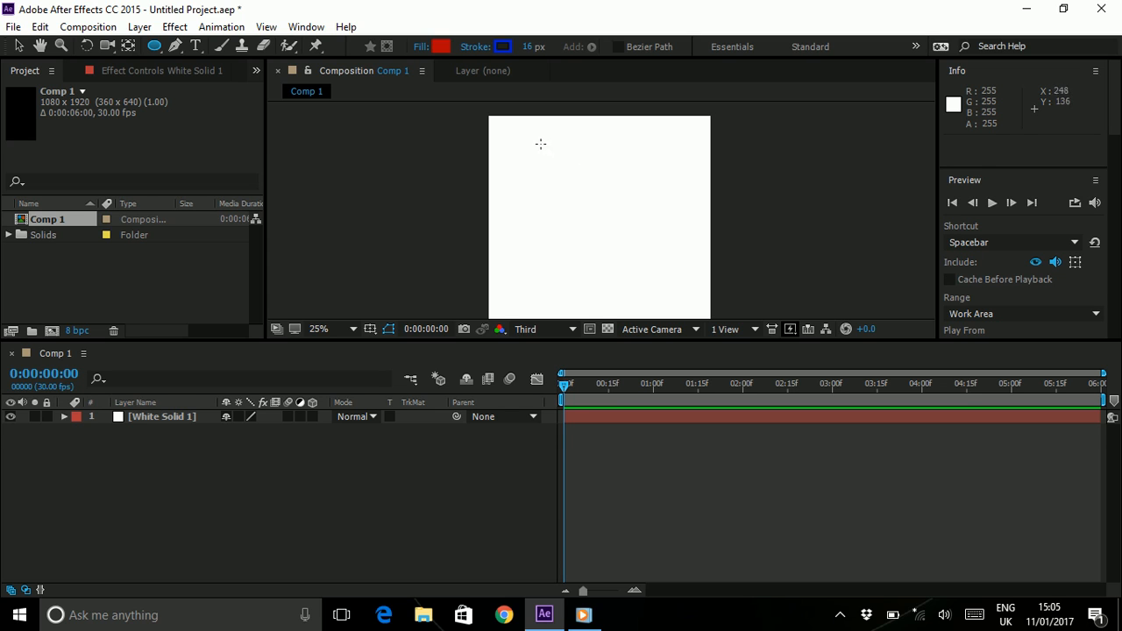
drag(542, 147, 649, 254)
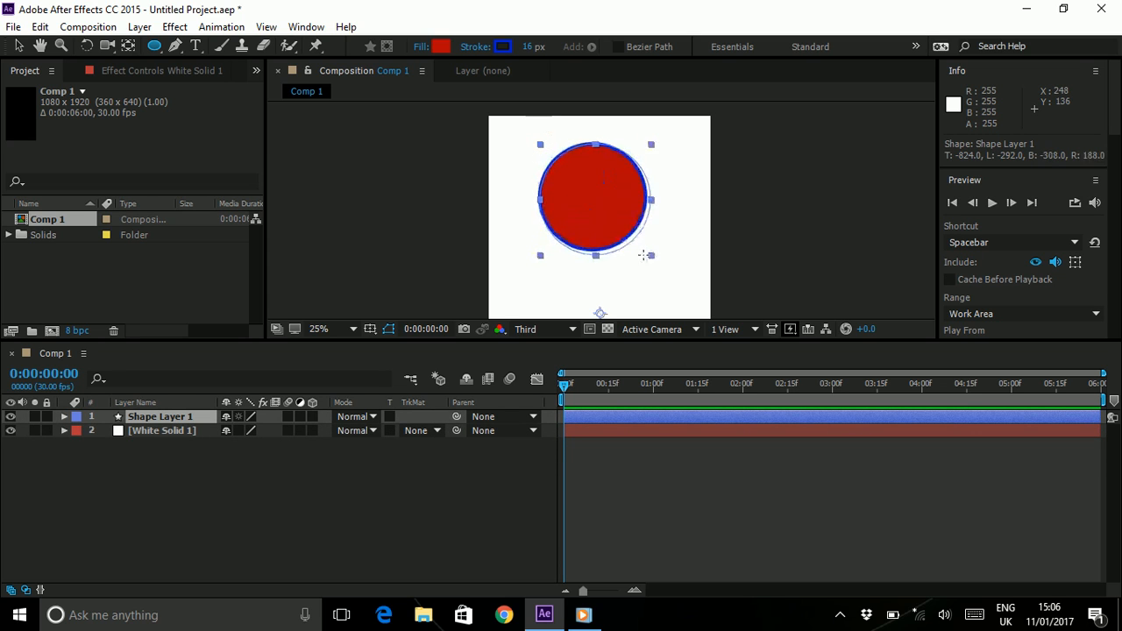
click(63, 417)
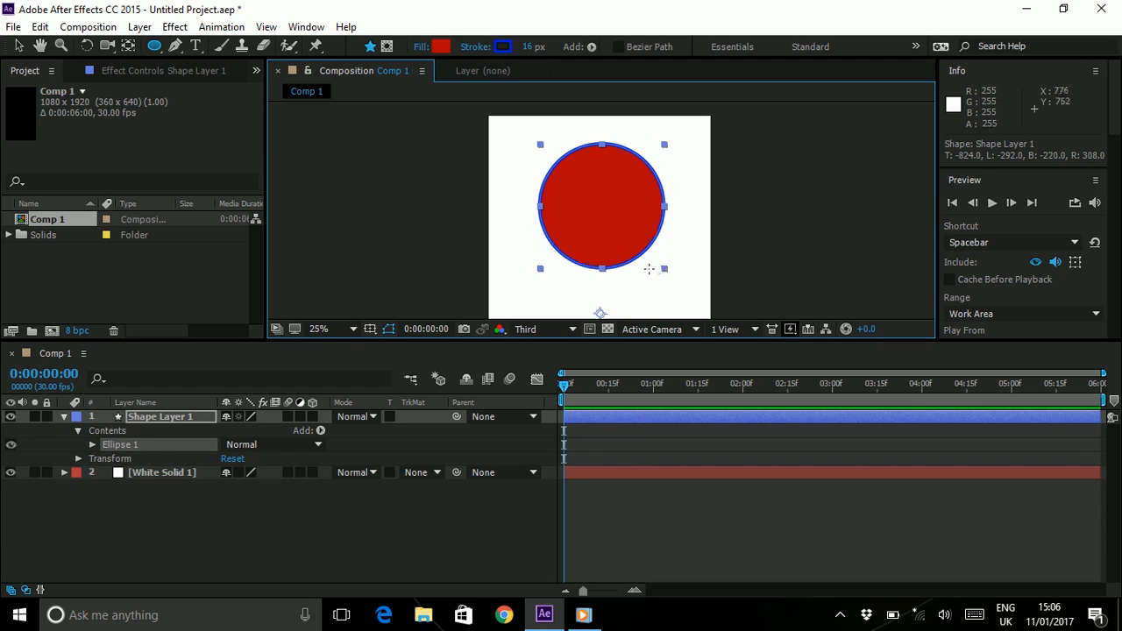
mouse_move(477, 438)
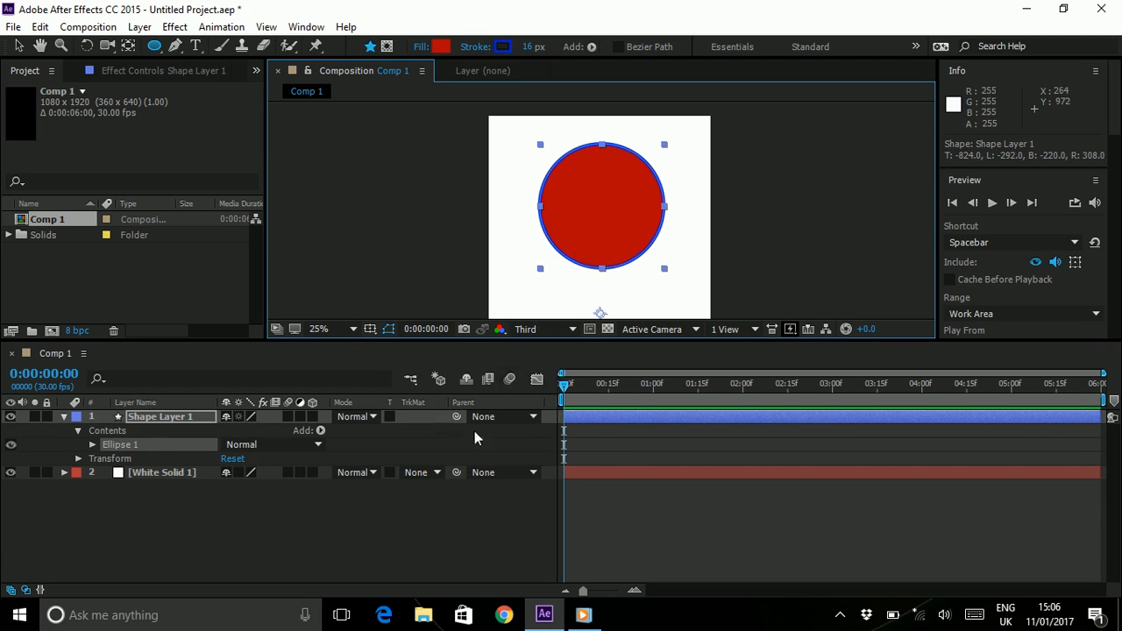
mouse_move(561, 178)
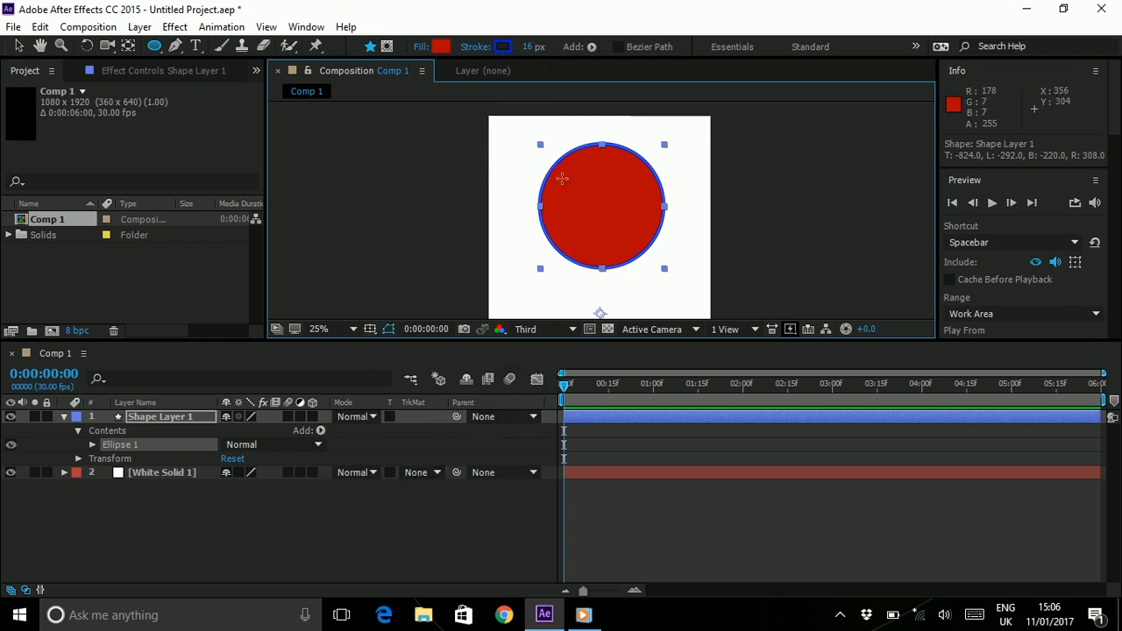
- Adjust the shape's fill and stroke swatches and return to the first frame
click(443, 46)
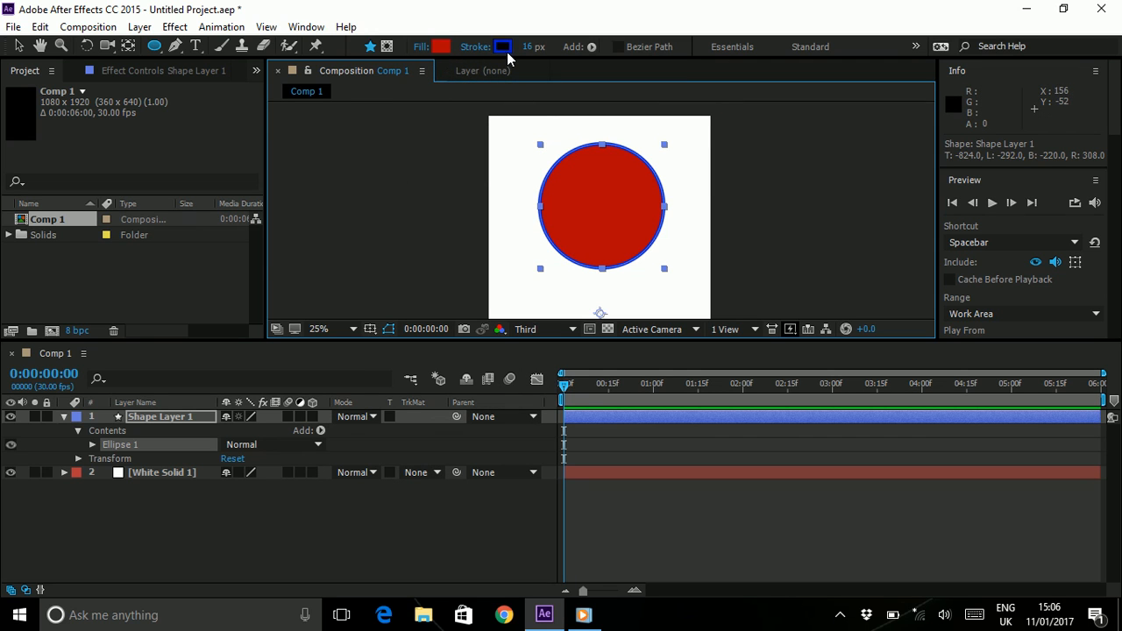
click(502, 46)
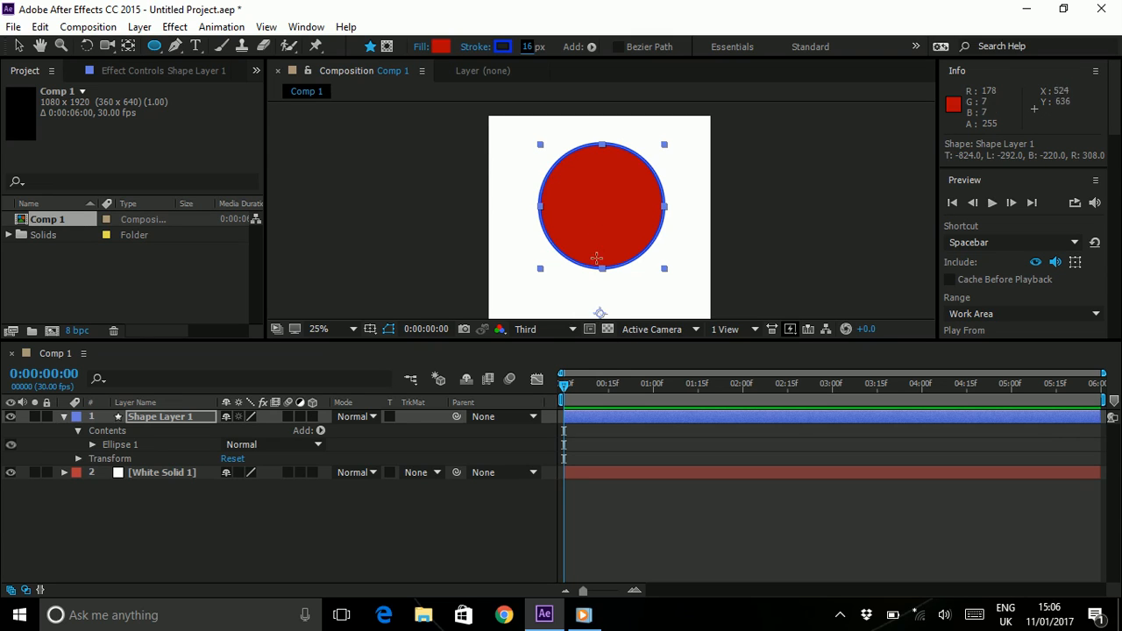
mouse_move(536, 209)
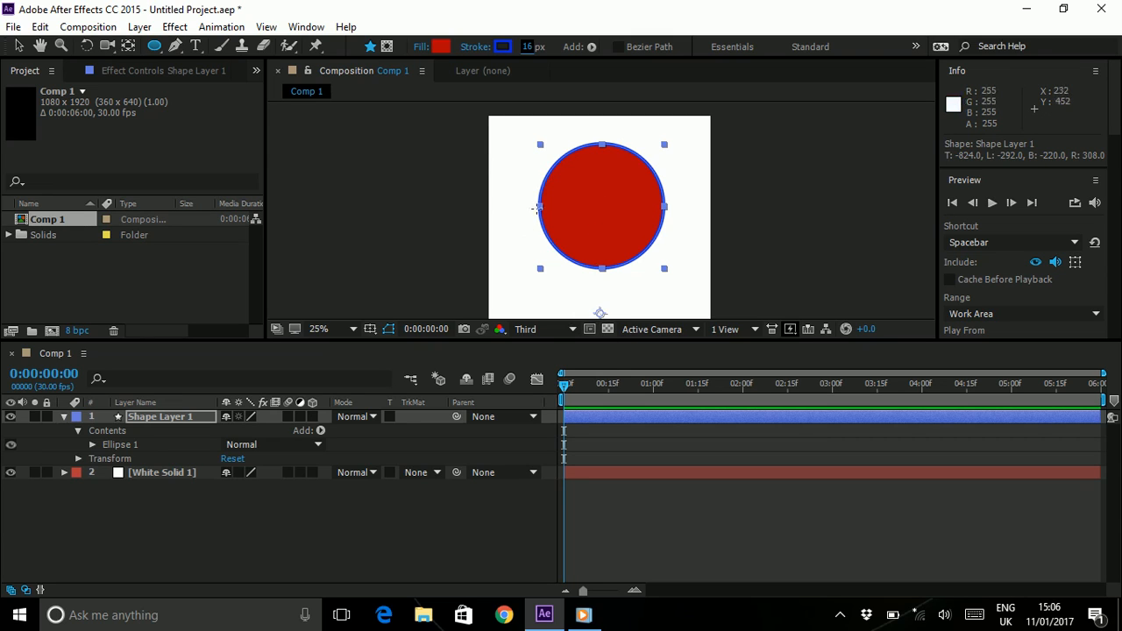
click(568, 384)
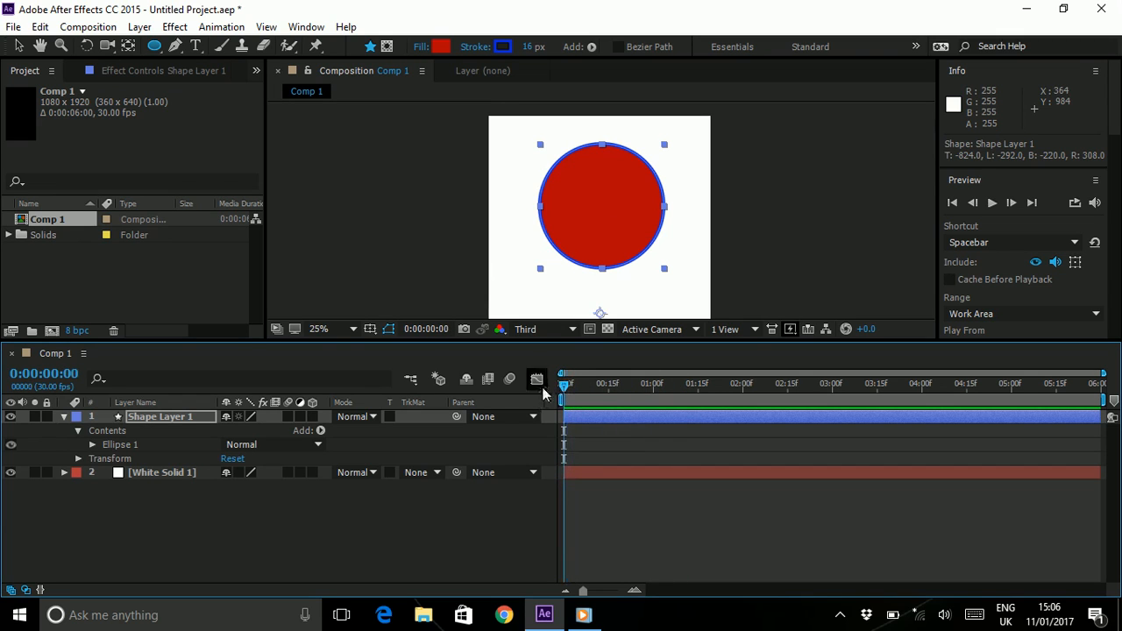
mouse_move(231, 402)
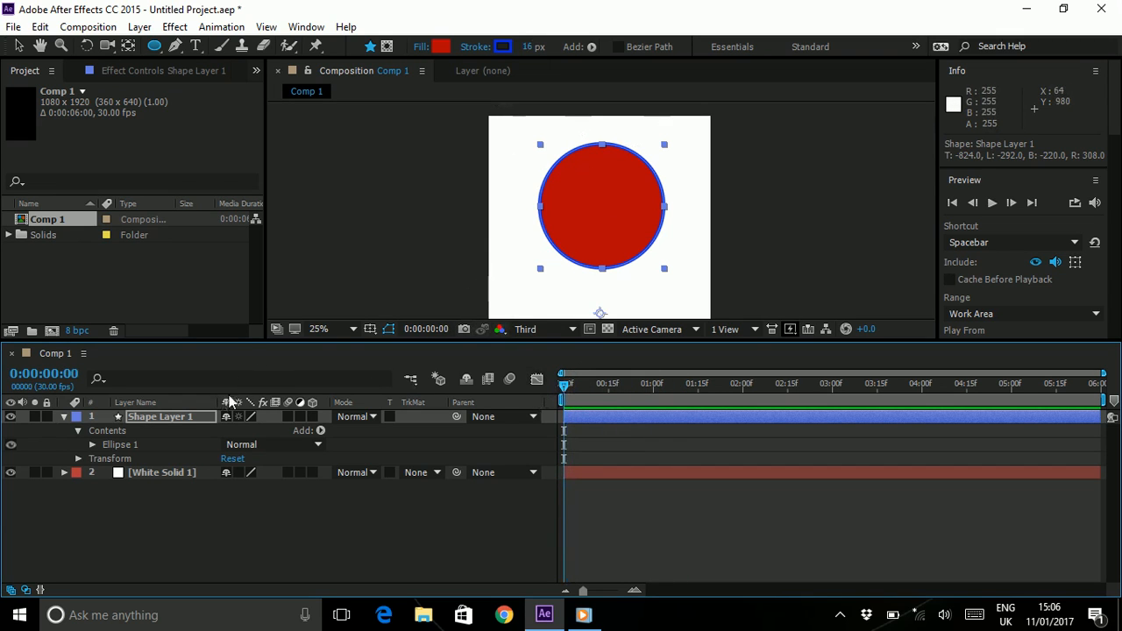
mouse_move(587, 185)
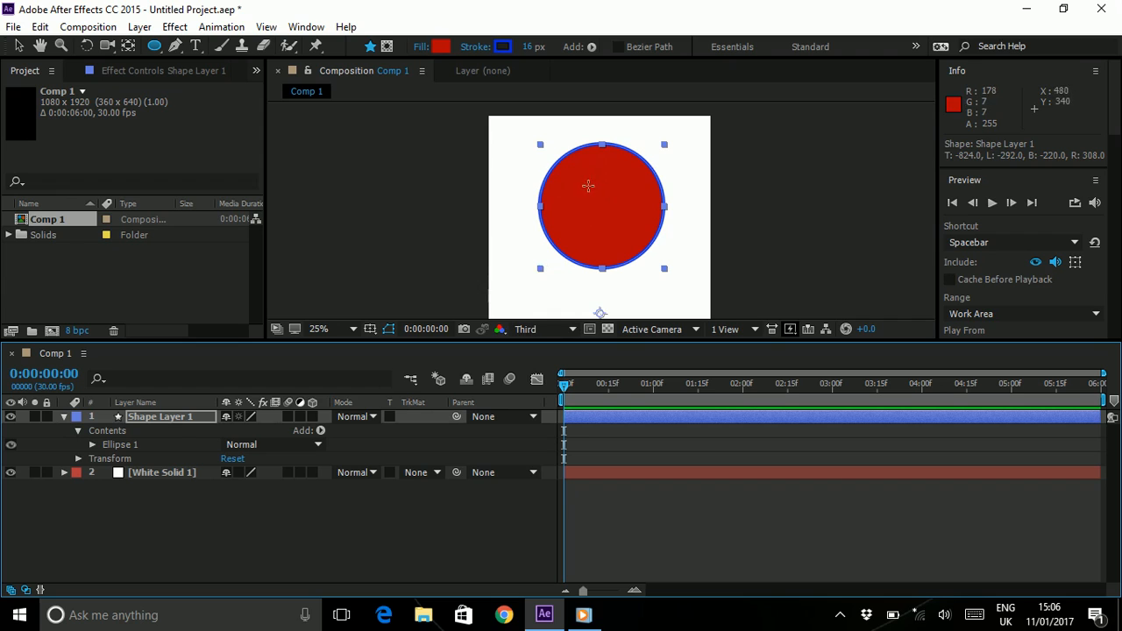
mouse_move(94, 450)
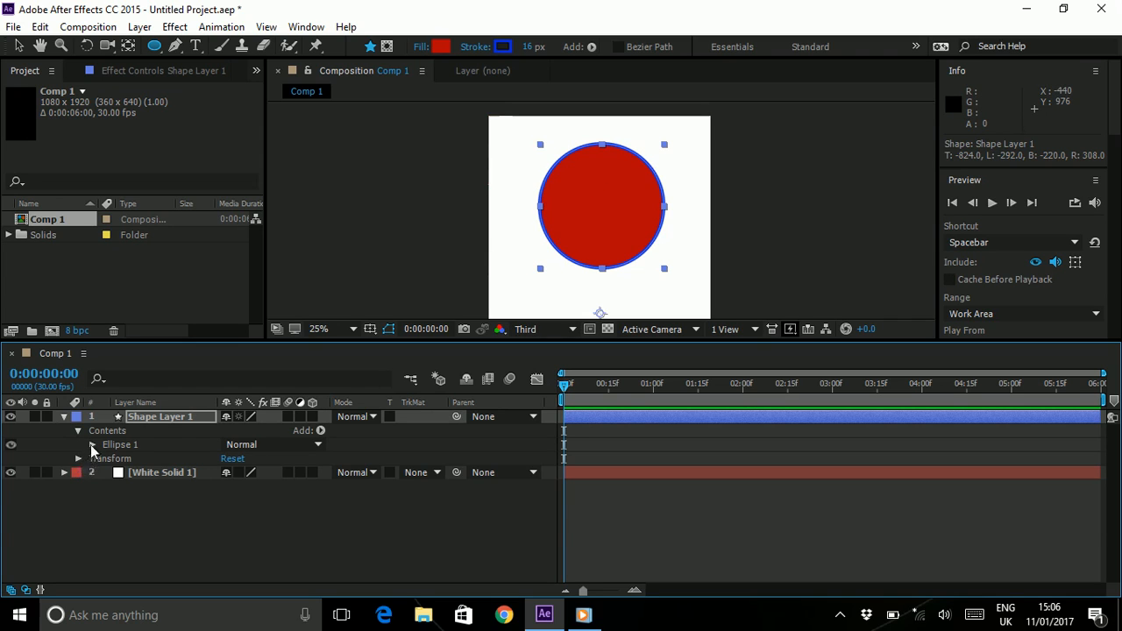
- Set Ellipse 1's fill opacity to 0%, scale the ring to 24% and centre it
click(91, 445)
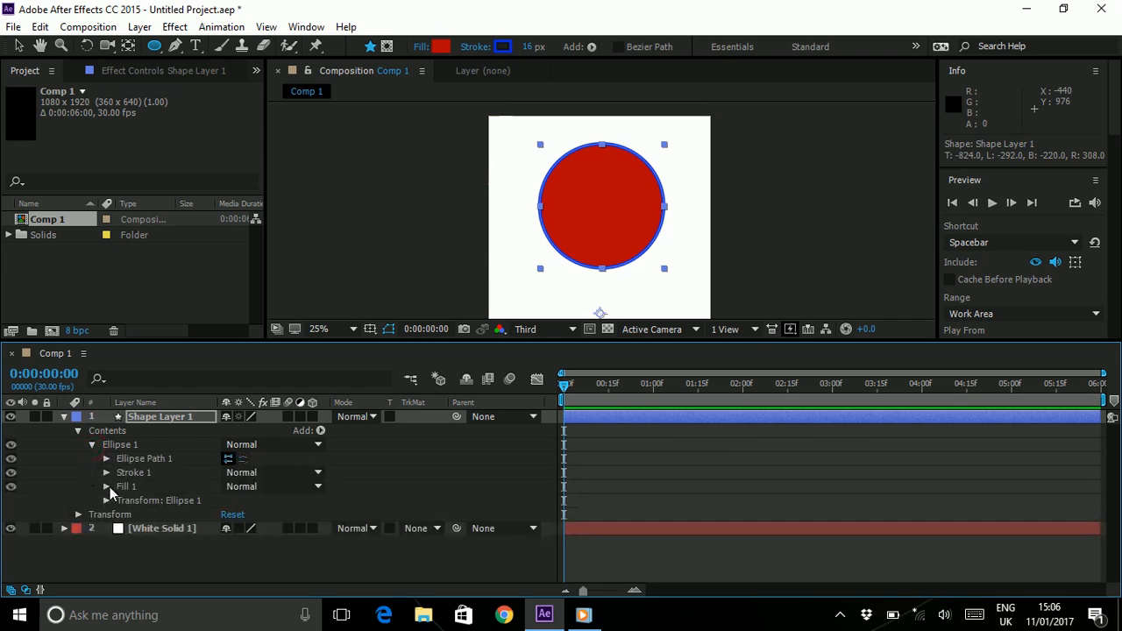
click(106, 486)
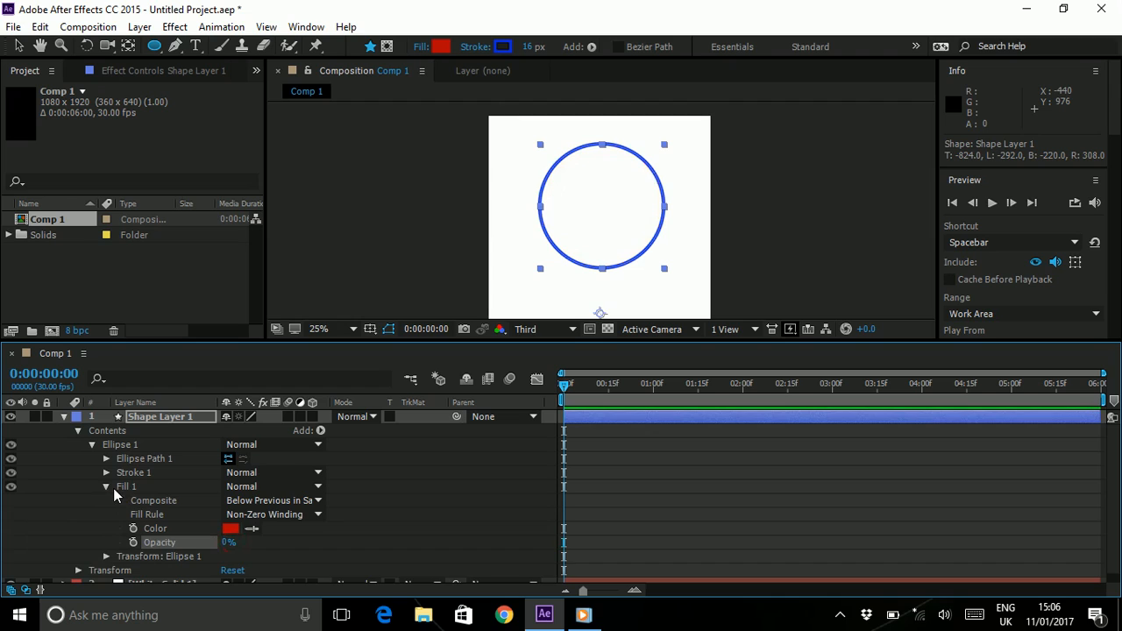
click(105, 487)
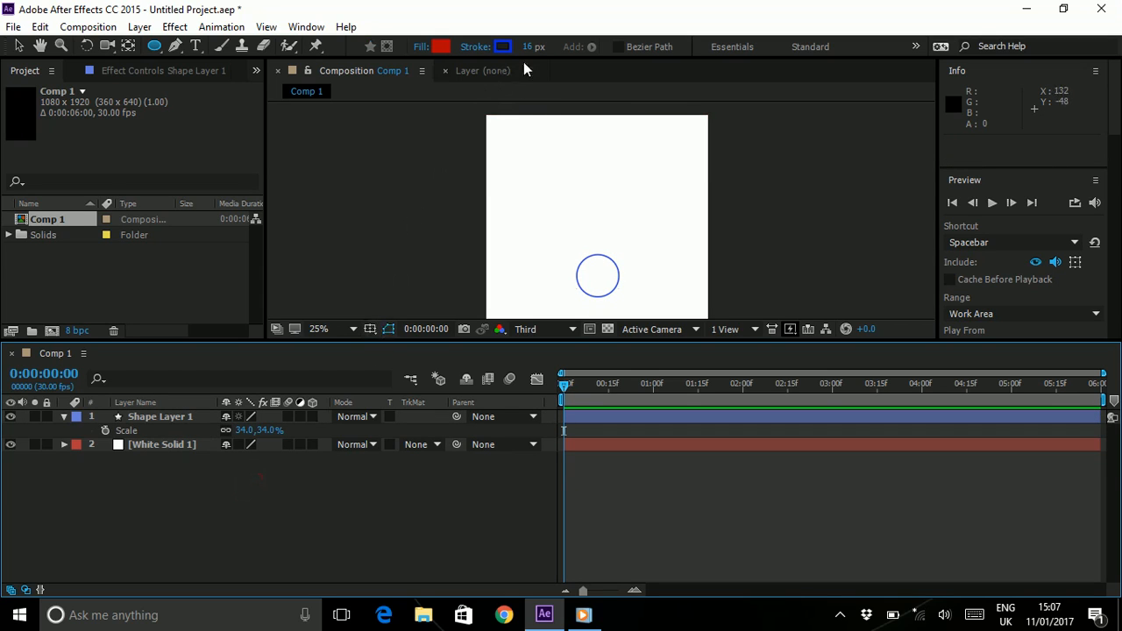
click(159, 417)
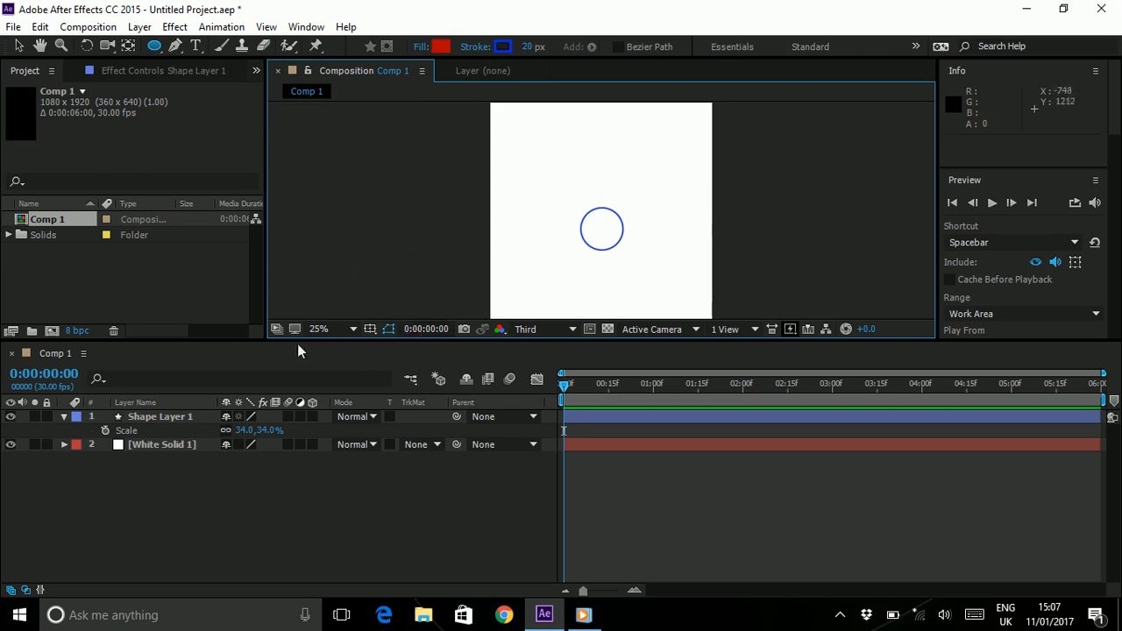
click(157, 415)
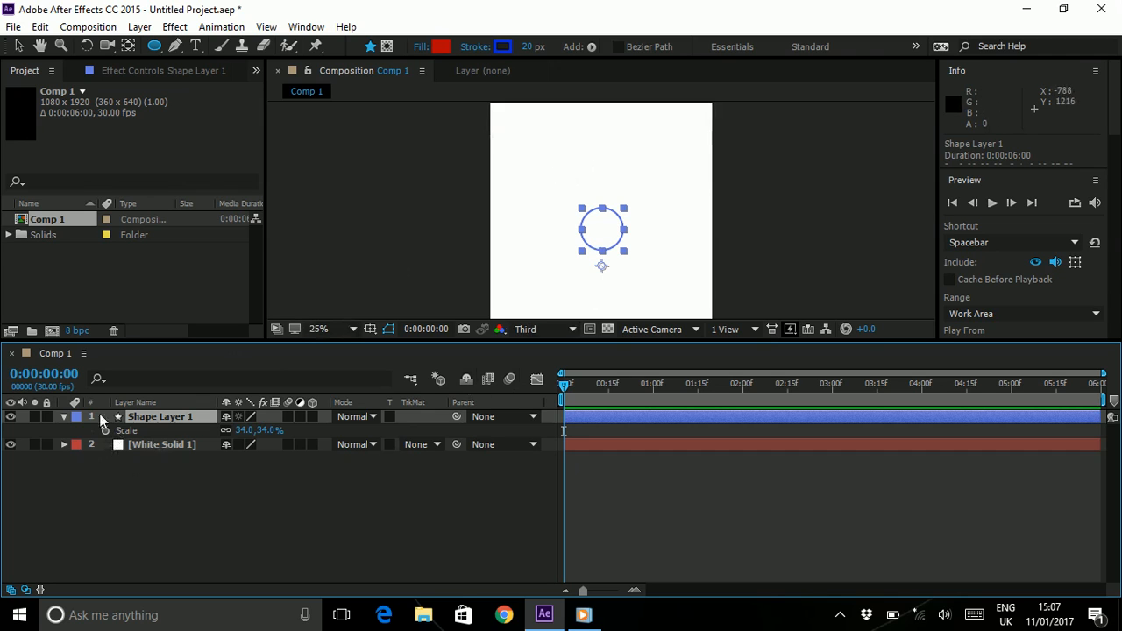
- Add Trim Paths 1 to Shape Layer 1 and expose its Start, End and Offset settings
click(65, 418)
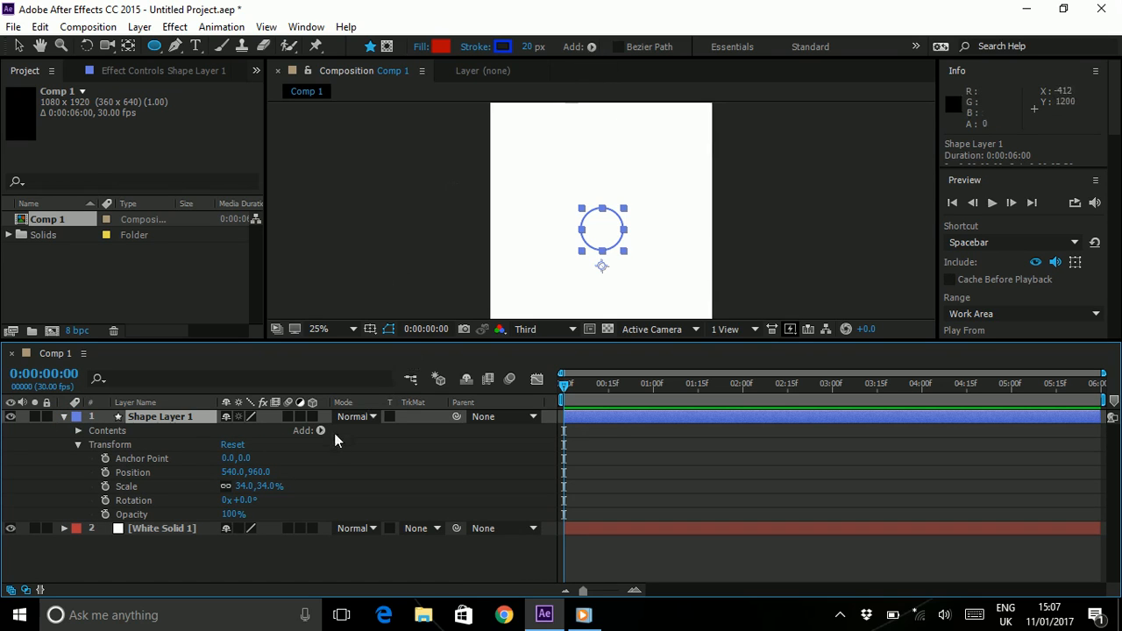
click(319, 431)
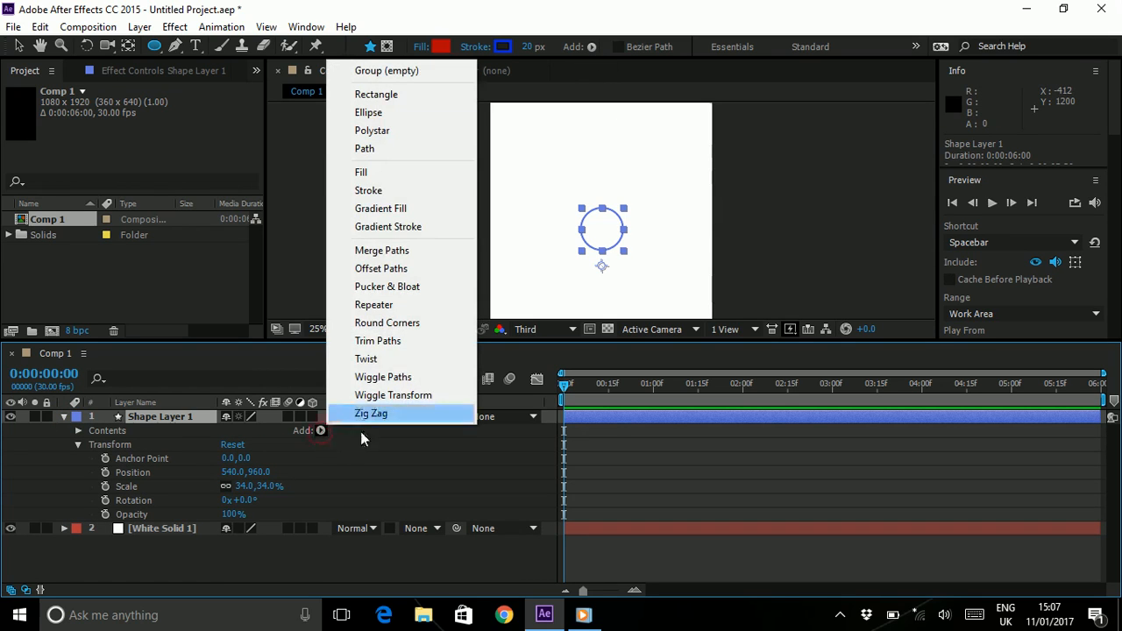
click(377, 341)
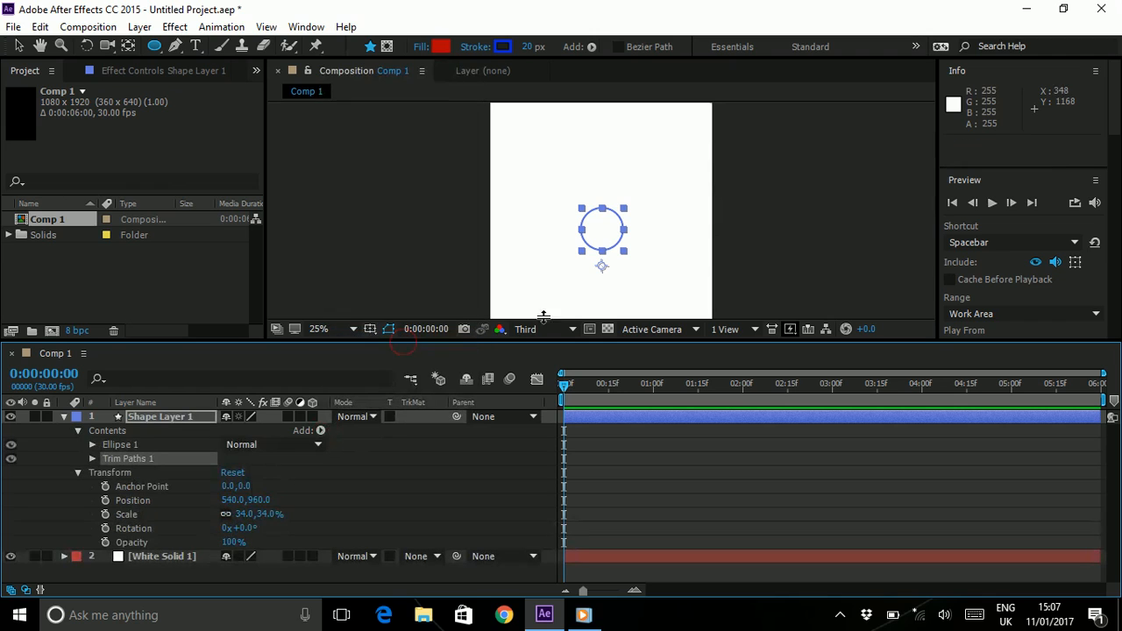
click(319, 330)
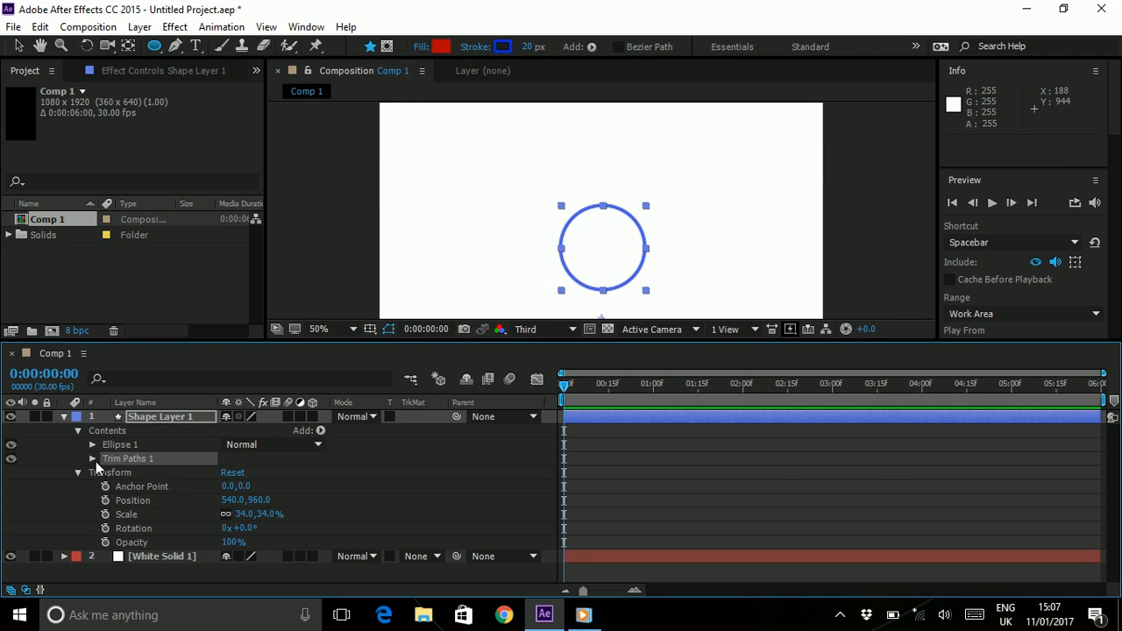
click(91, 458)
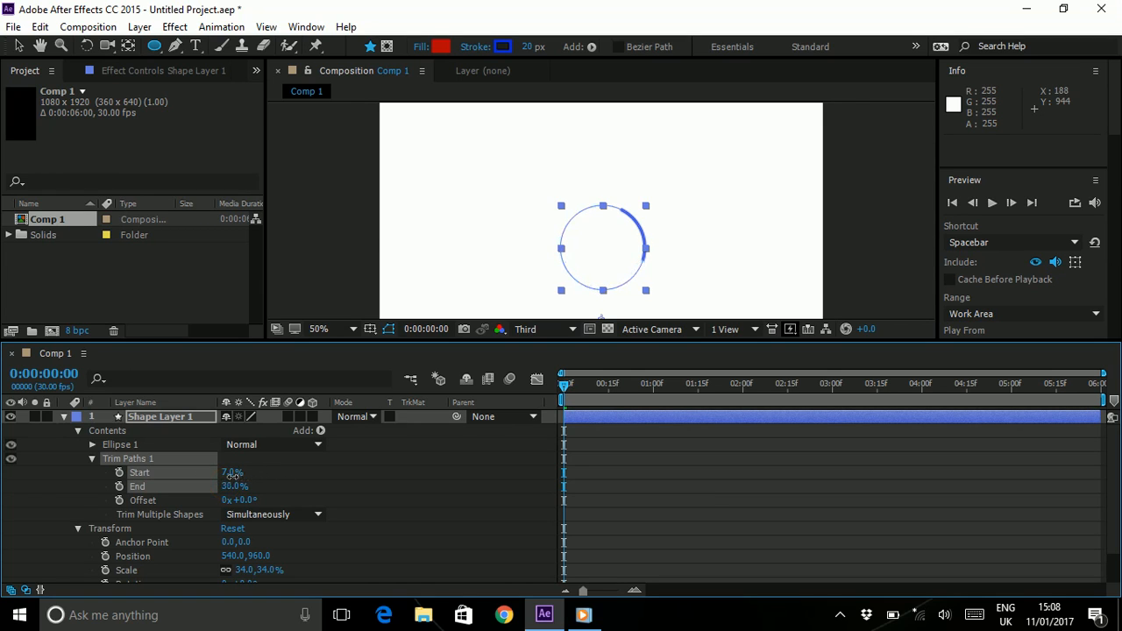
- Keyframe Trim Start, End and Offset, with End at 8% growing to 80%
drag(242, 500, 294, 500)
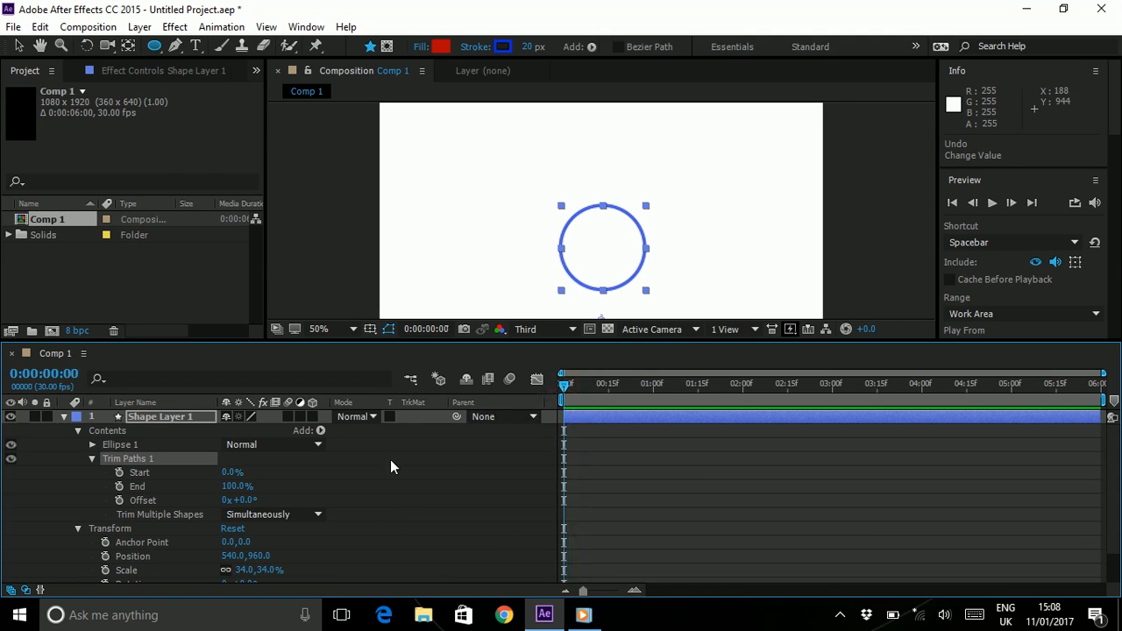
mouse_move(375, 509)
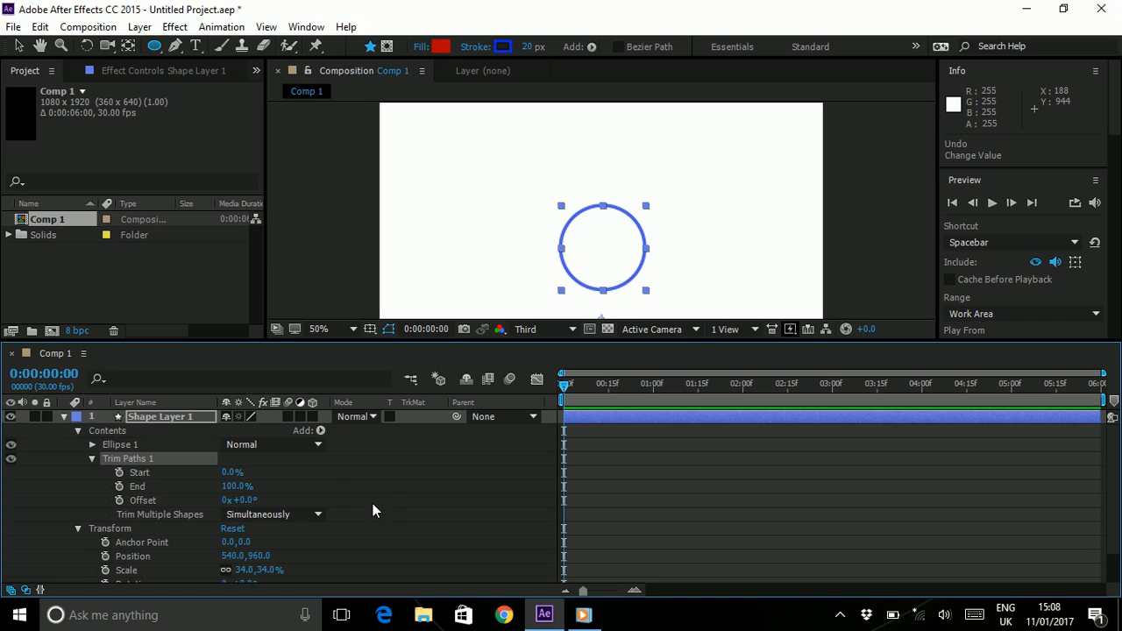
click(119, 472)
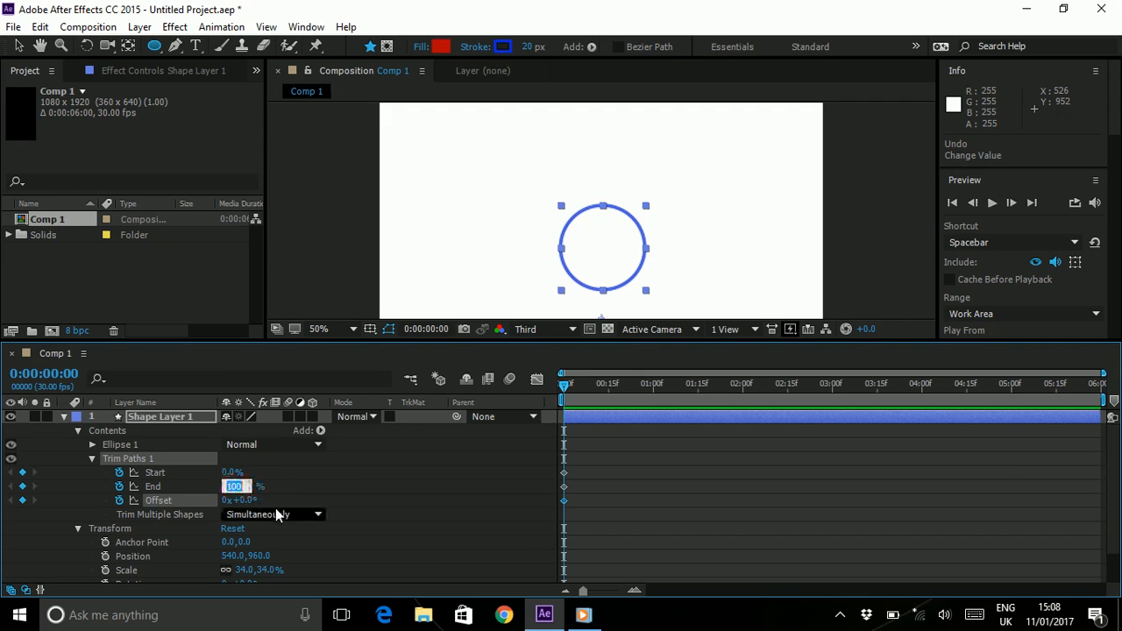
text(8.0%)
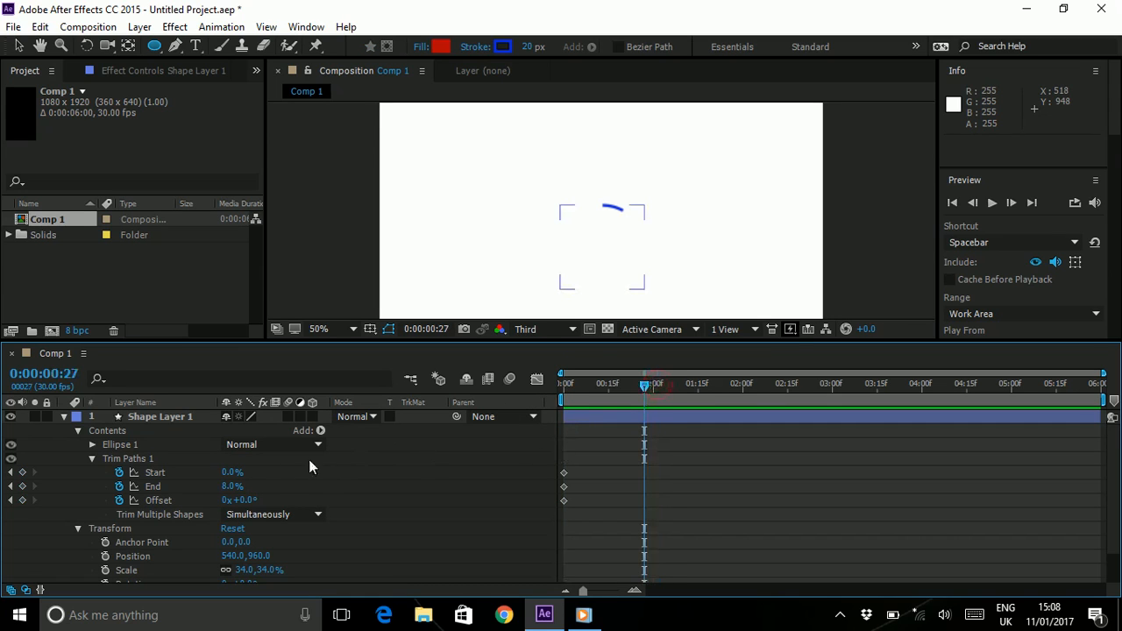
double_click(232, 486)
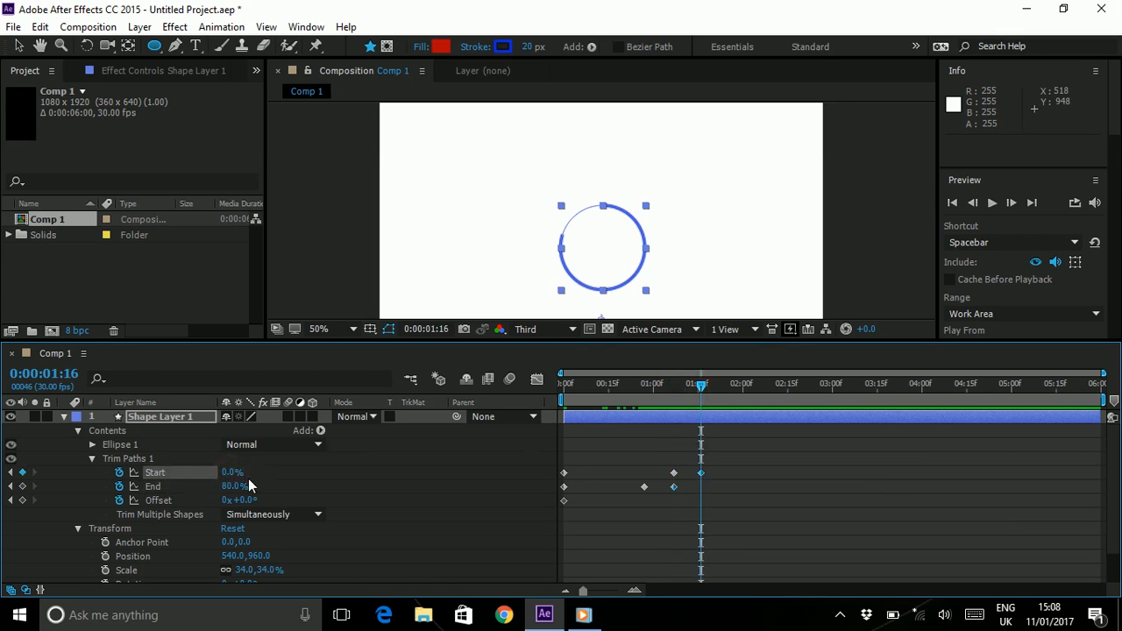
- Set Trim Start to 72% at 1:16 so the arc's tail catches up, then rewind
double_click(230, 471)
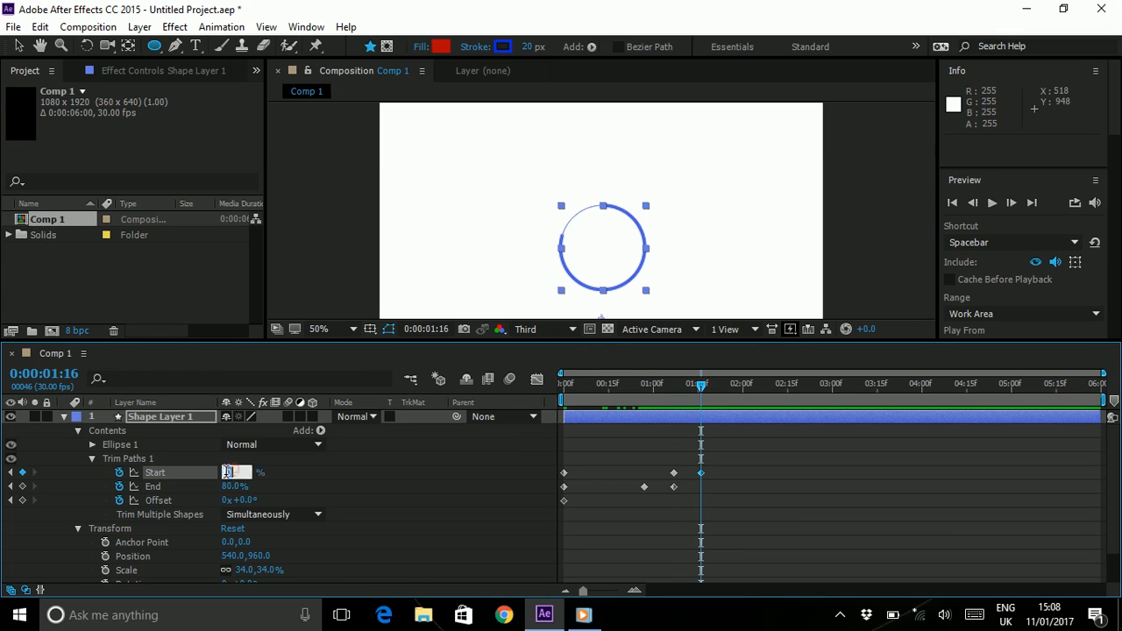
text(72.0%)
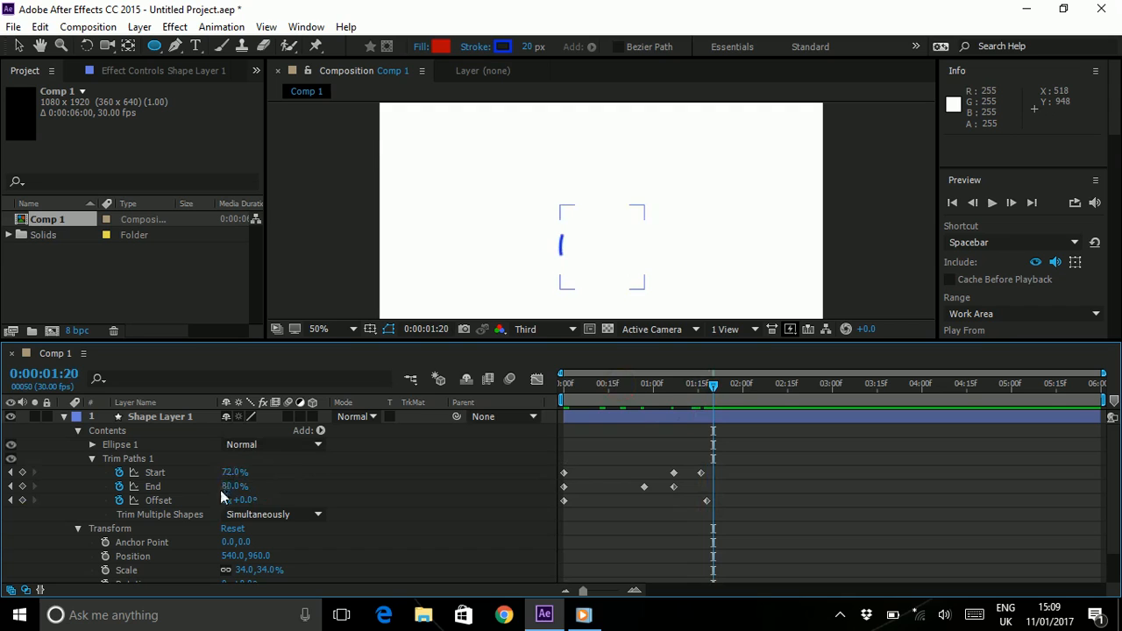
click(563, 384)
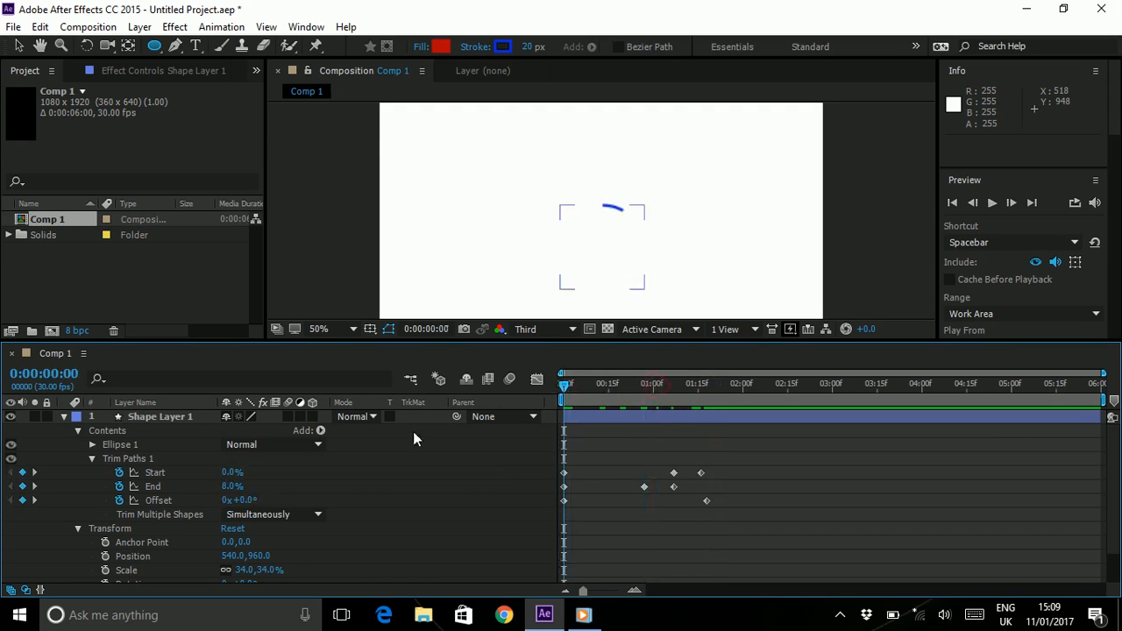
mouse_move(481, 495)
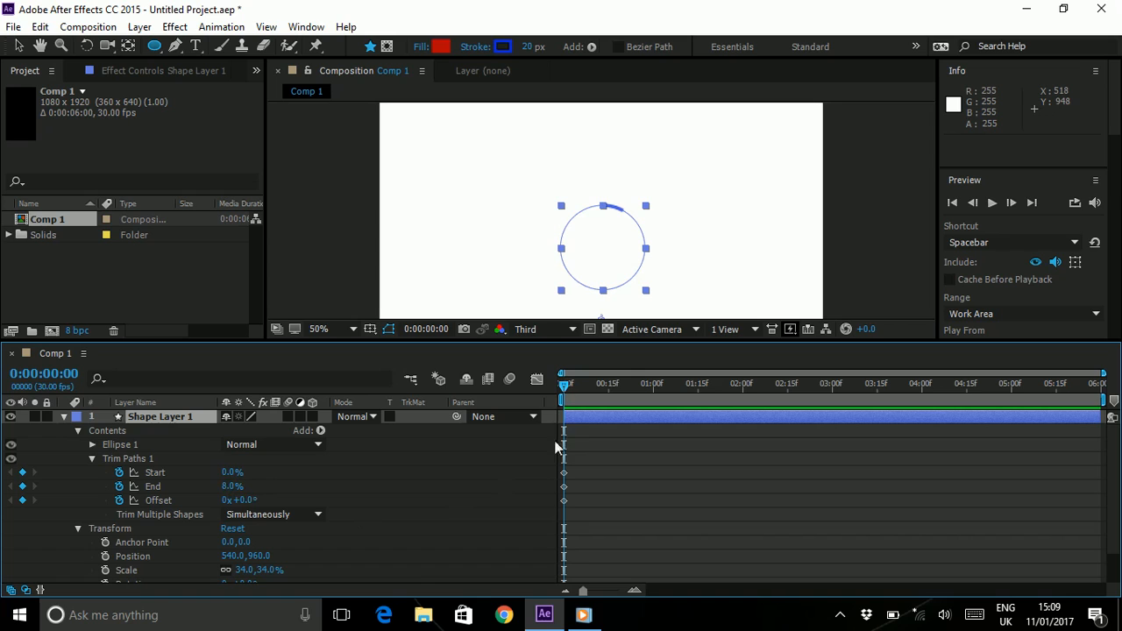
mouse_move(532, 406)
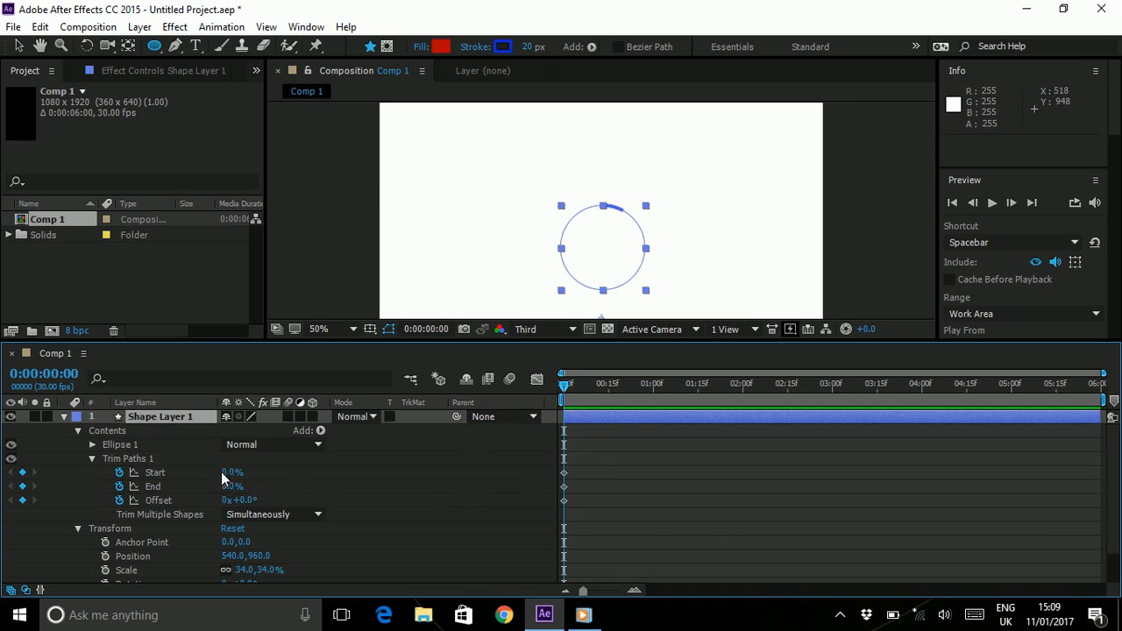
- Set the first-frame Trim Start to 26% and End to 46% for a short starting dash
click(230, 474)
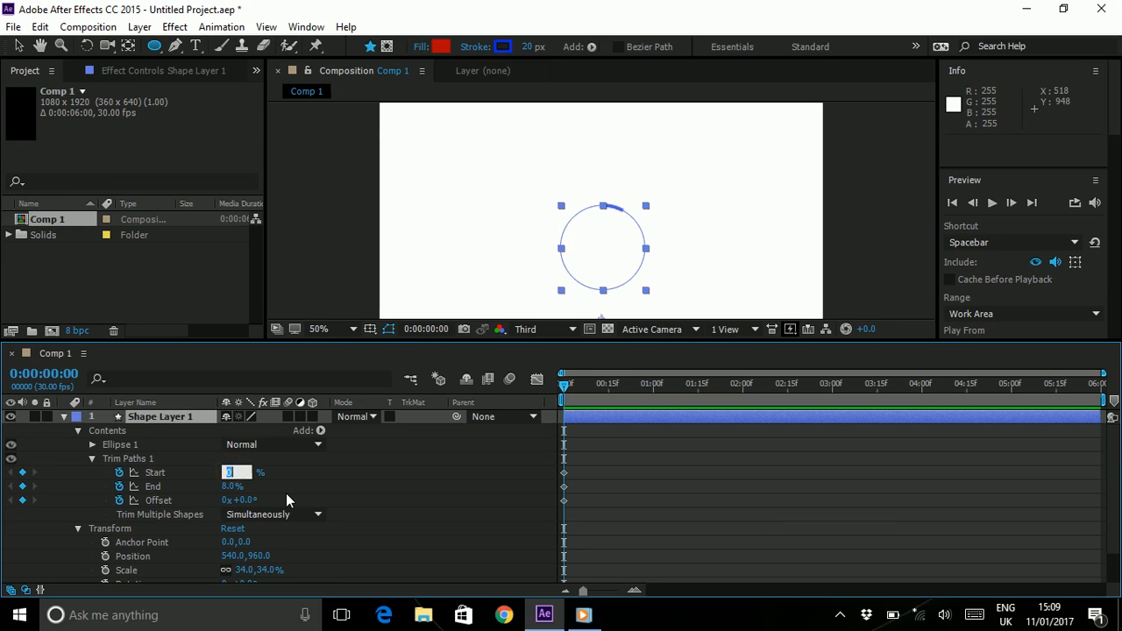
text(36)
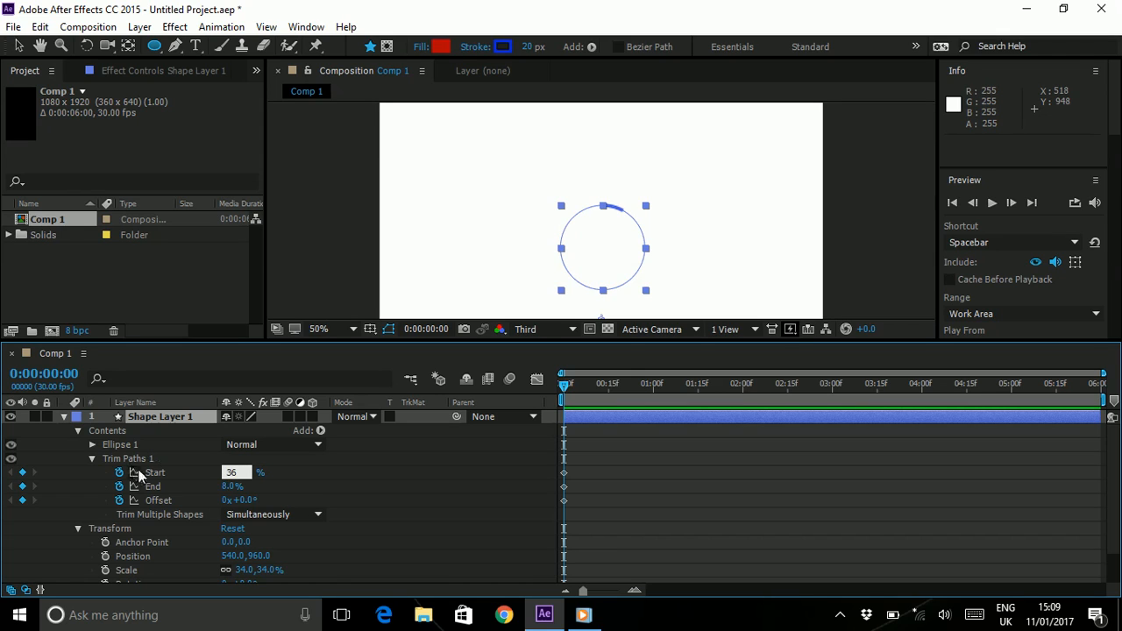
click(236, 486)
text(40)
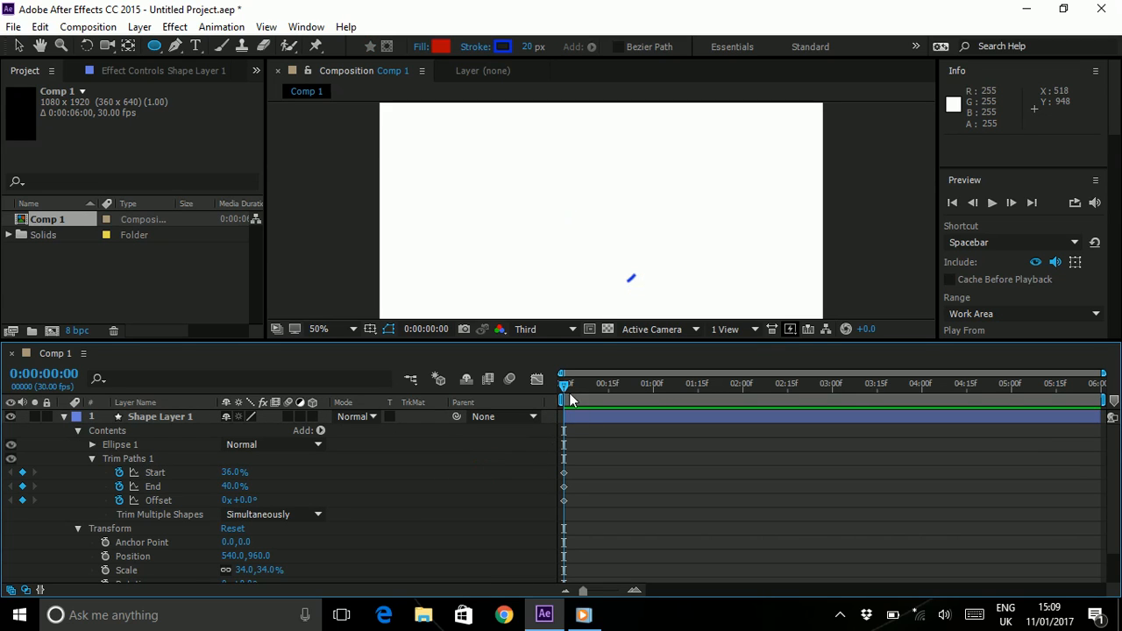
mouse_move(621, 289)
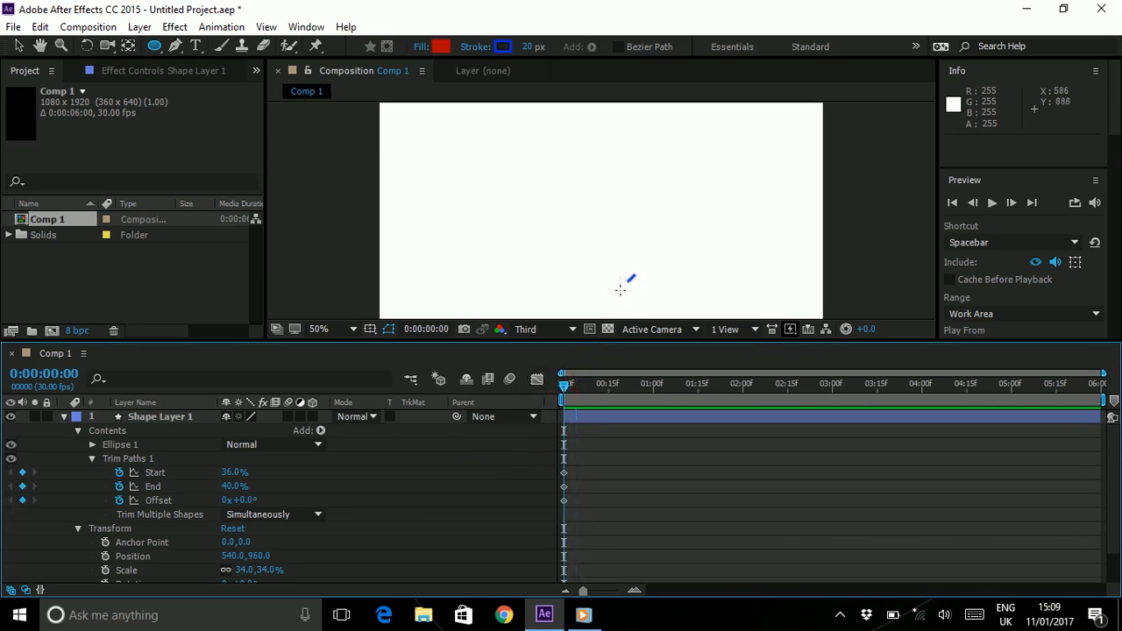
mouse_move(599, 300)
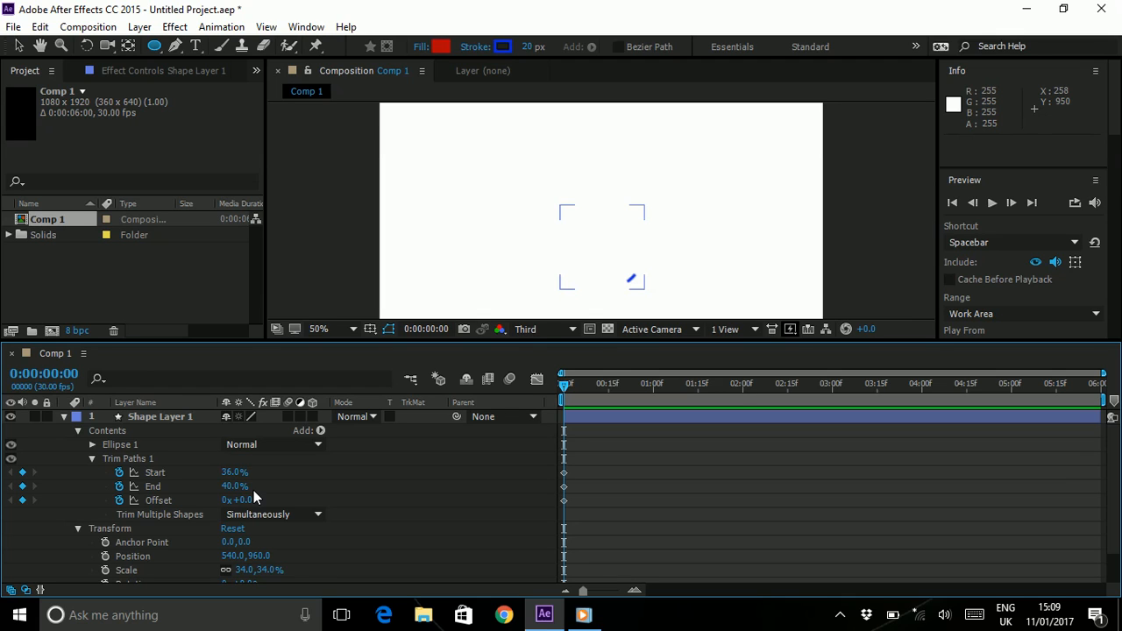
mouse_move(225, 488)
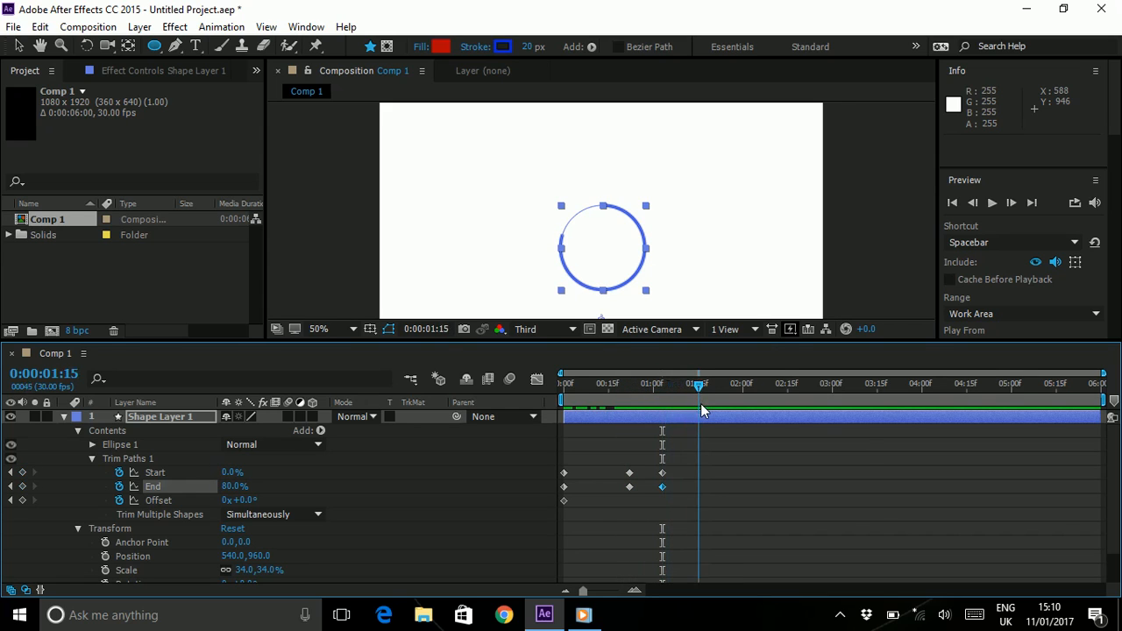
- Adjust Trim Start at 1:15, then copy the grow-arc keyframes further along the timeline
click(234, 471)
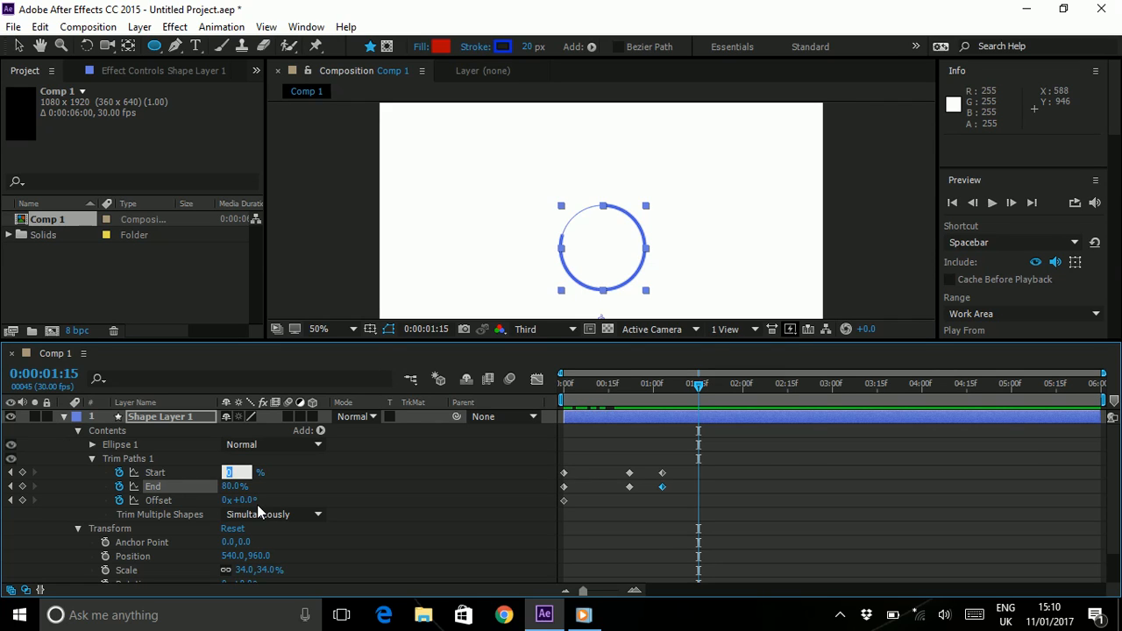
text(36.0%)
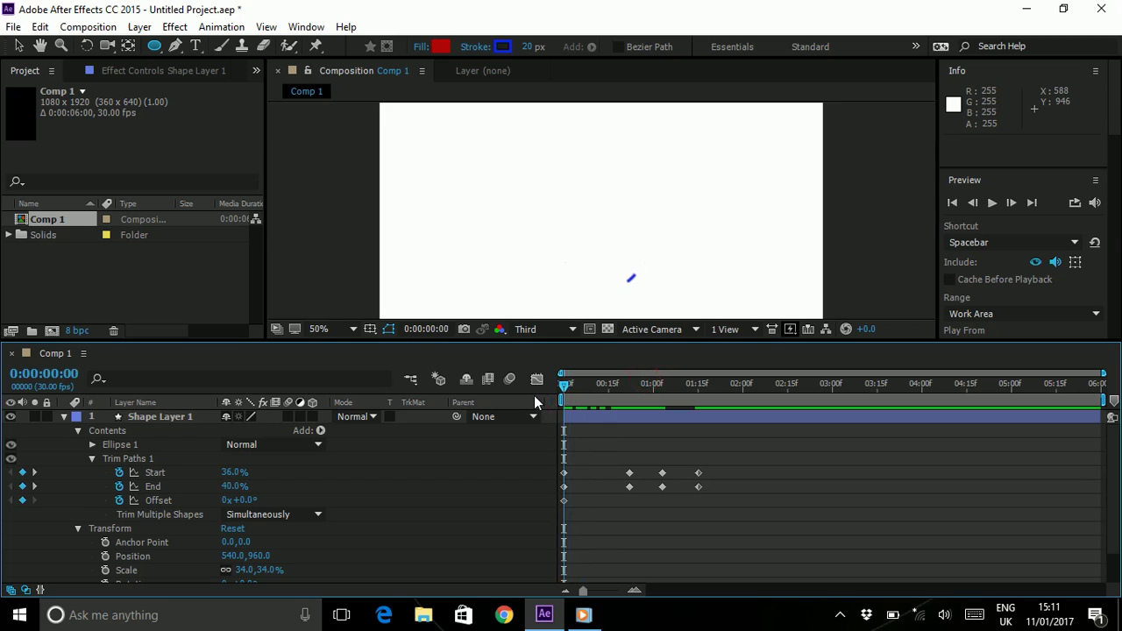
click(654, 384)
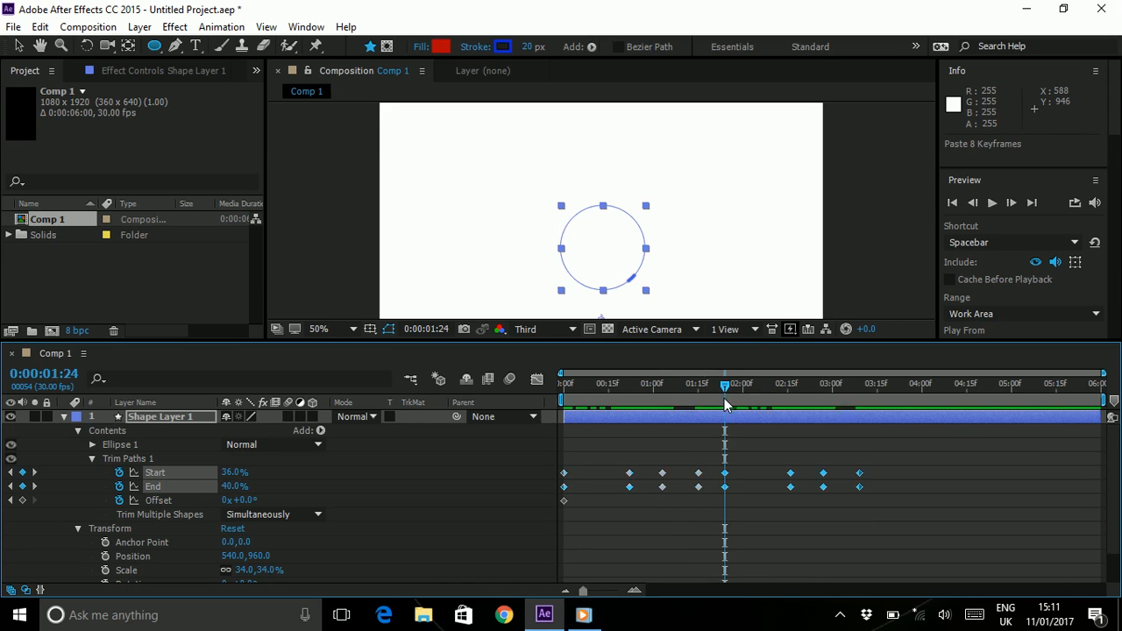
mouse_move(740, 467)
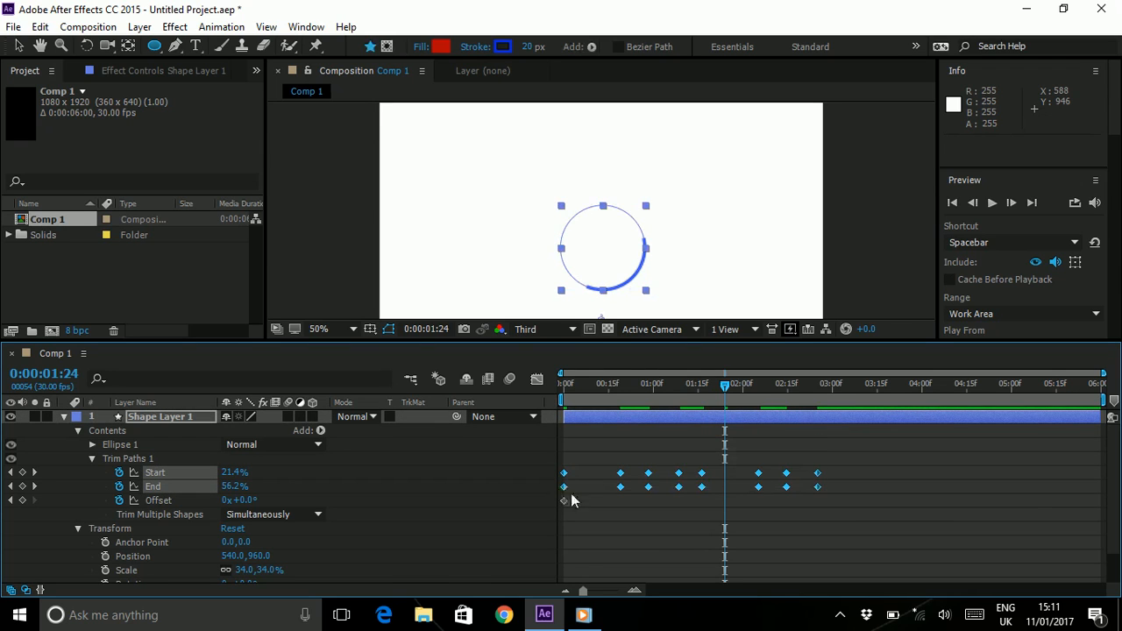
click(835, 396)
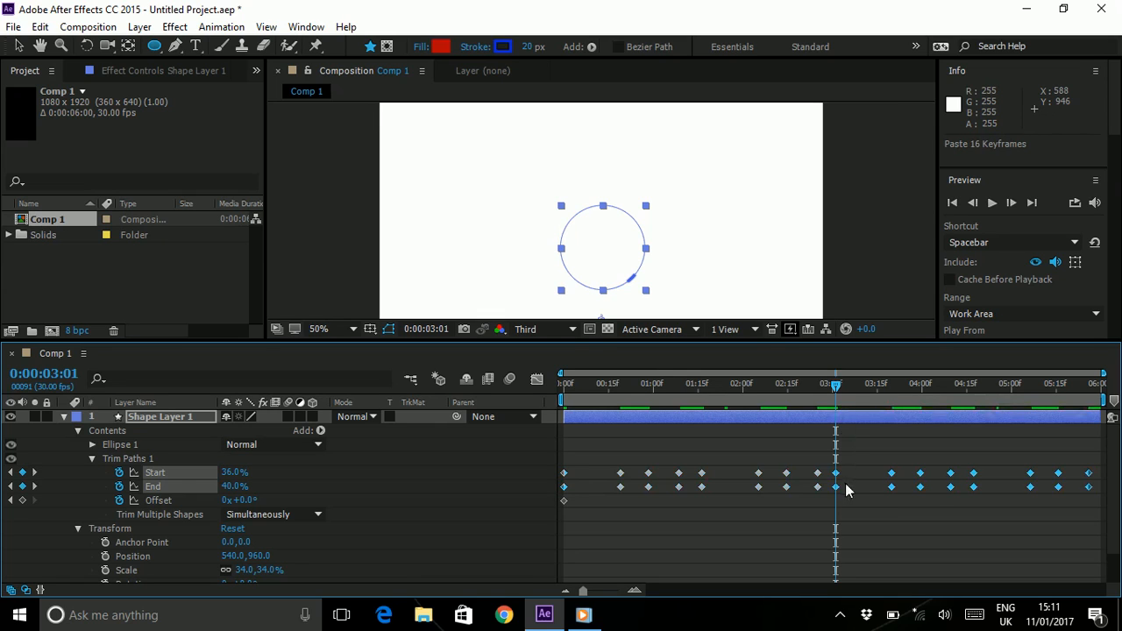
click(1105, 400)
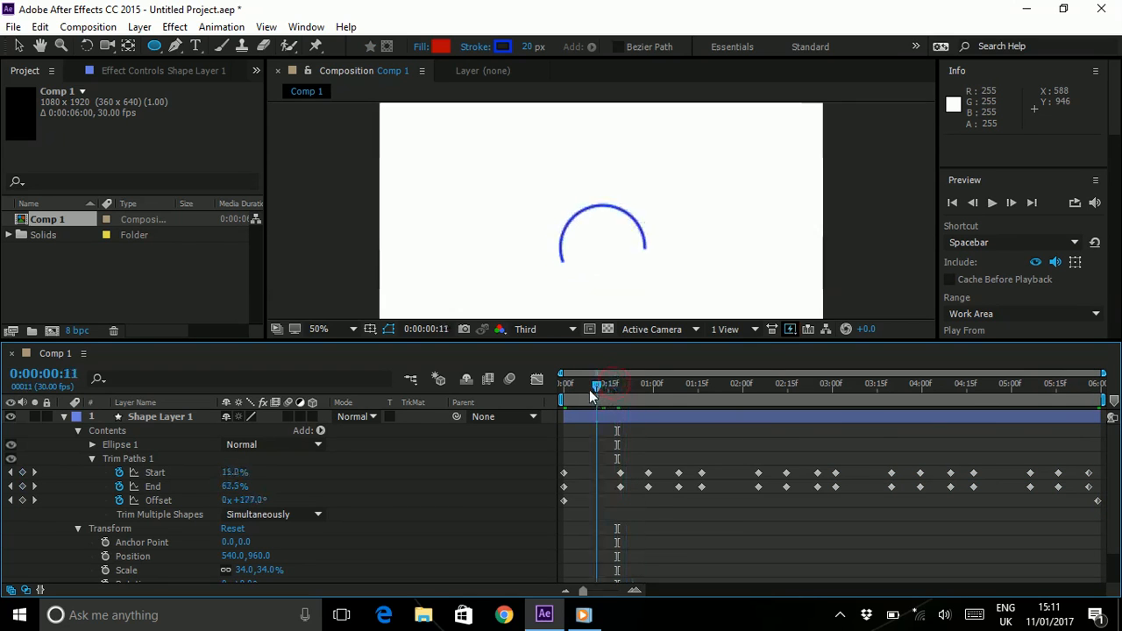
drag(594, 383, 603, 382)
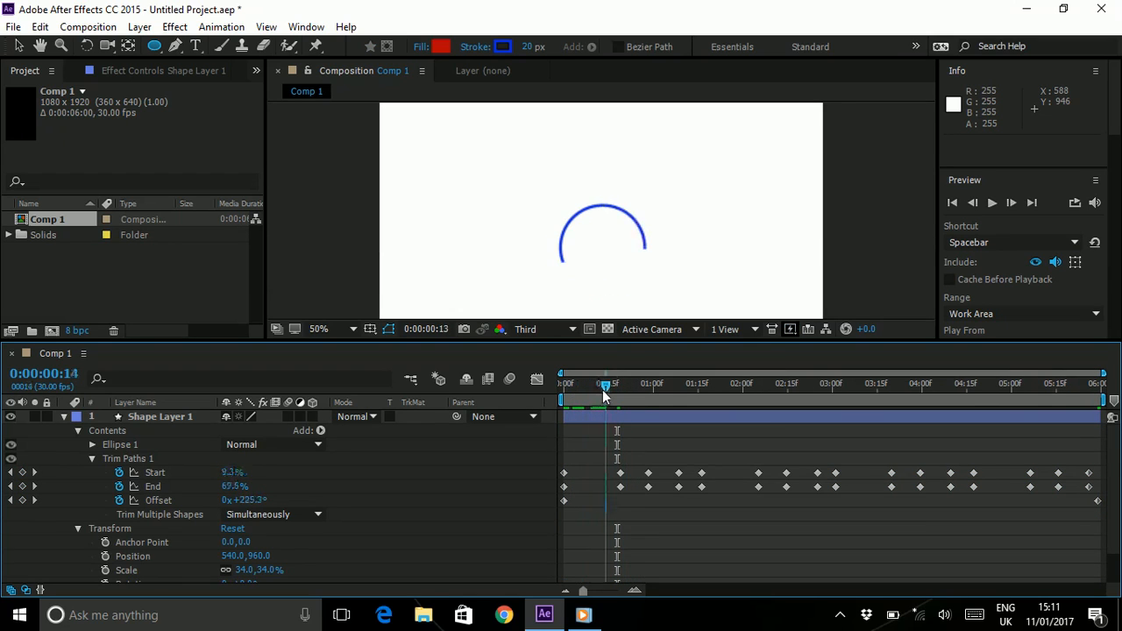
drag(603, 389, 609, 389)
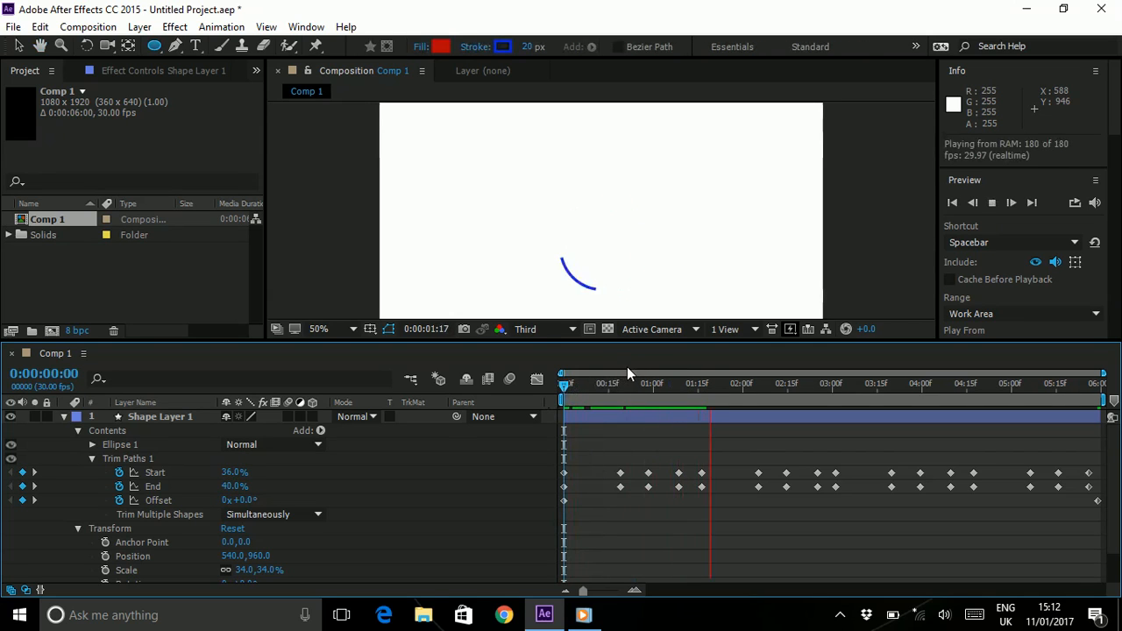
click(891, 385)
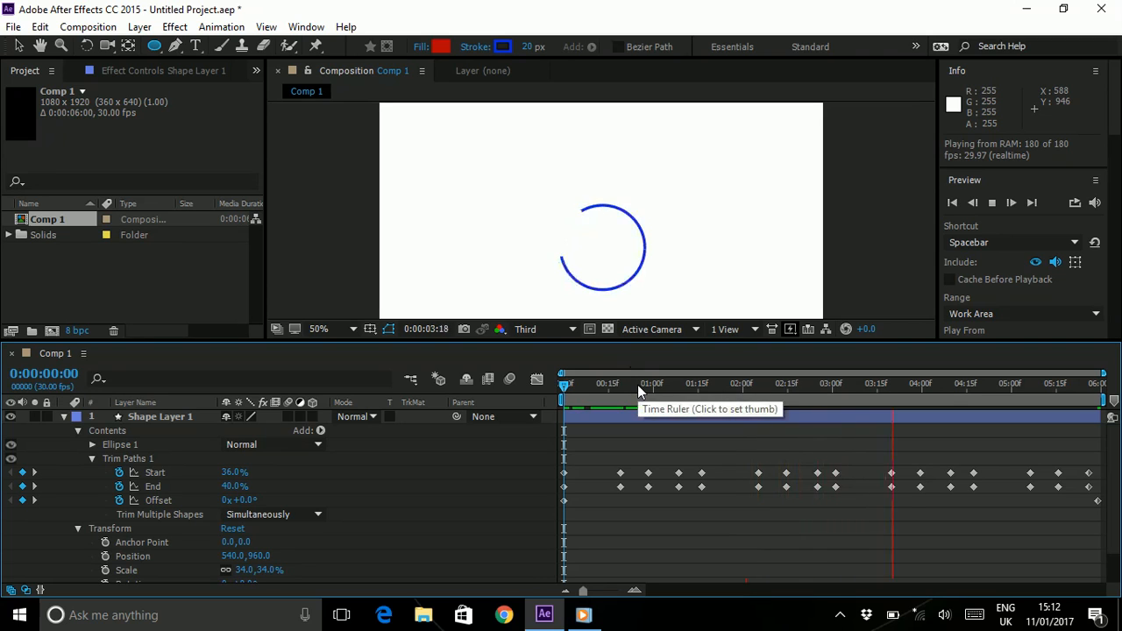
click(651, 384)
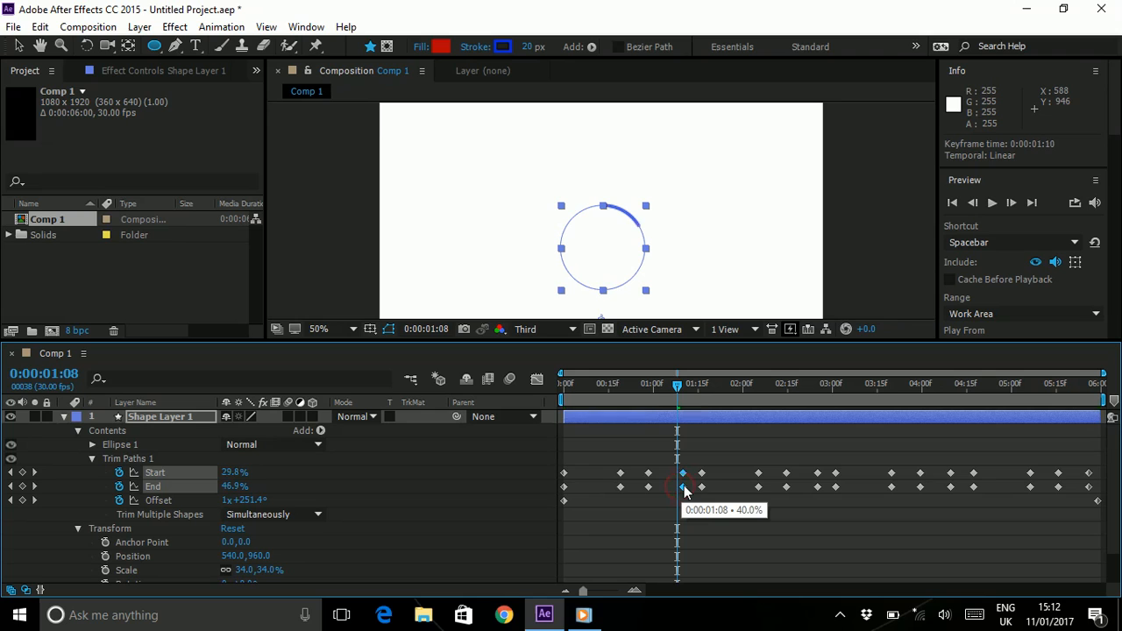
- Inspect and adjust Start/End keyframes at 1:08, 3:00, 4:15 and 5:15
click(561, 384)
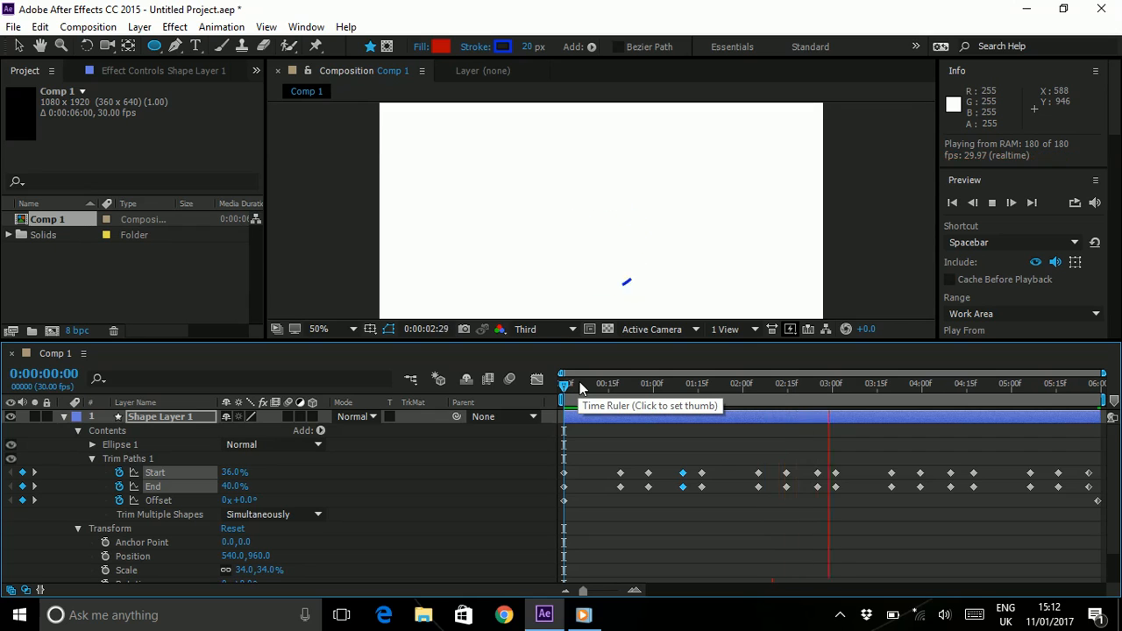
click(691, 384)
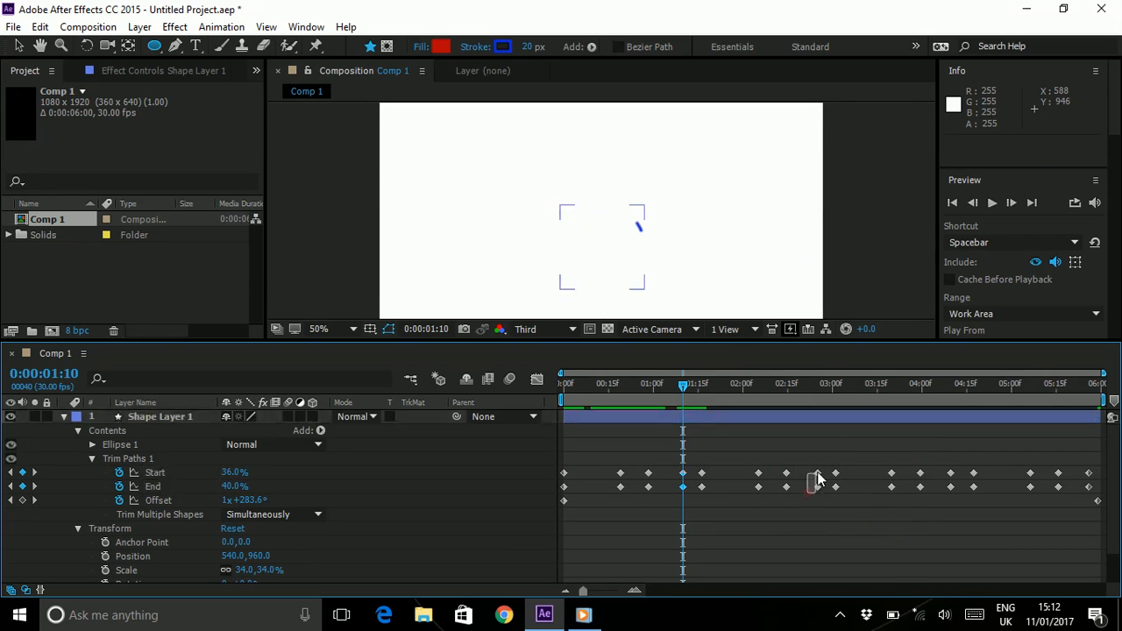
click(820, 474)
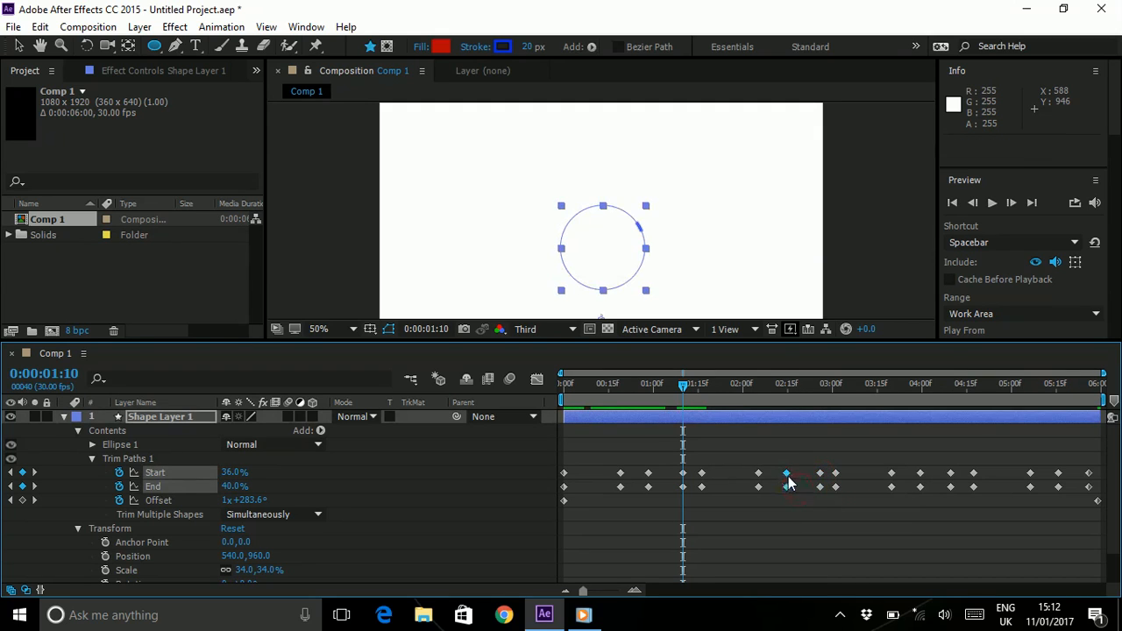
click(784, 487)
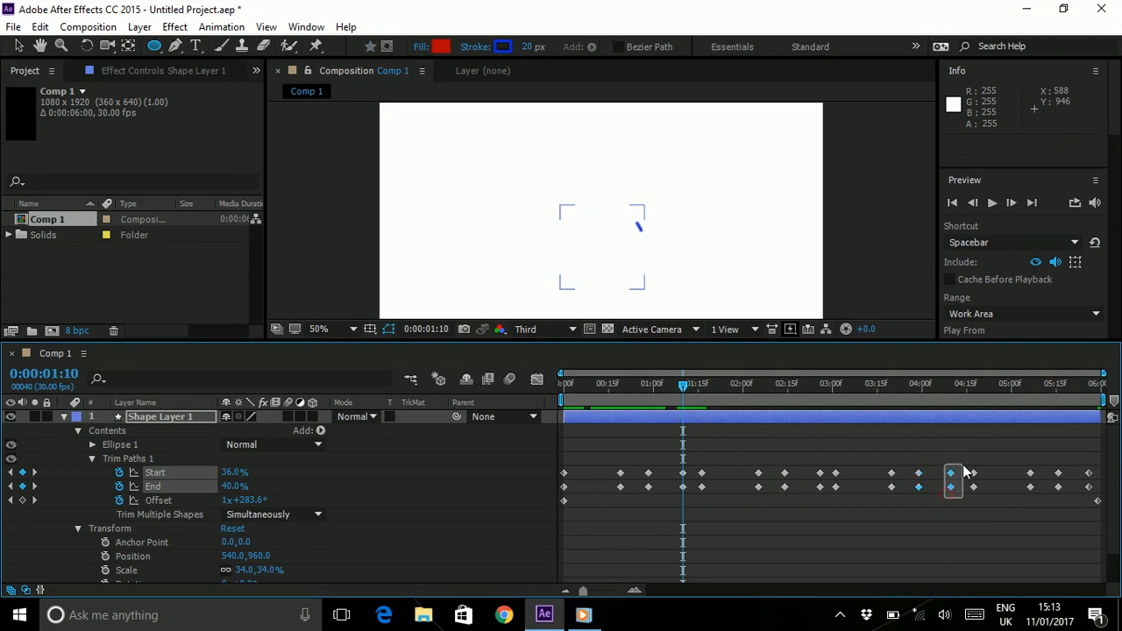
click(952, 472)
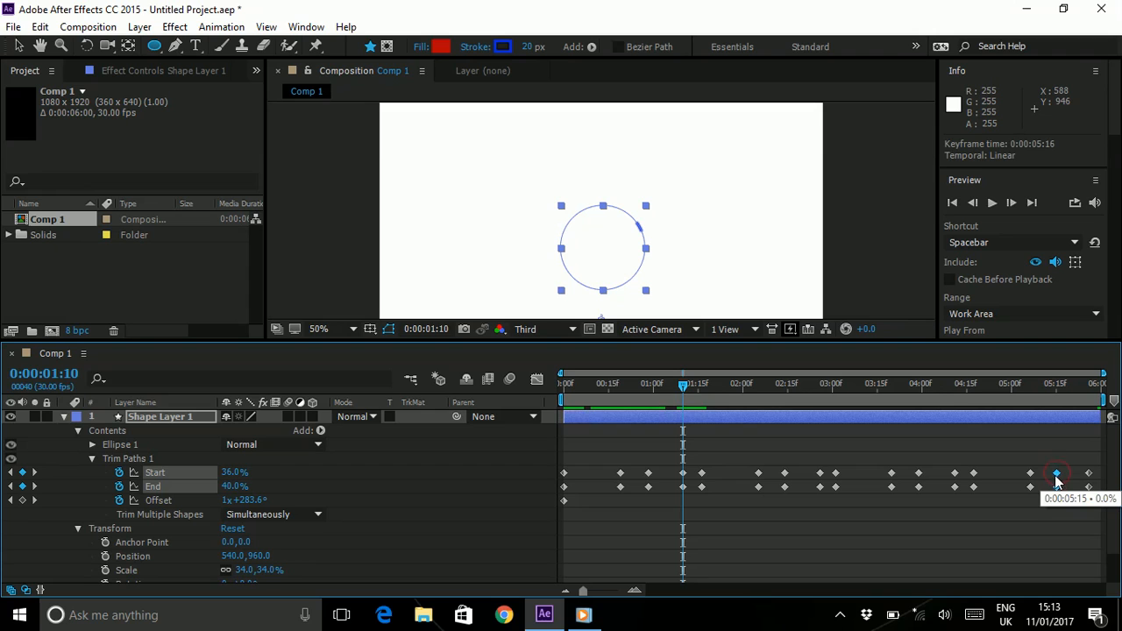
click(631, 382)
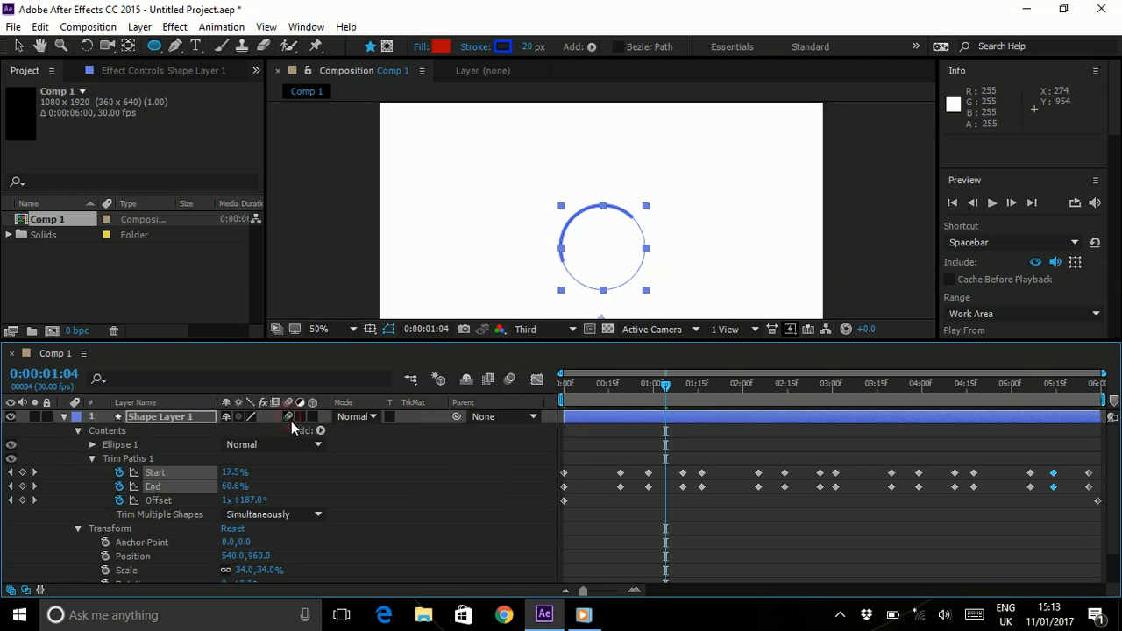
mouse_move(292, 410)
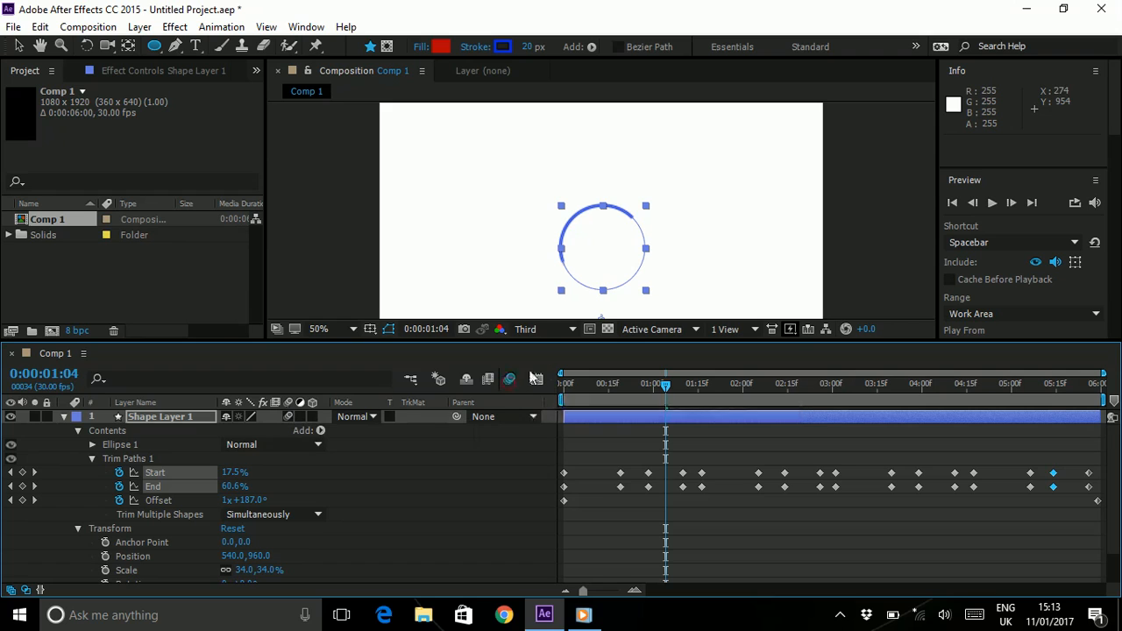
- Set the viewer to 100% magnification at Half resolution and preview the spinning arc
click(319, 330)
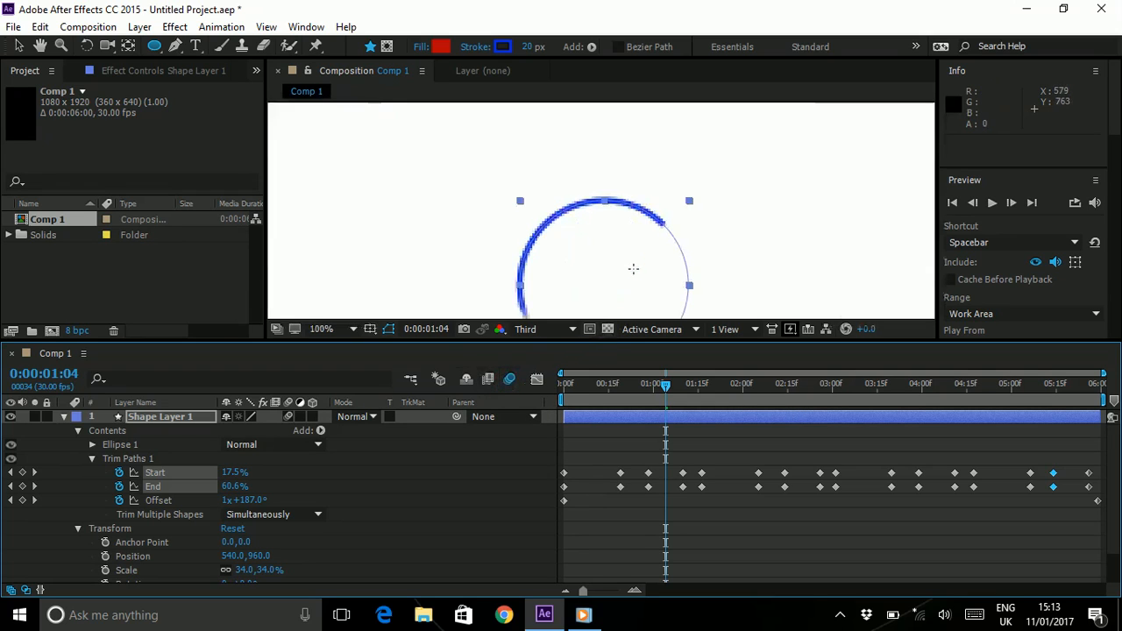
mouse_move(575, 290)
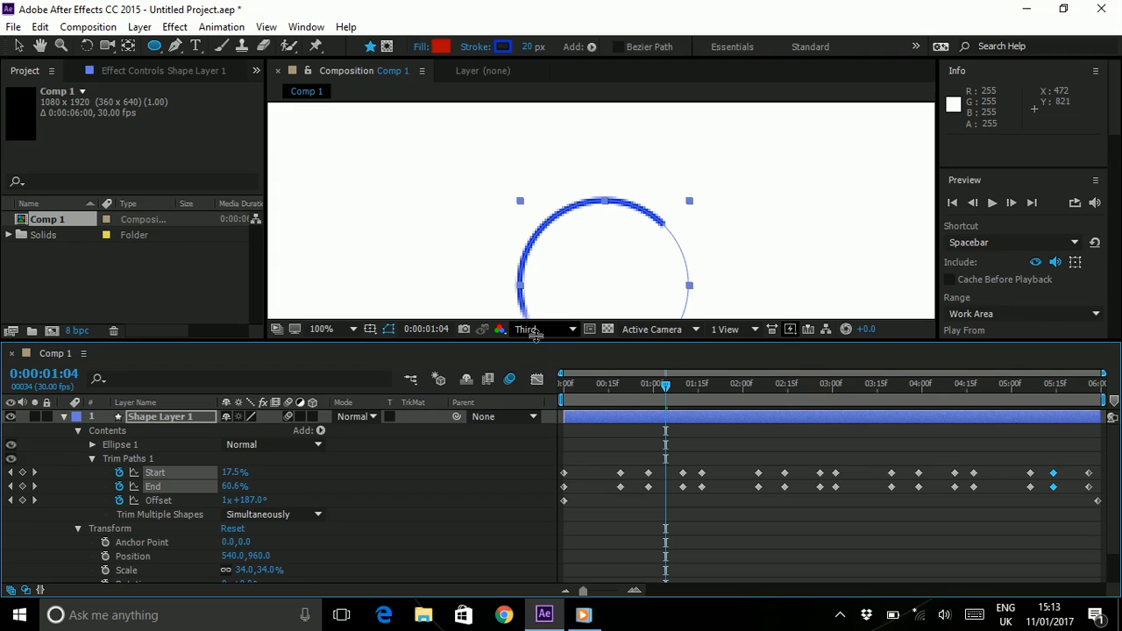
click(540, 330)
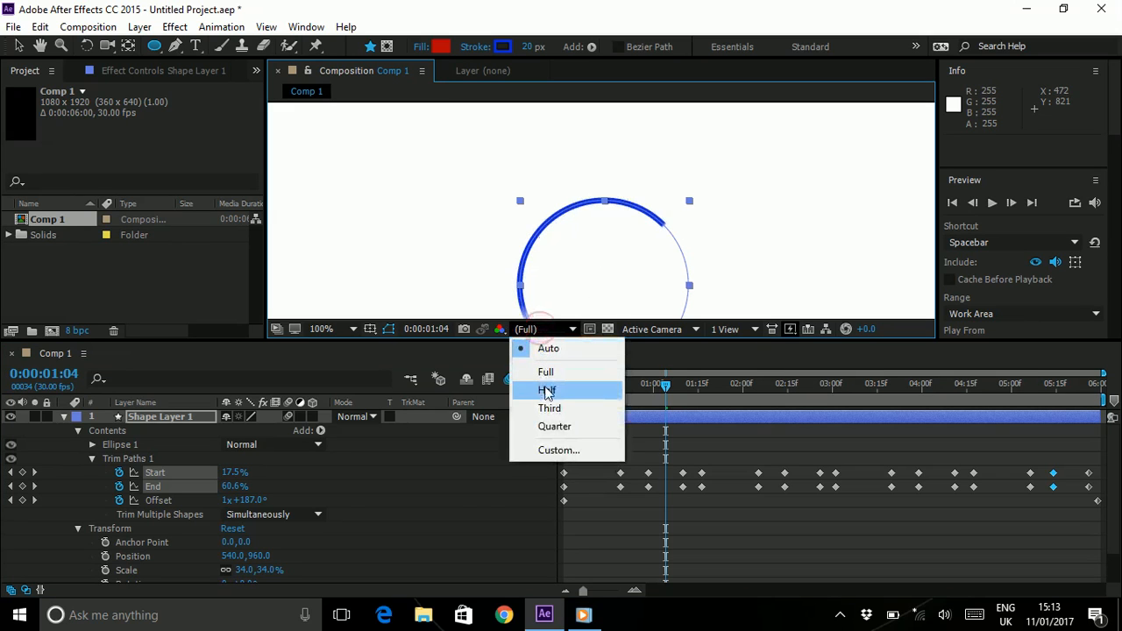
click(543, 390)
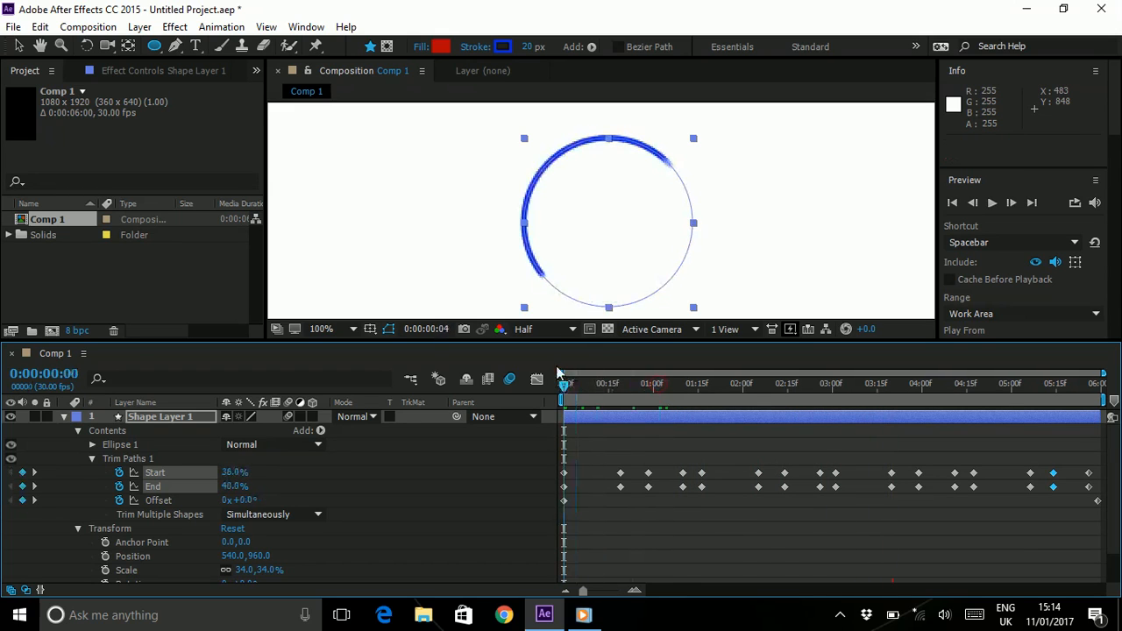
click(331, 329)
text(Blue Circle)
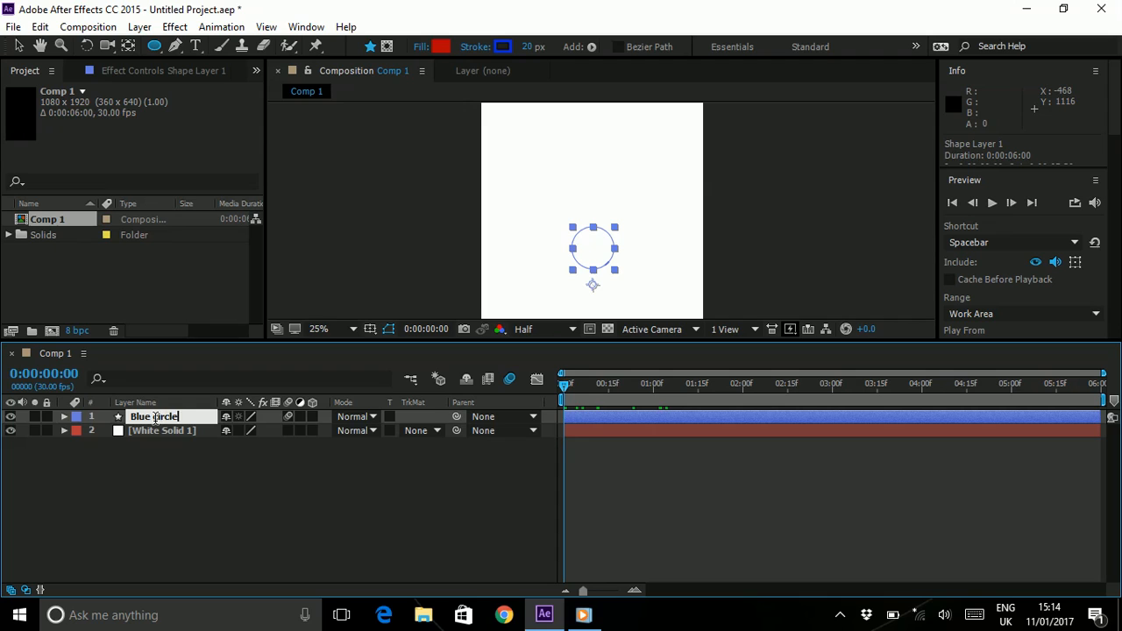
- Name the ring layer 'Blue circle spin', then fill Shape Layer 1's circle white and move it beneath
text(spin)
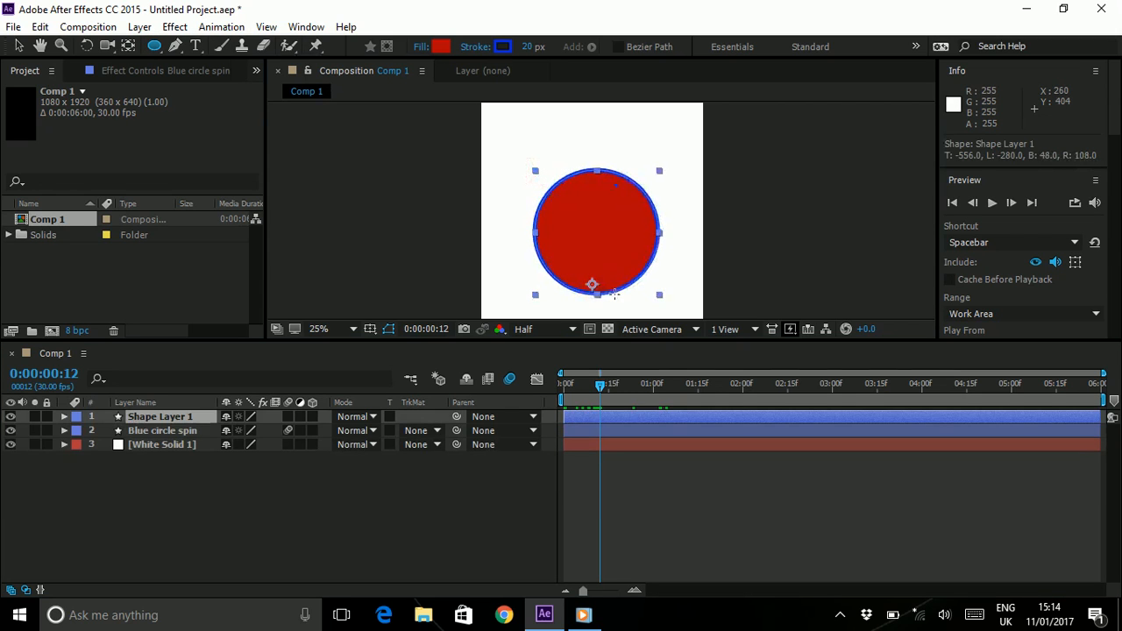
click(63, 418)
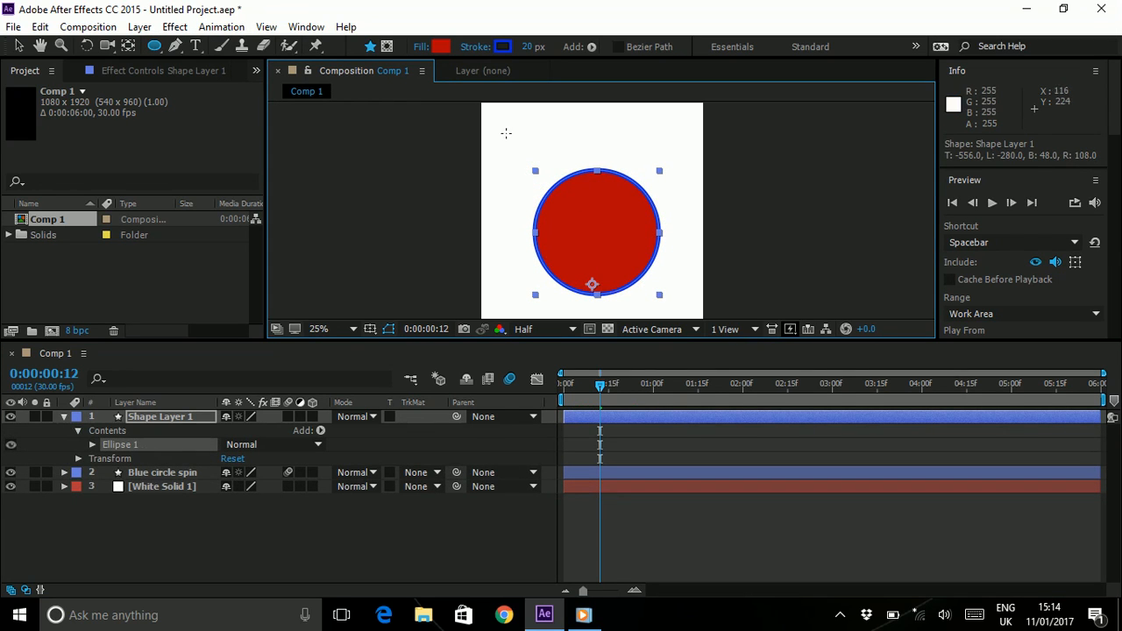
click(445, 46)
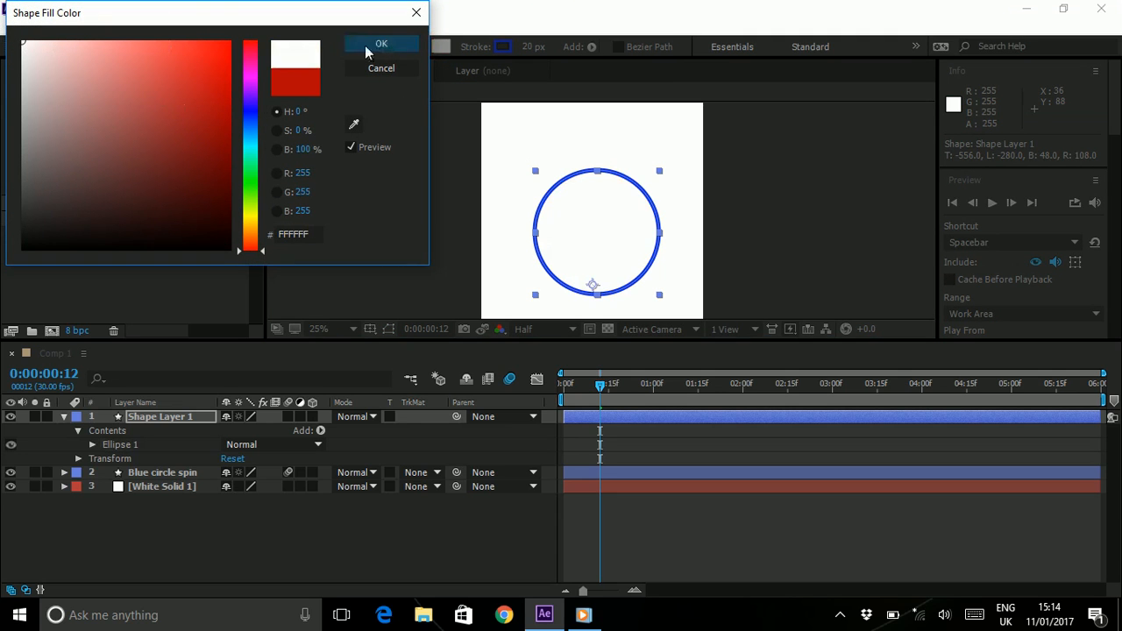
click(382, 42)
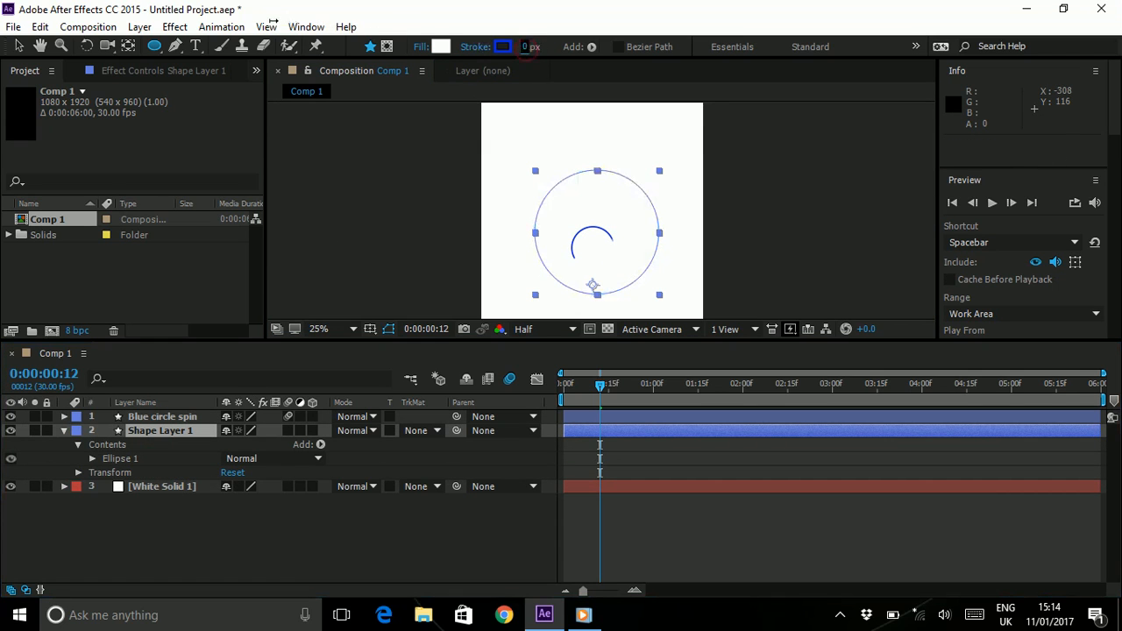
double_click(159, 431)
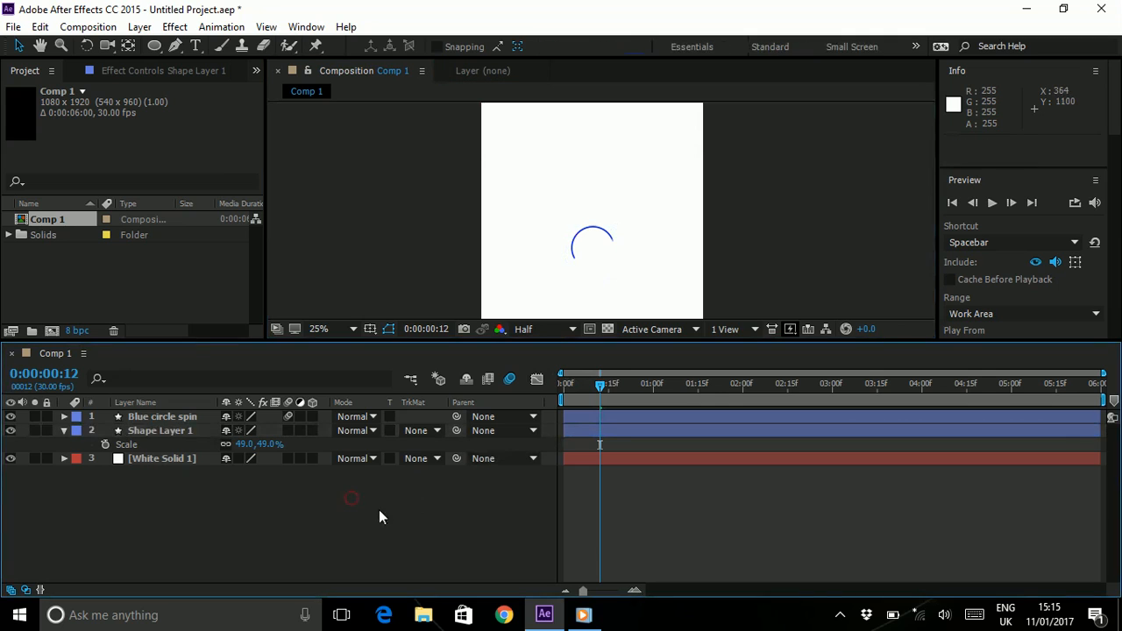
mouse_move(449, 515)
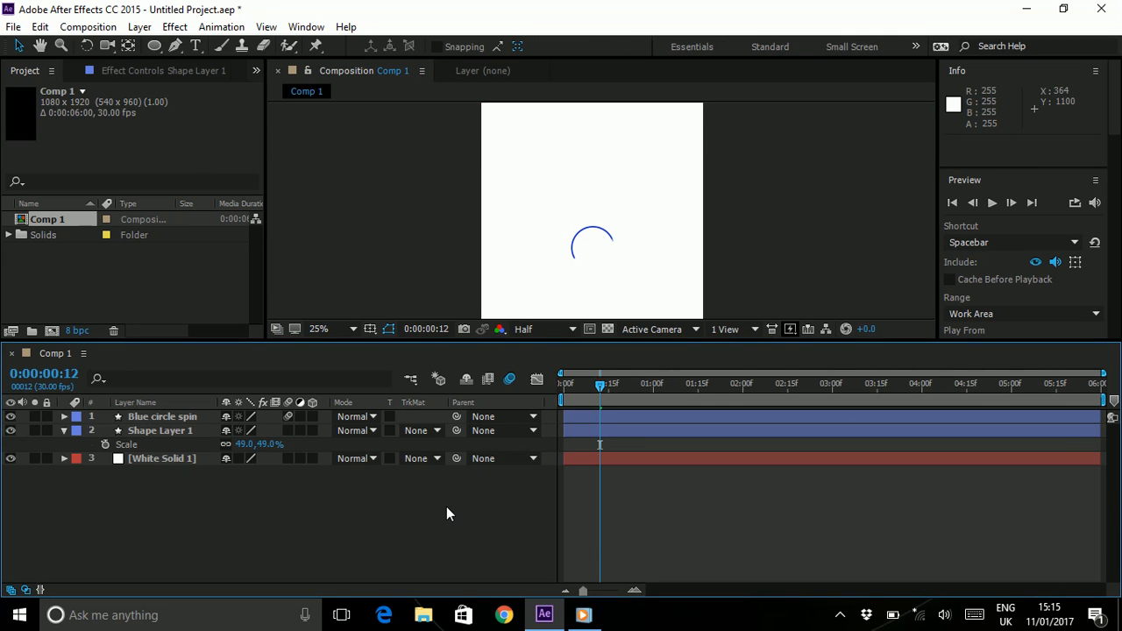
- Add a Drop Shadow layer style to Shape Layer 1's white circle
click(158, 432)
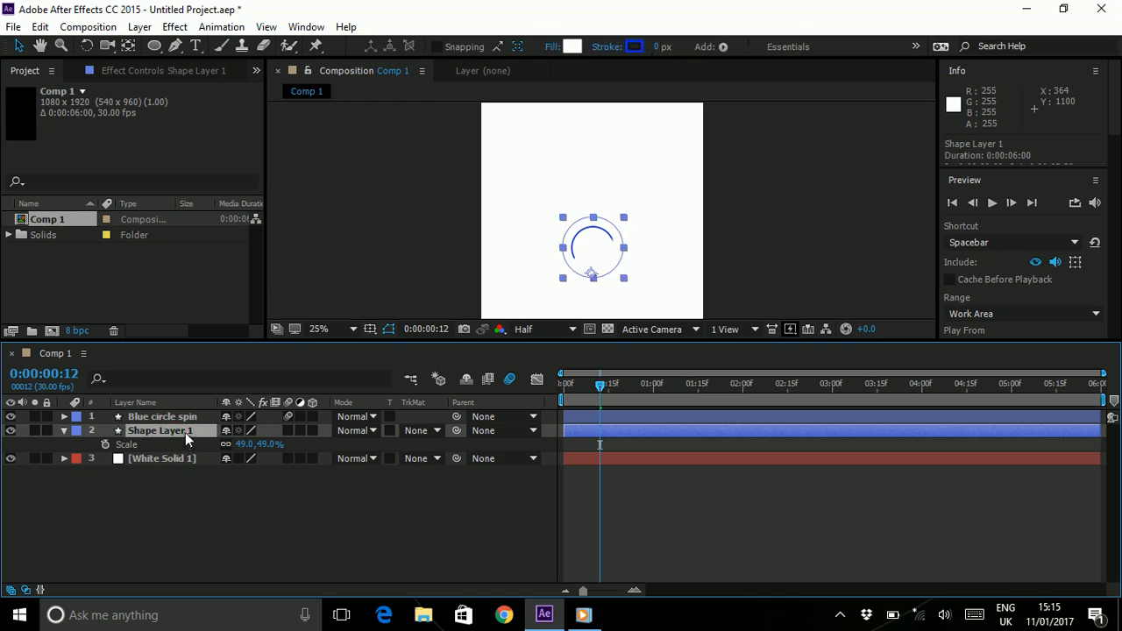
right_click(186, 431)
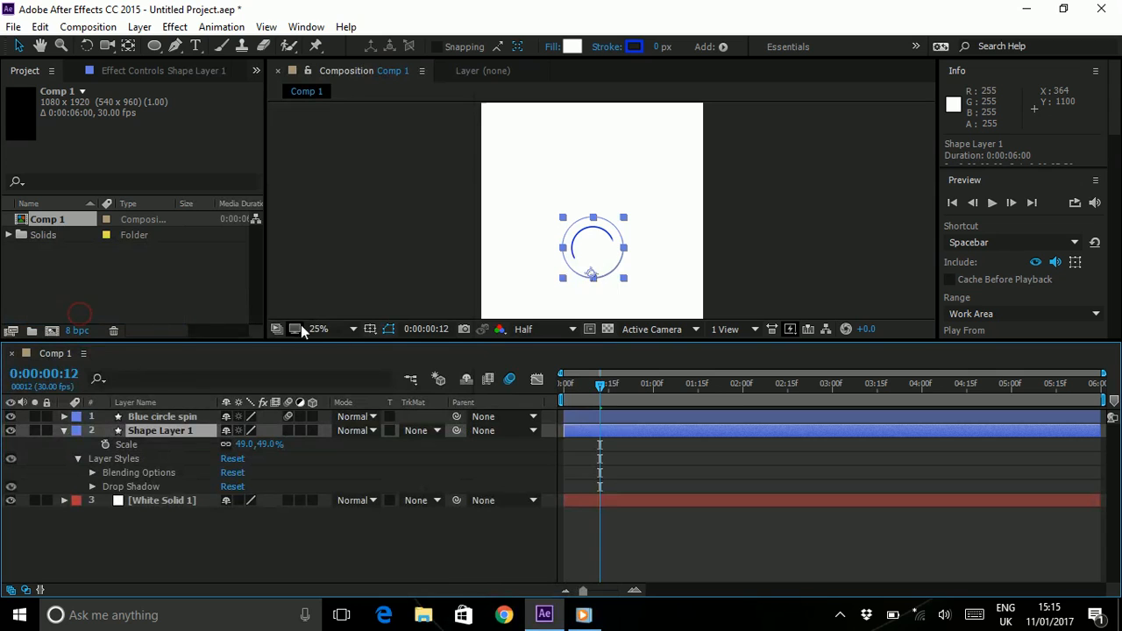
click(319, 330)
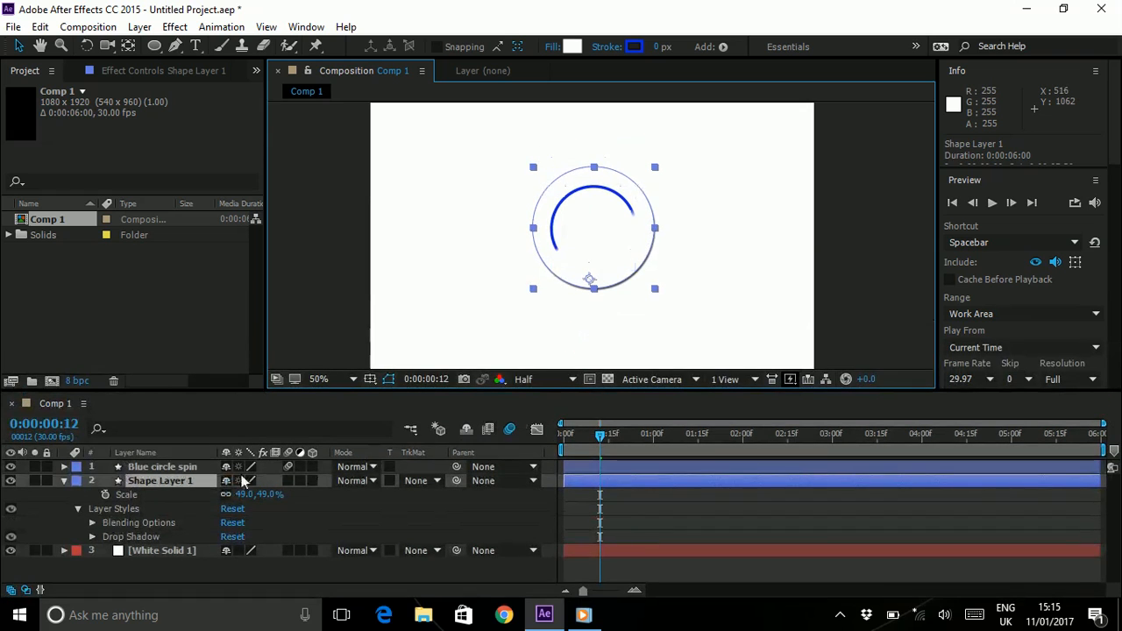
click(95, 536)
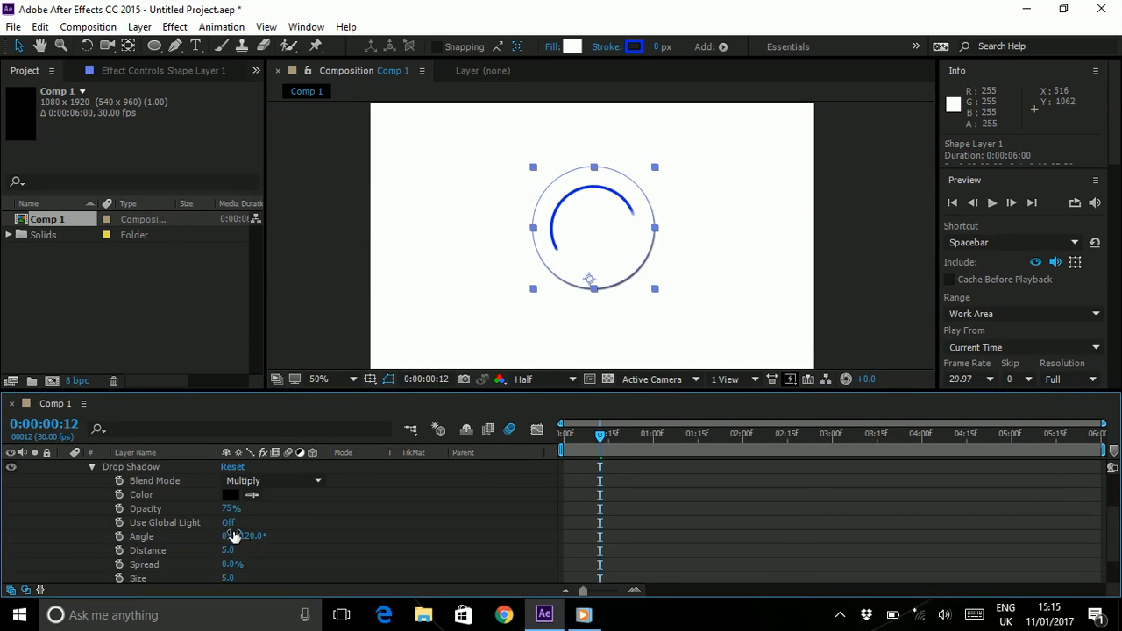
- Set the shadow to fall straight down at 90° and adjust its spread for a soft look
double_click(245, 537)
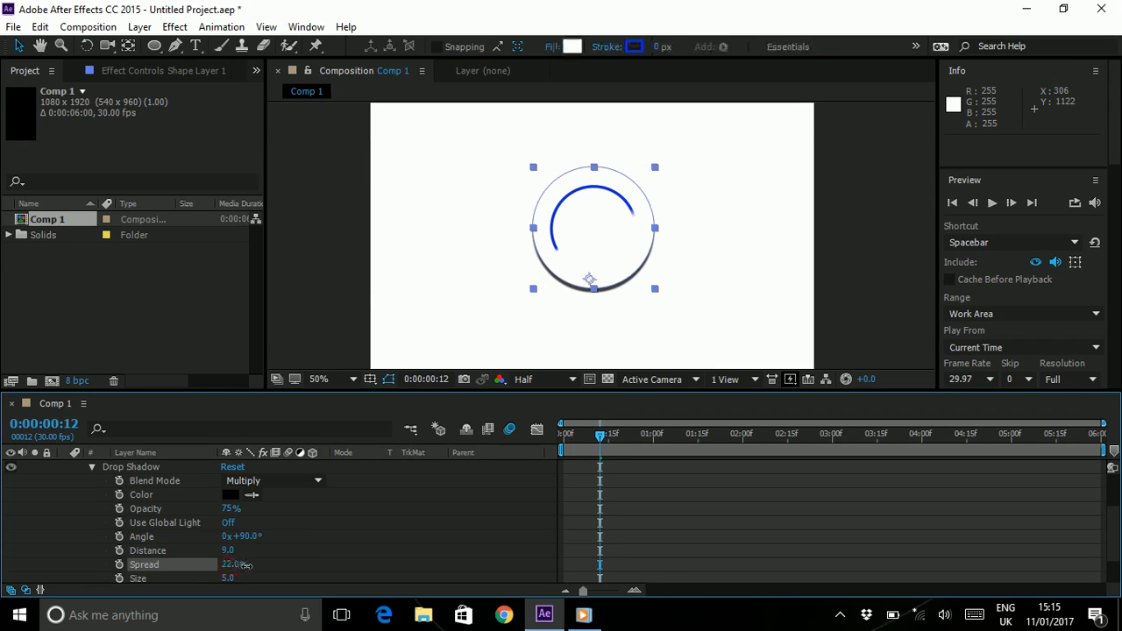
drag(246, 565, 442, 564)
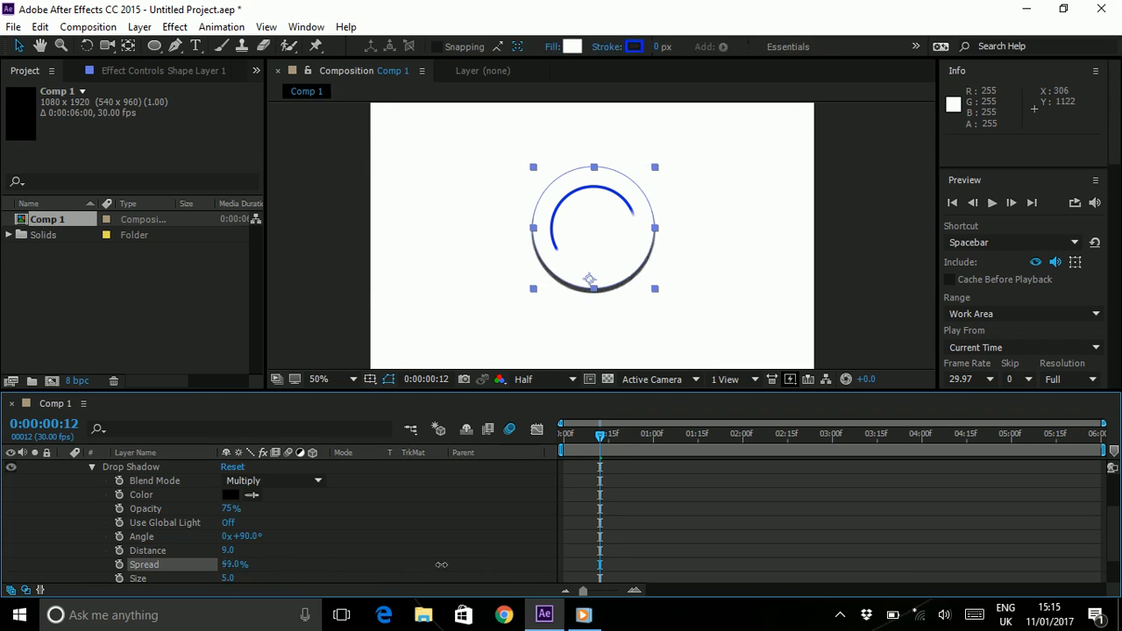
drag(442, 564, 365, 556)
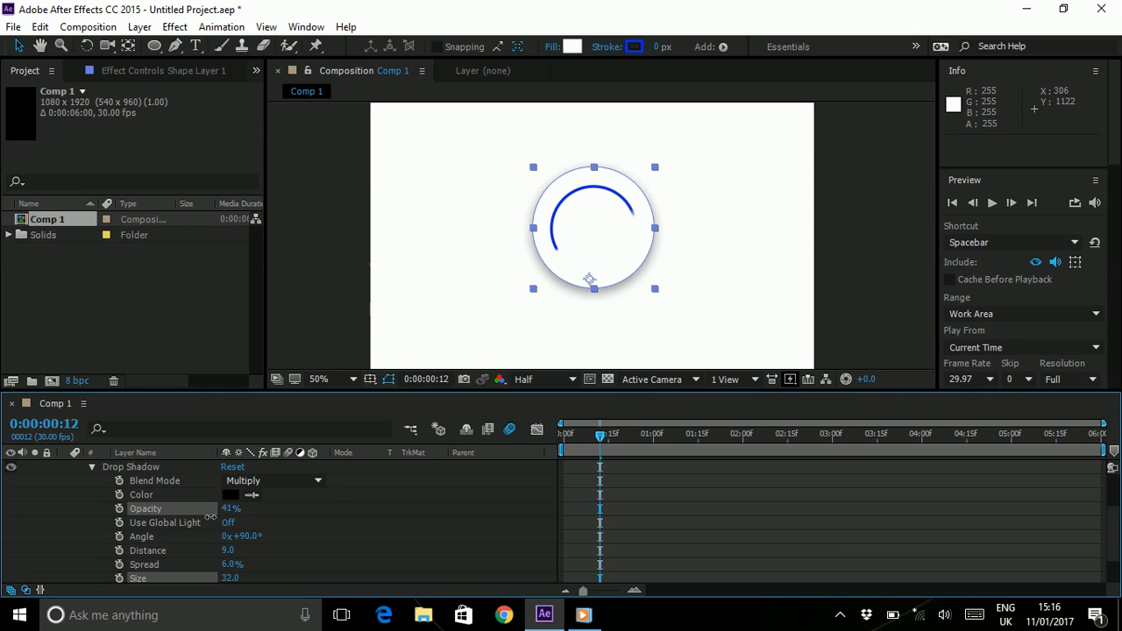
scroll(down, 3)
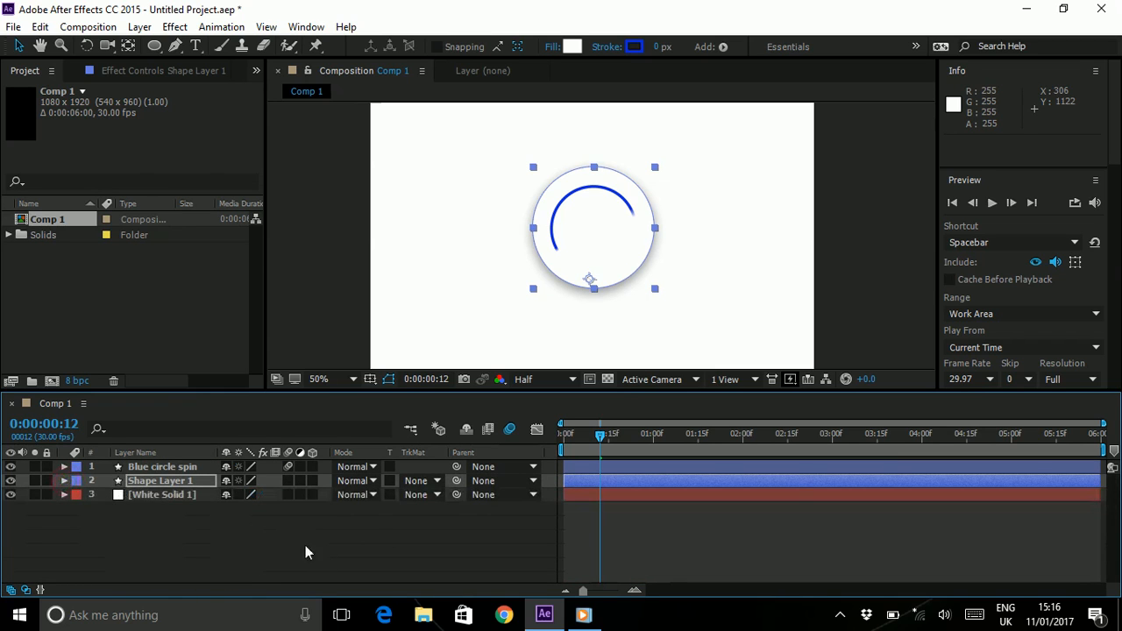
- Parent the Blue circle spin layer to Shape Layer 1 so the arc follows the circle
click(161, 467)
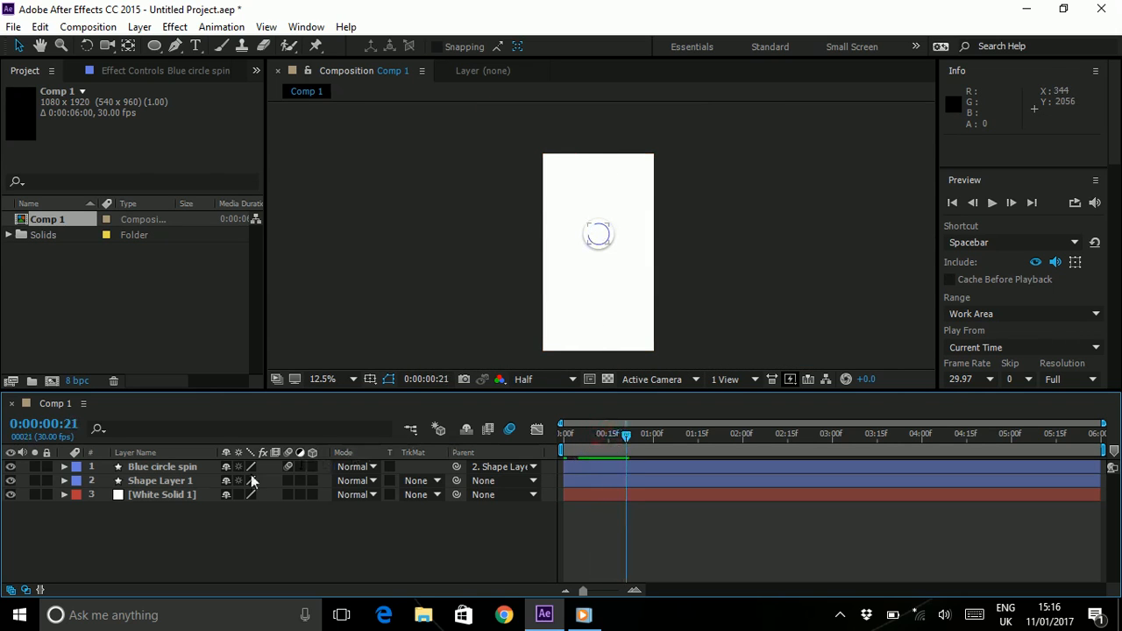
click(158, 481)
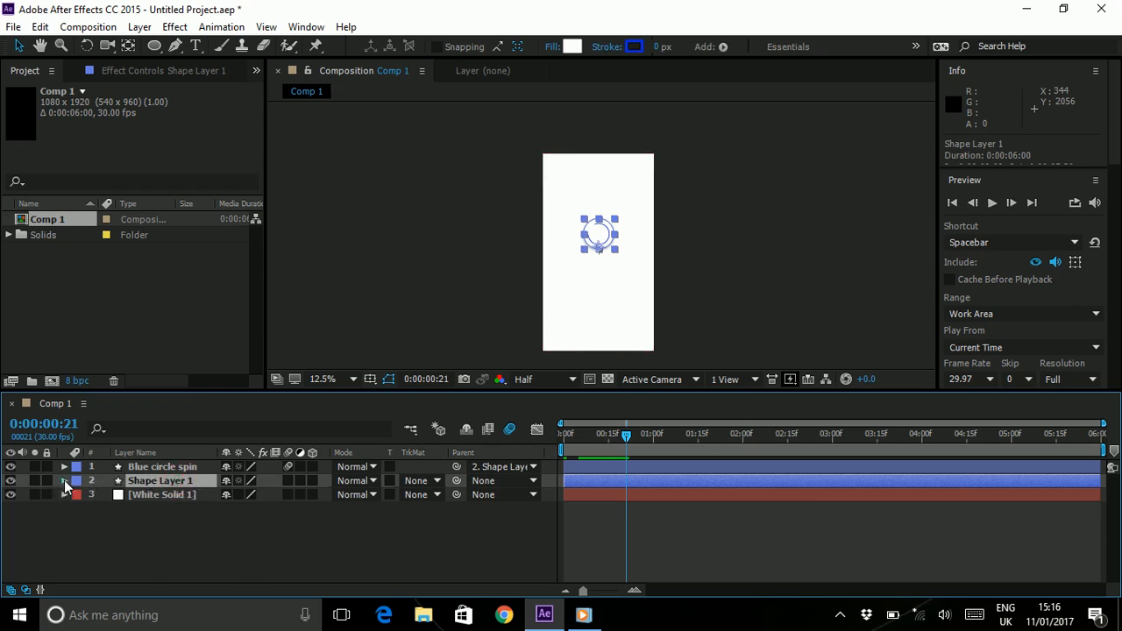
- Enable Position keyframes on Shape Layer 1 with the circle centred at x 540
click(65, 484)
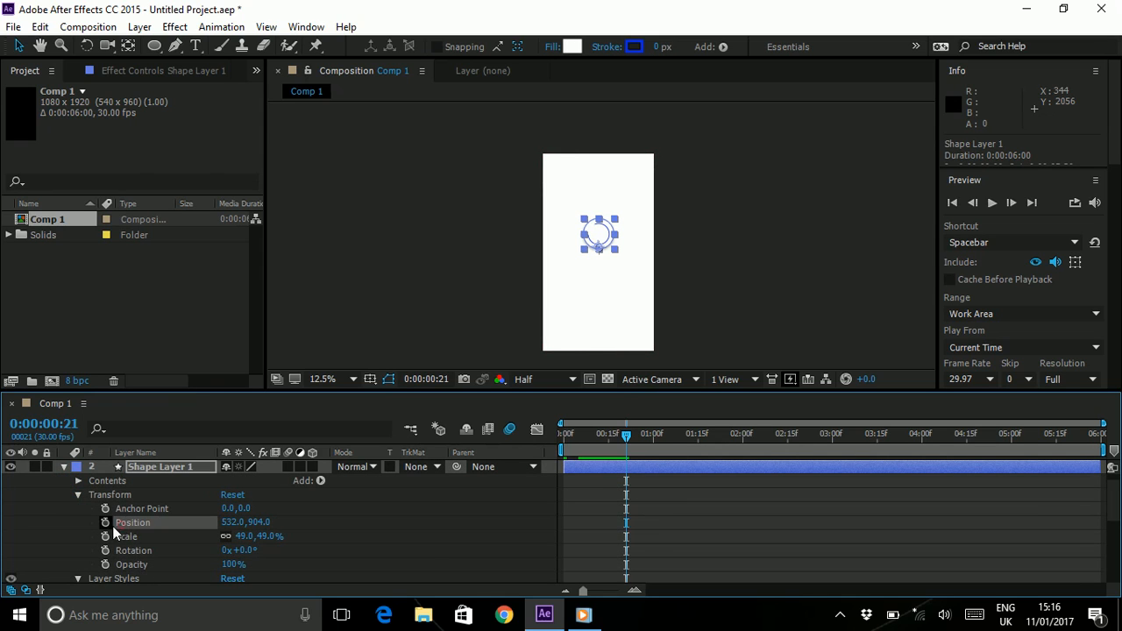
click(105, 522)
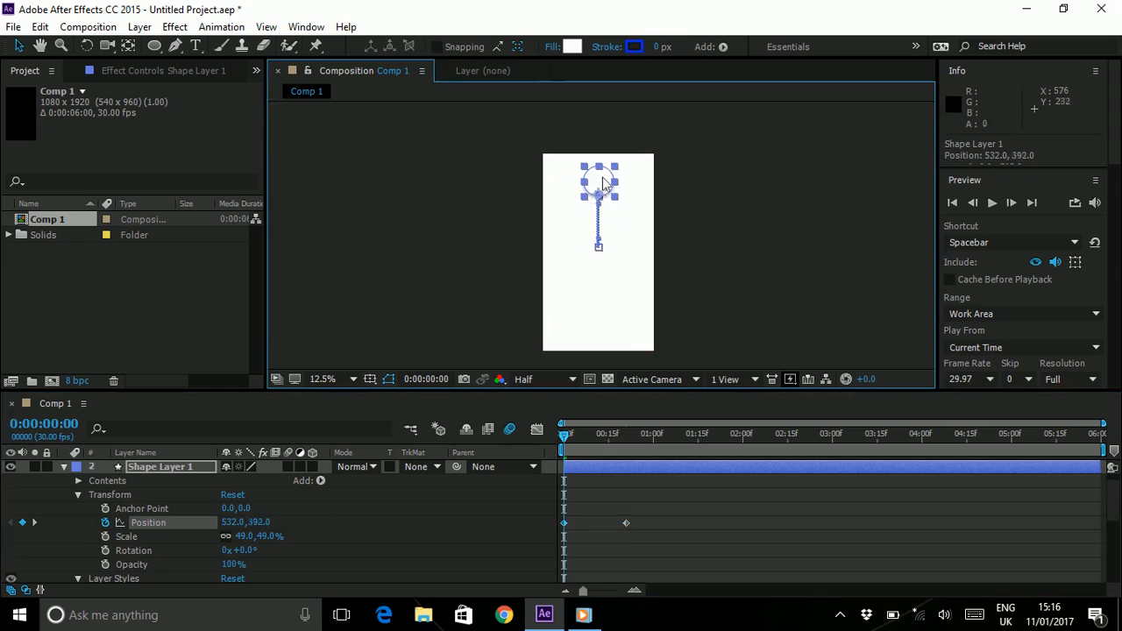
drag(600, 185, 600, 137)
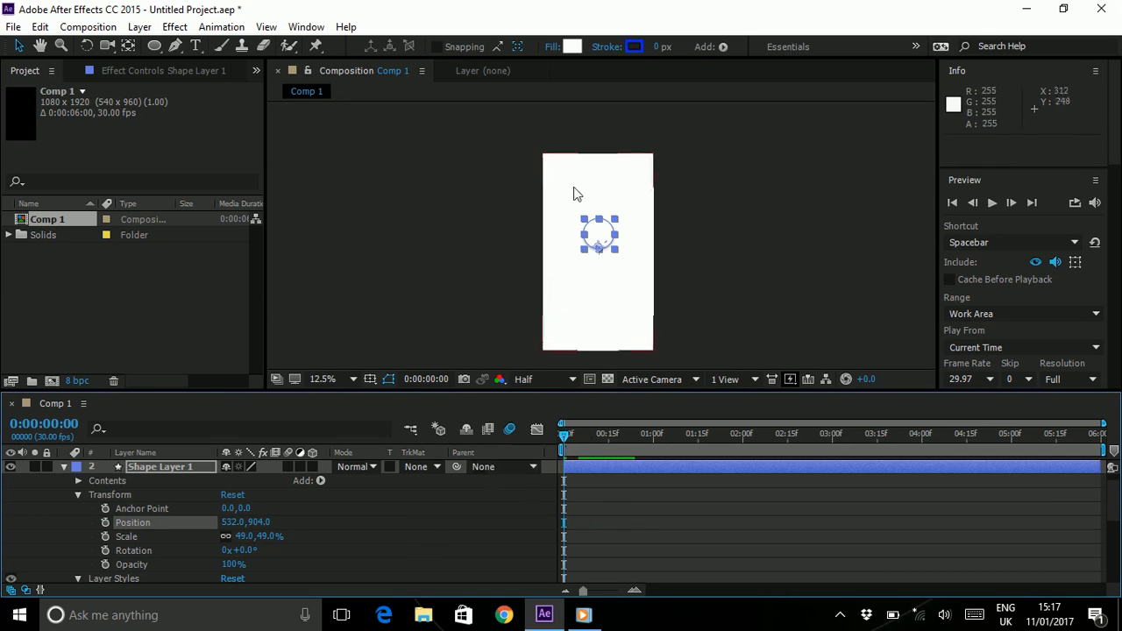
mouse_move(659, 163)
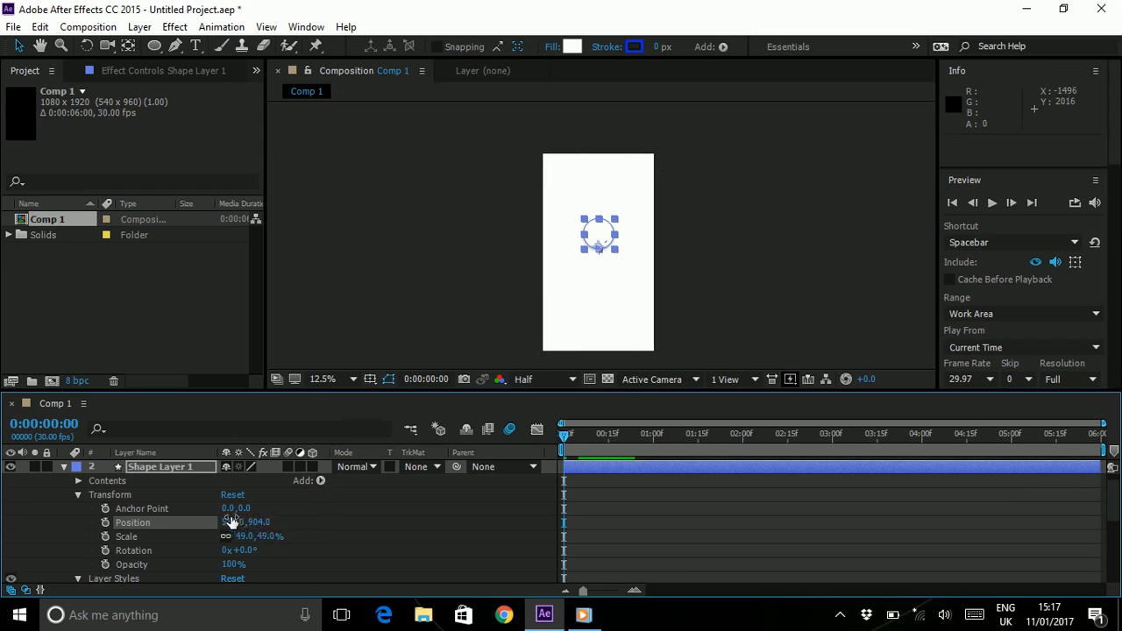
double_click(233, 522)
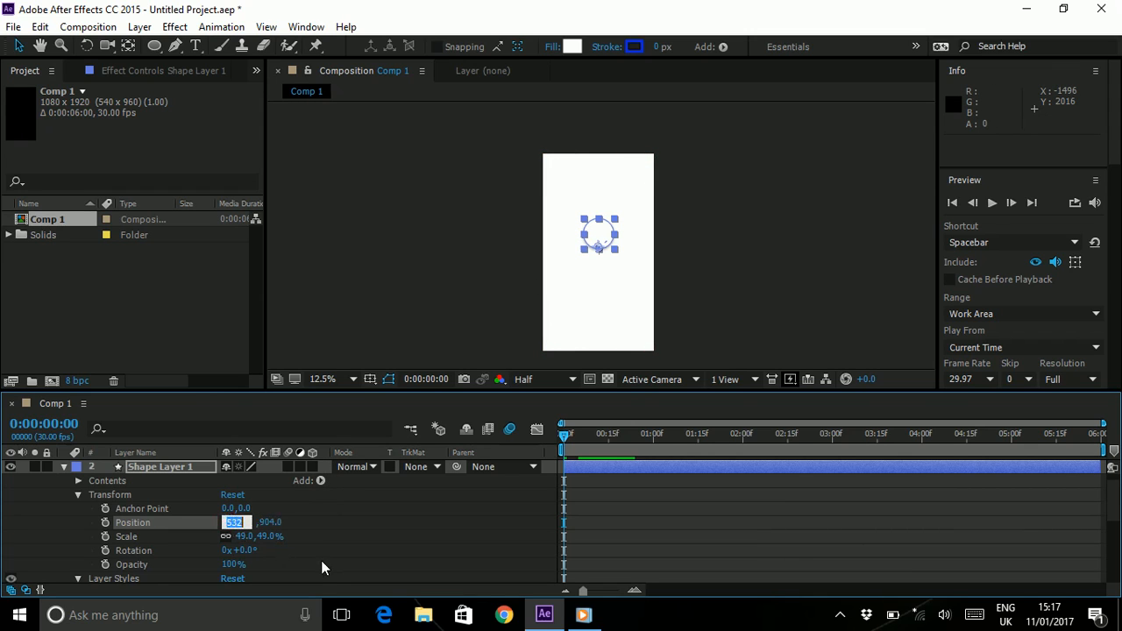
text(540.0)
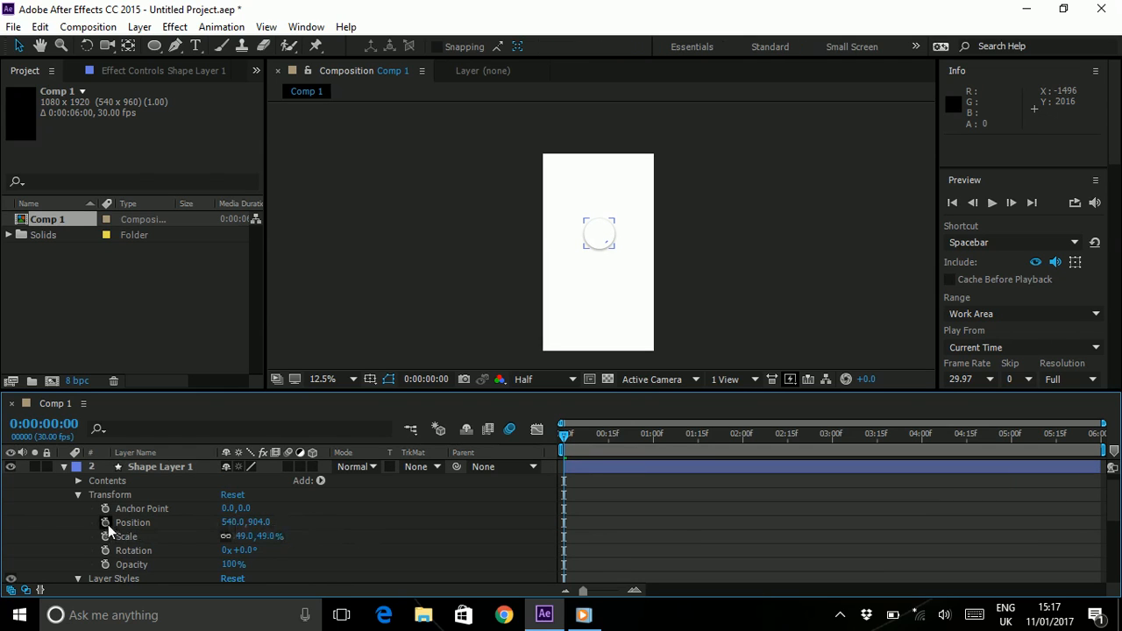
click(105, 523)
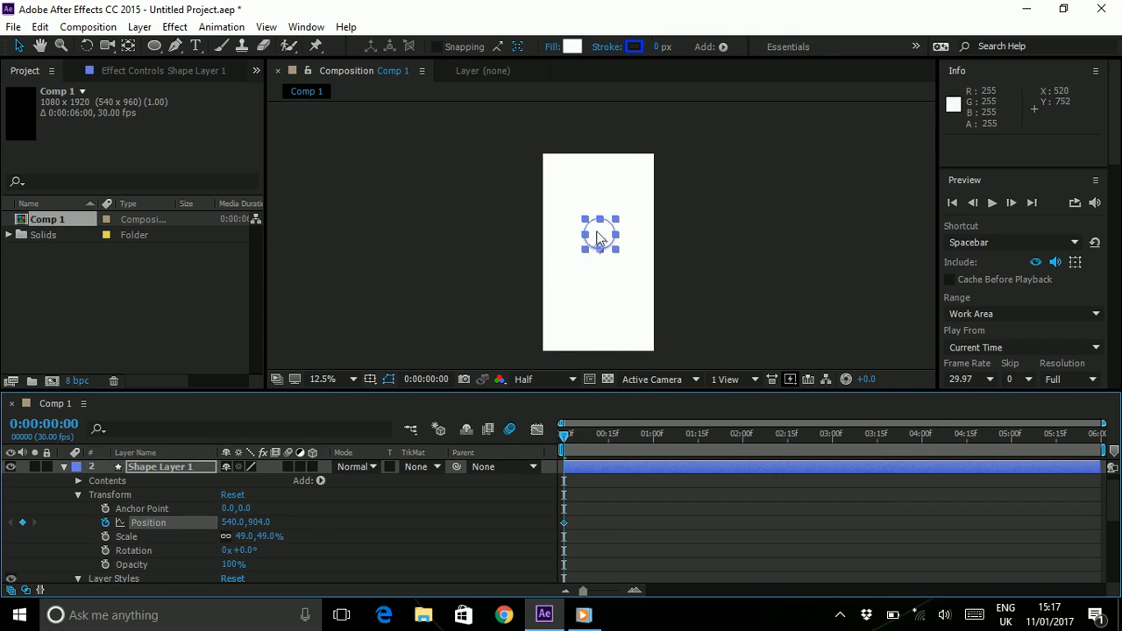
- Start the circle above the frame at 0:00 and drop it into the frame around 0:20
drag(600, 235, 600, 144)
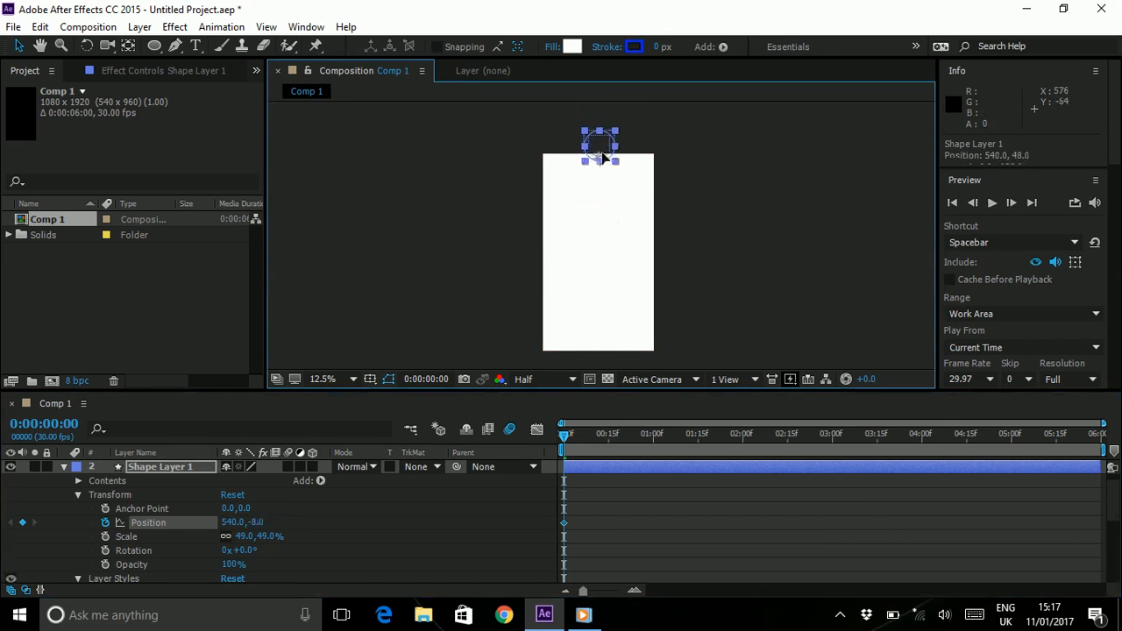
drag(600, 144, 600, 181)
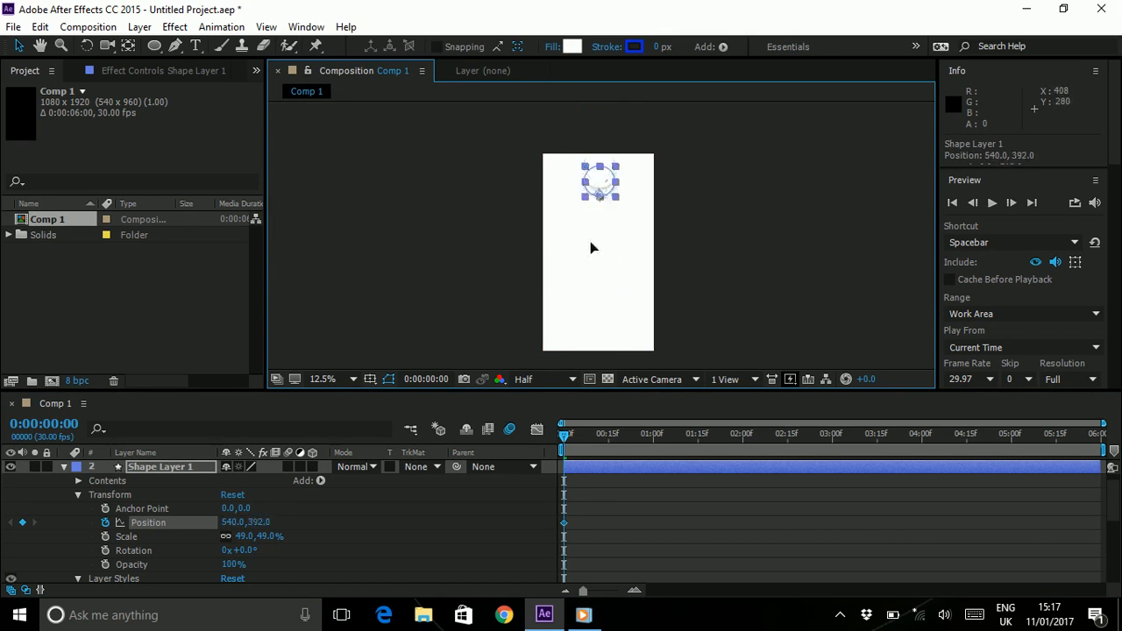
drag(600, 183, 600, 137)
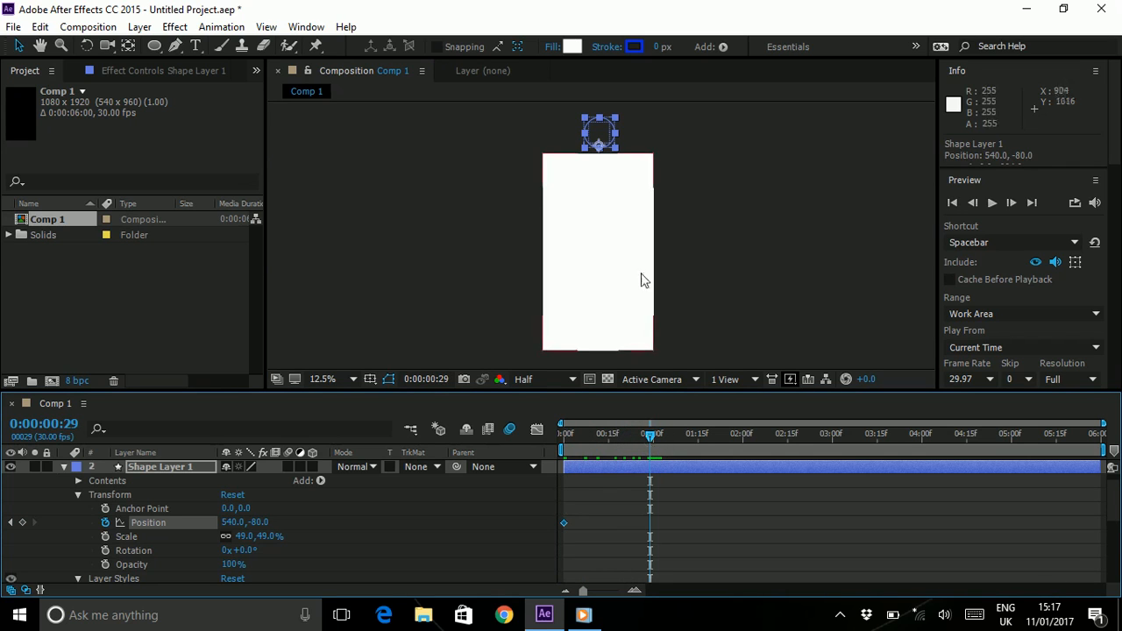
drag(600, 134, 600, 191)
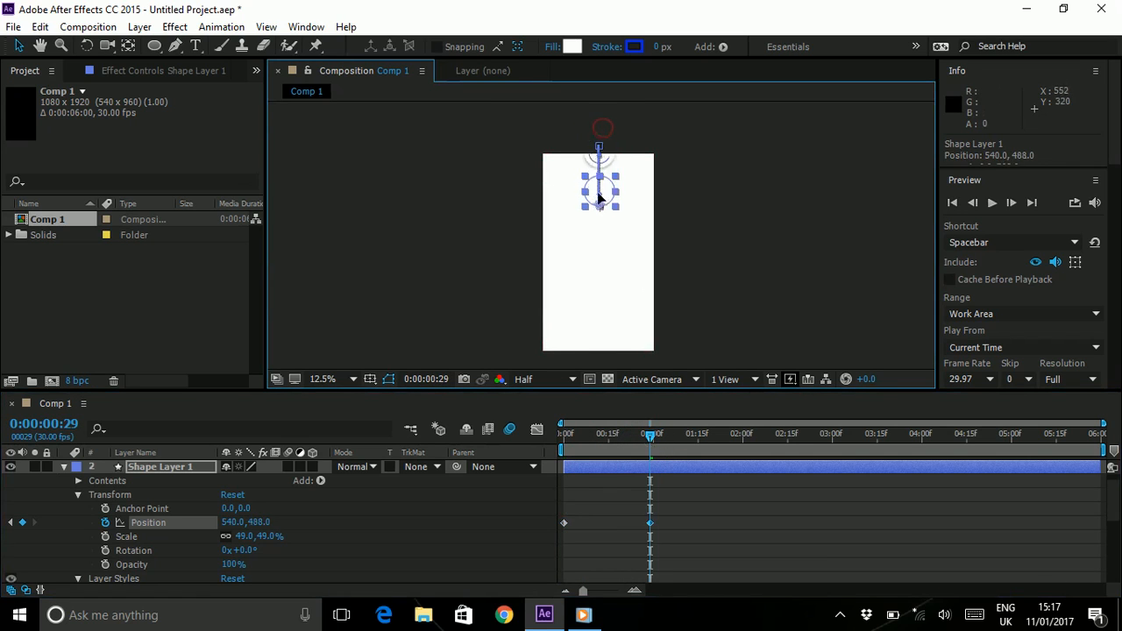
drag(600, 184, 600, 202)
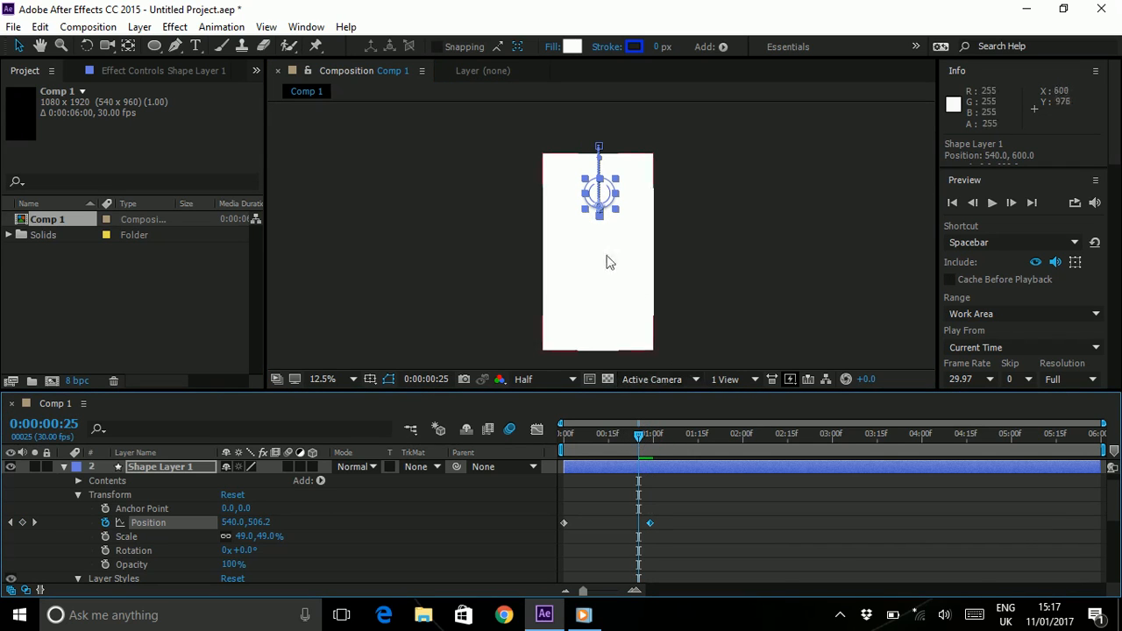
- Set the landing position near centre, nudging it slightly upward, and return to the start
click(342, 379)
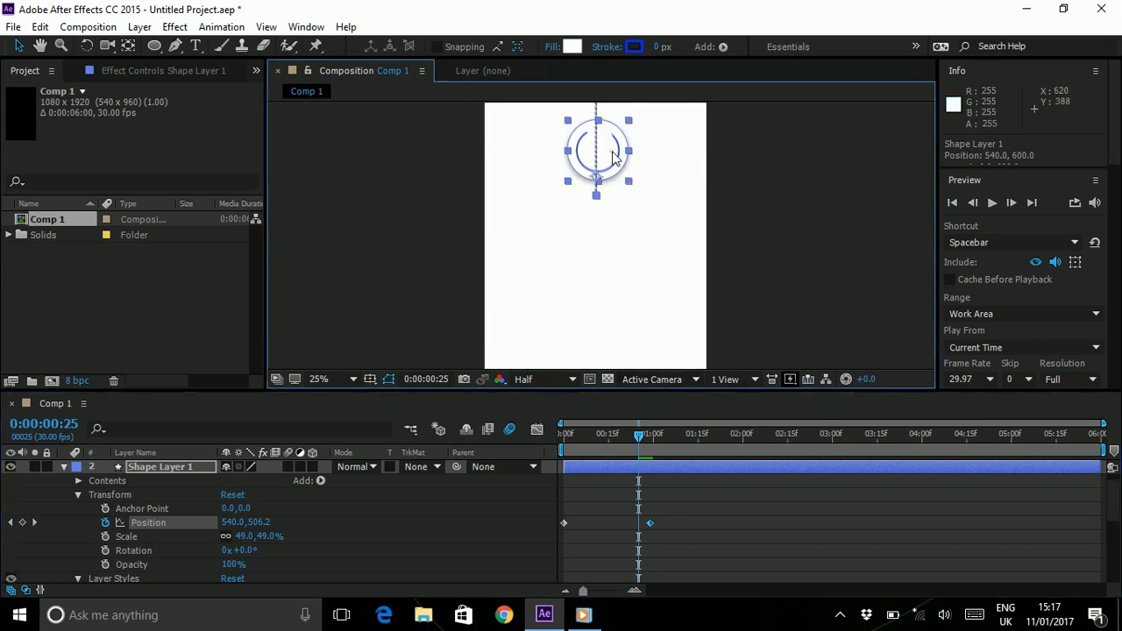
drag(596, 155, 596, 237)
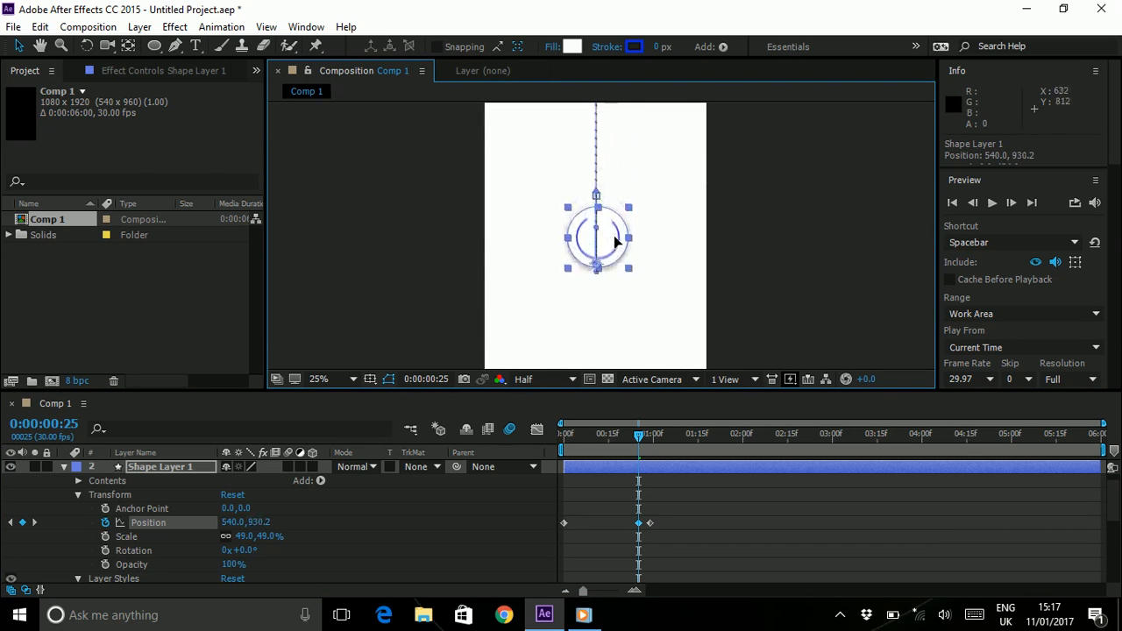
drag(596, 246, 597, 235)
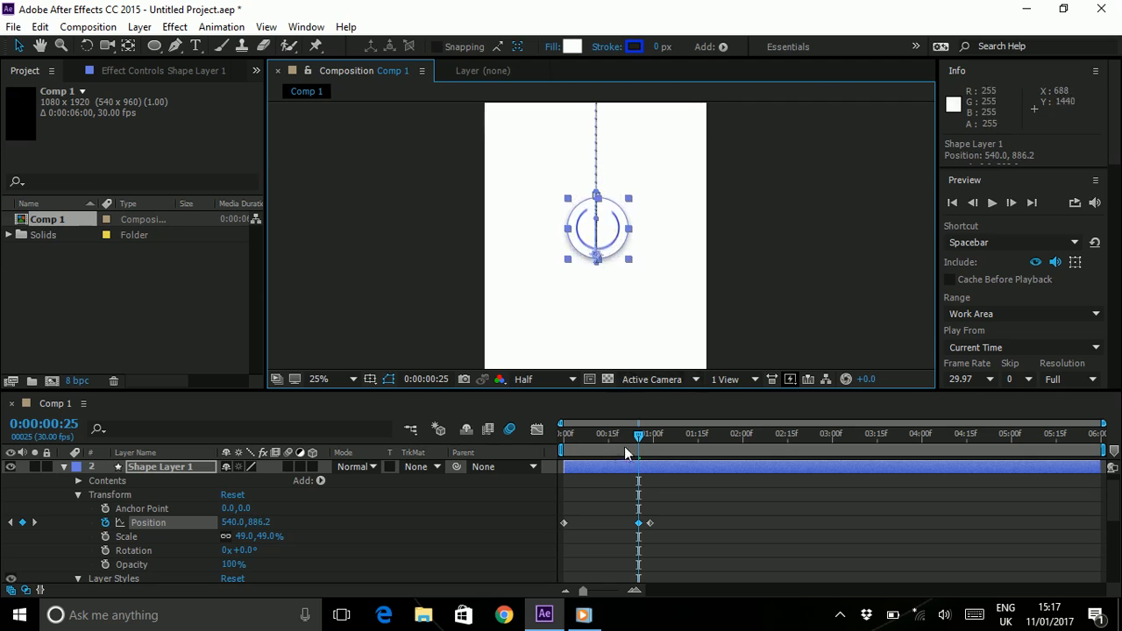
click(563, 447)
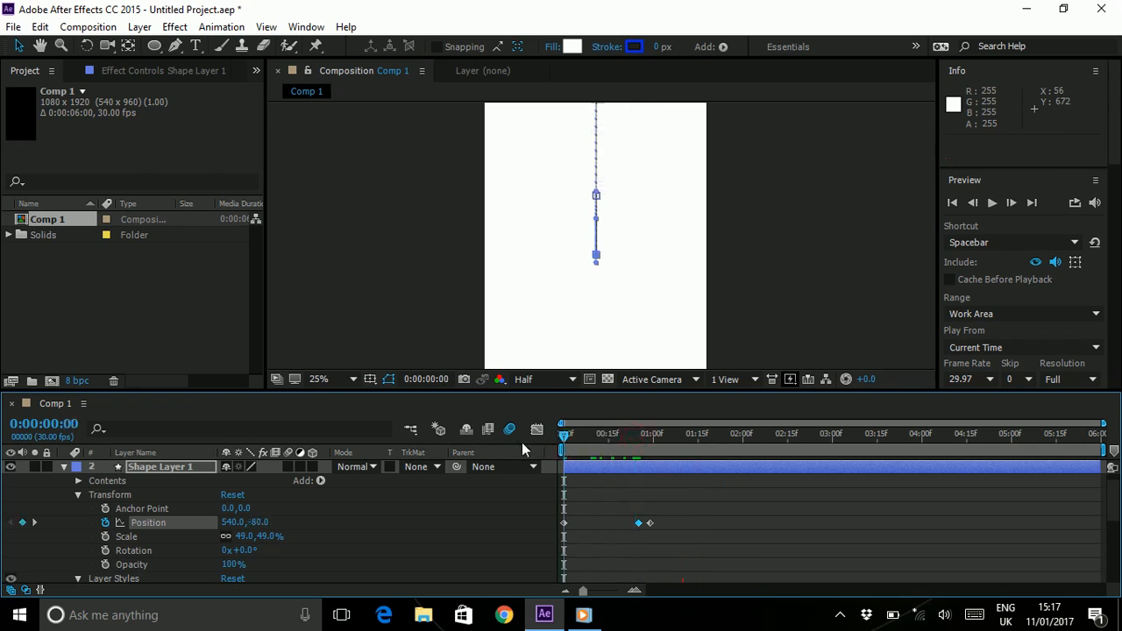
- Apply Easy Ease to the landing Position keyframes and preview the drop
click(638, 522)
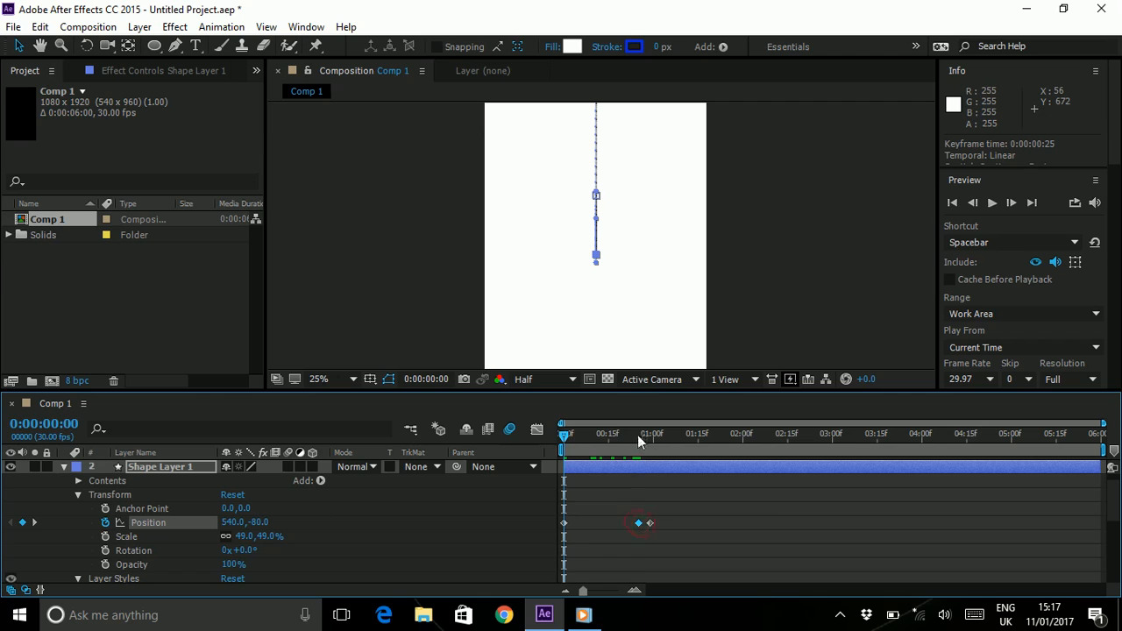
right_click(635, 522)
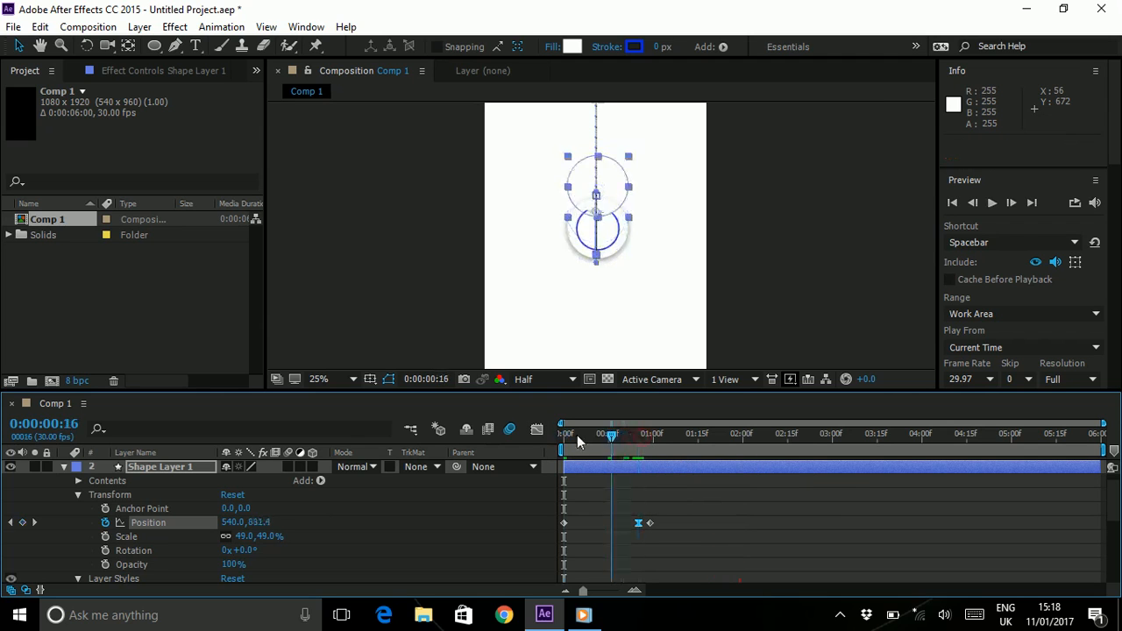
key(Space)
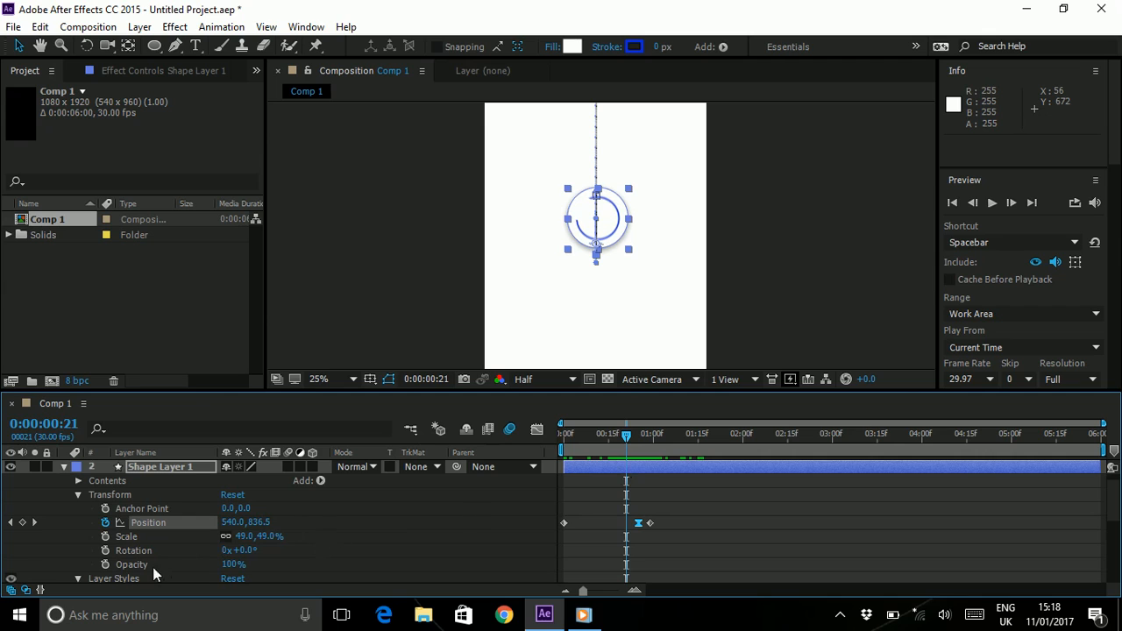
- Add 0% to 100% Opacity fade-ins on Shape Layer 1 and Blue circle spin, then move to four seconds
click(109, 564)
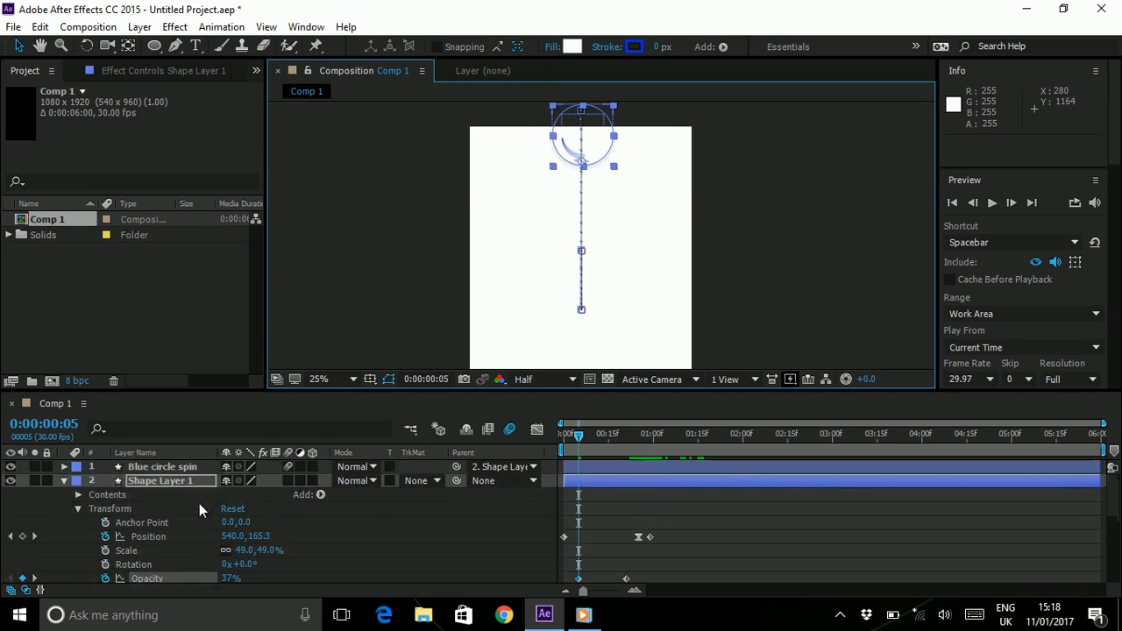
click(161, 467)
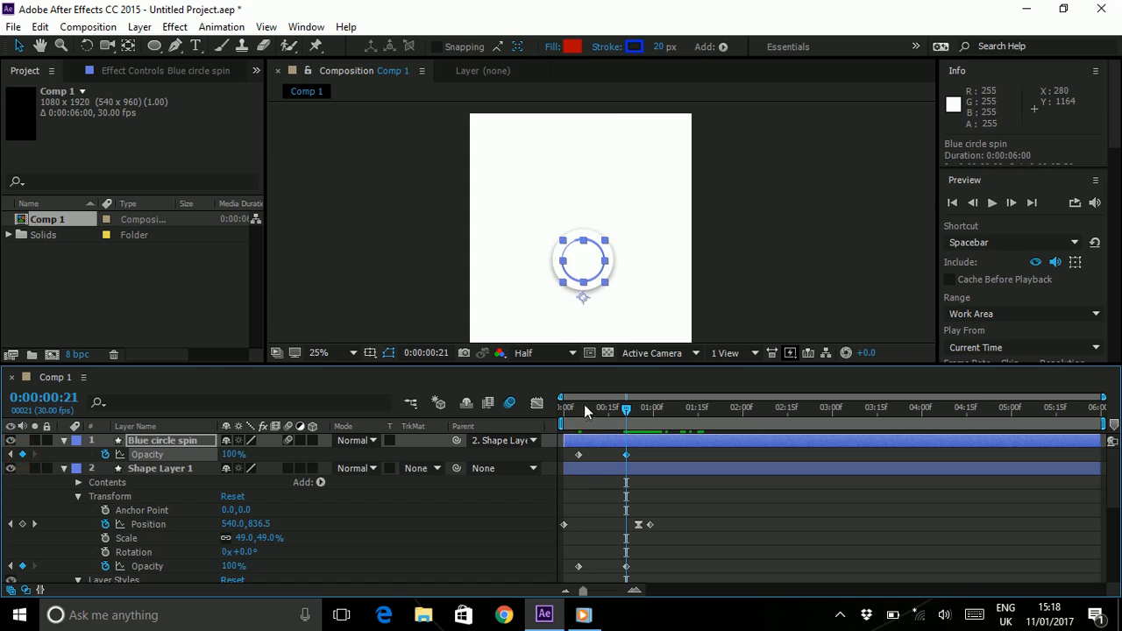
drag(626, 407, 579, 407)
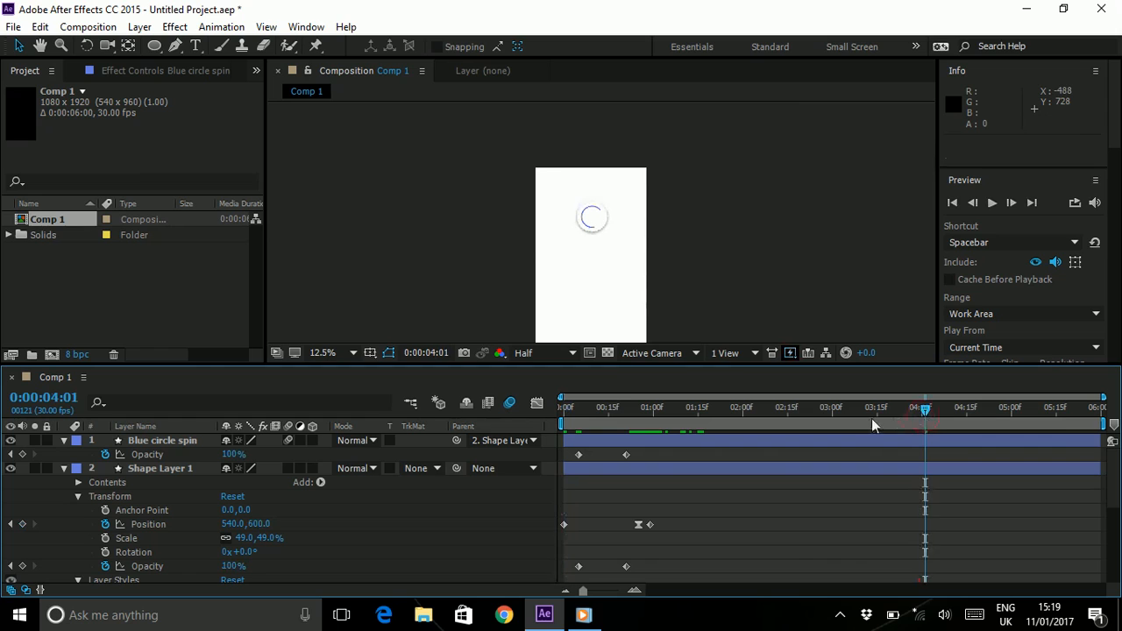
- At 4:01 hold Opacity at 100% and keyframe Scale popping up to 56%
click(324, 352)
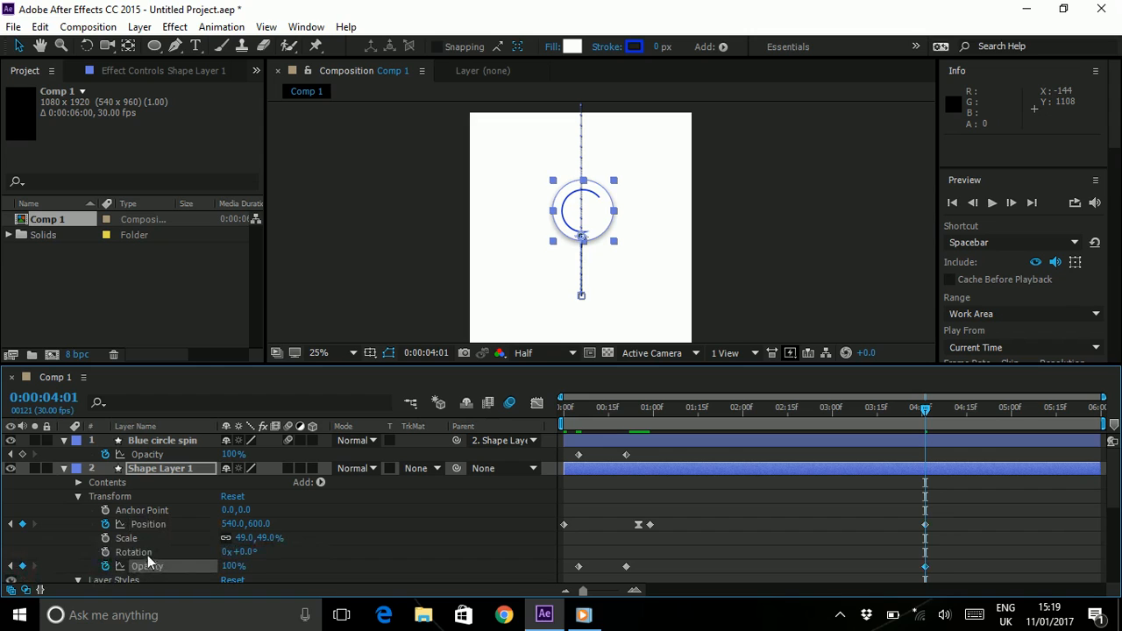
mouse_move(103, 551)
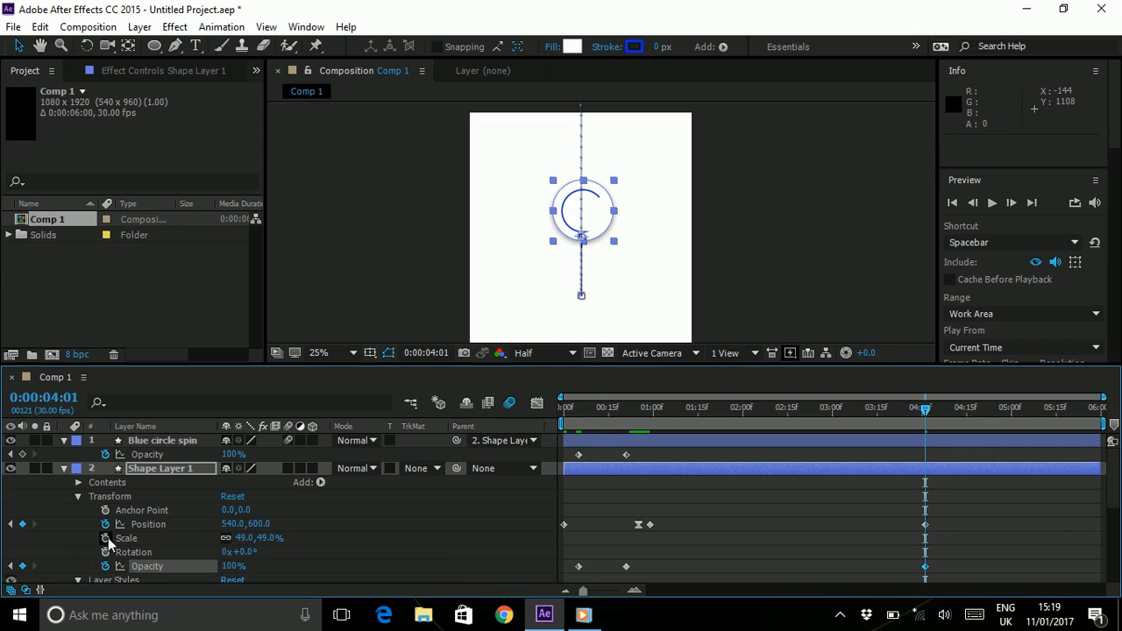
click(107, 536)
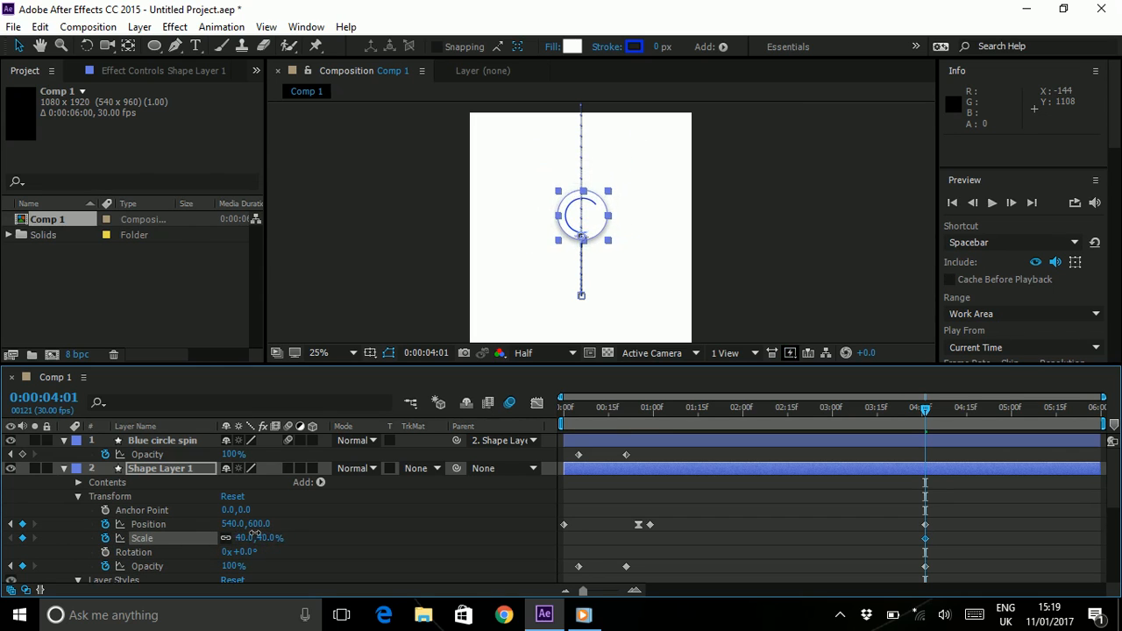
drag(254, 537, 295, 537)
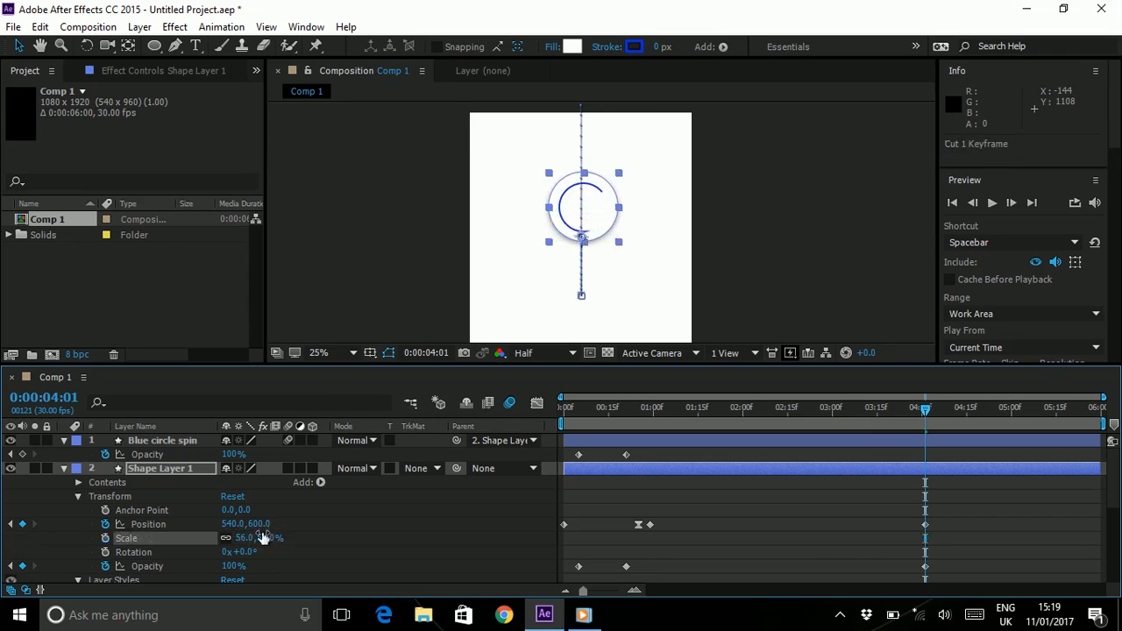
mouse_move(186, 513)
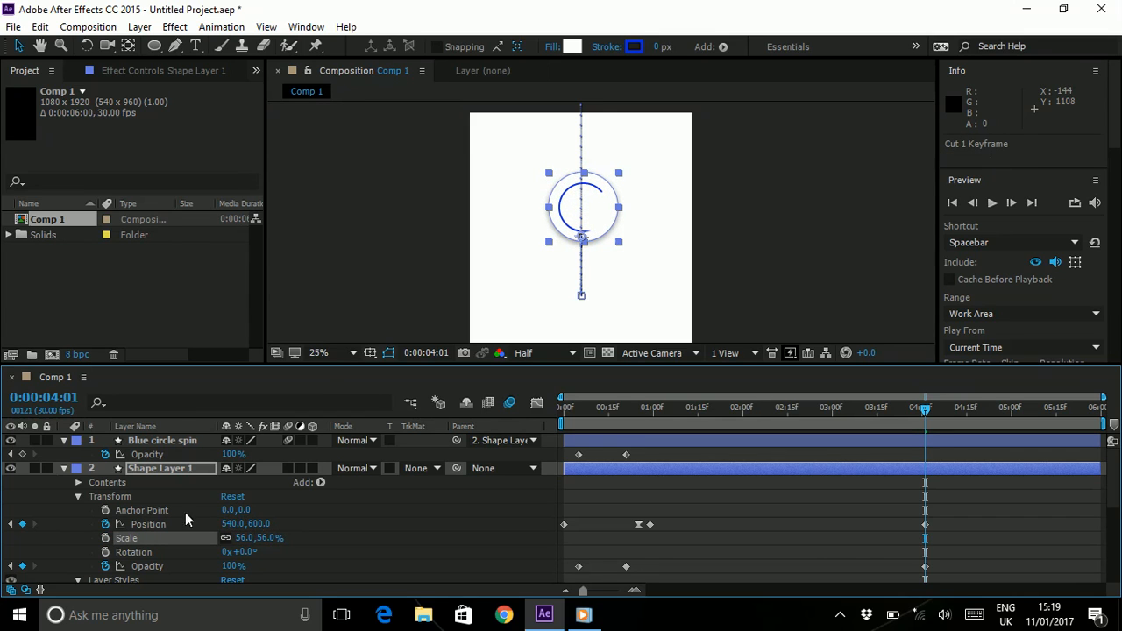
mouse_move(246, 510)
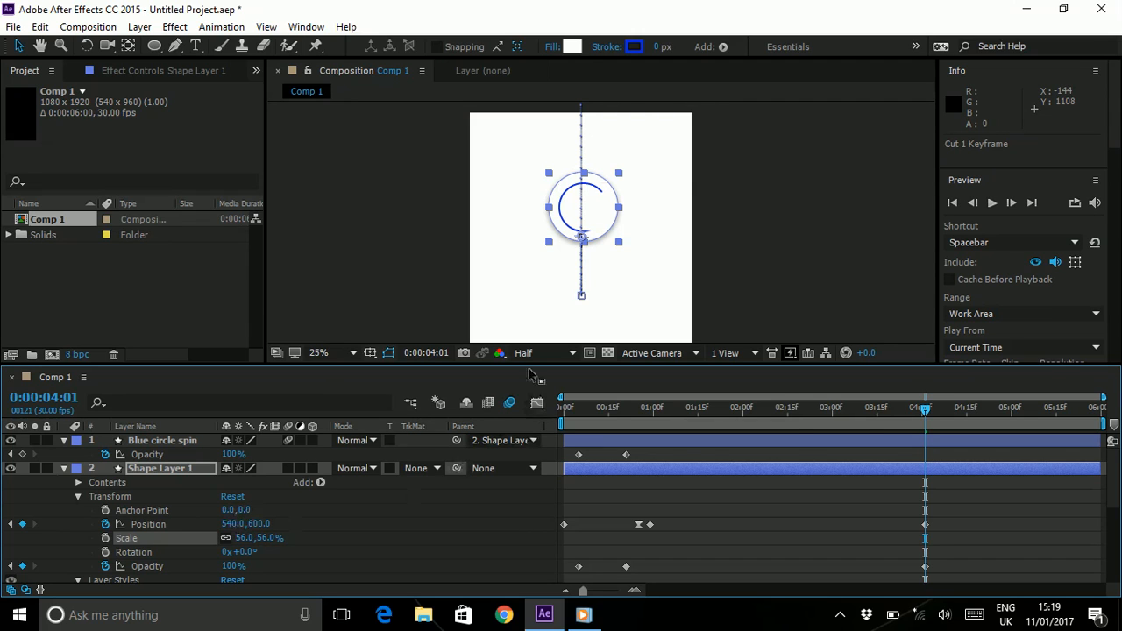
mouse_move(174, 555)
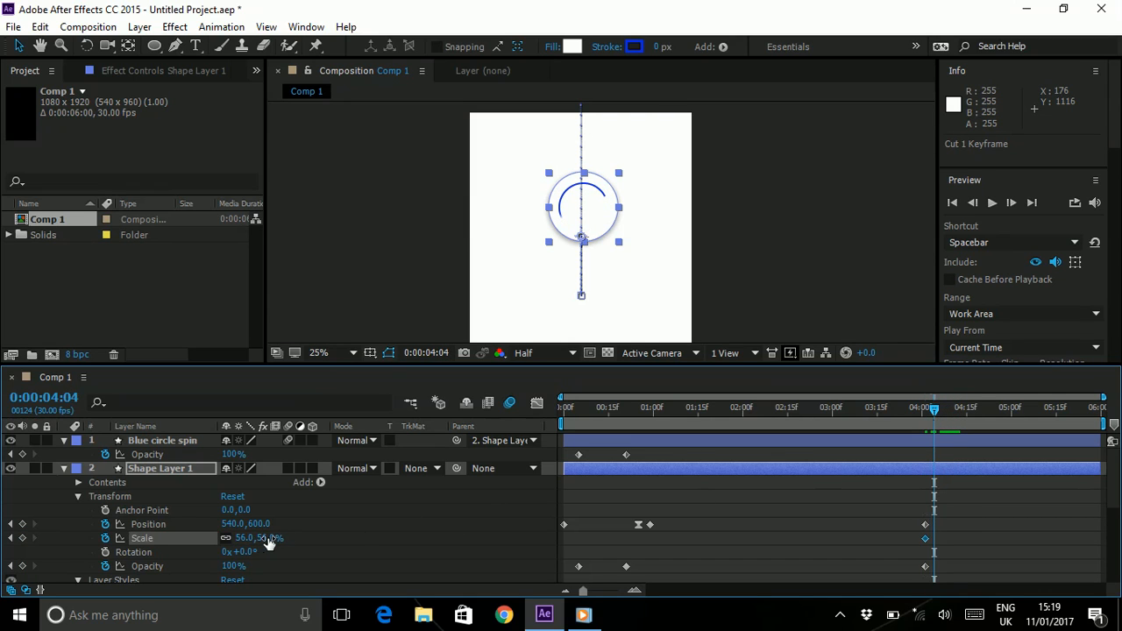
- Shrink the circle to 12% Scale and fade Opacity to 0 by 4:16
drag(263, 537, 281, 536)
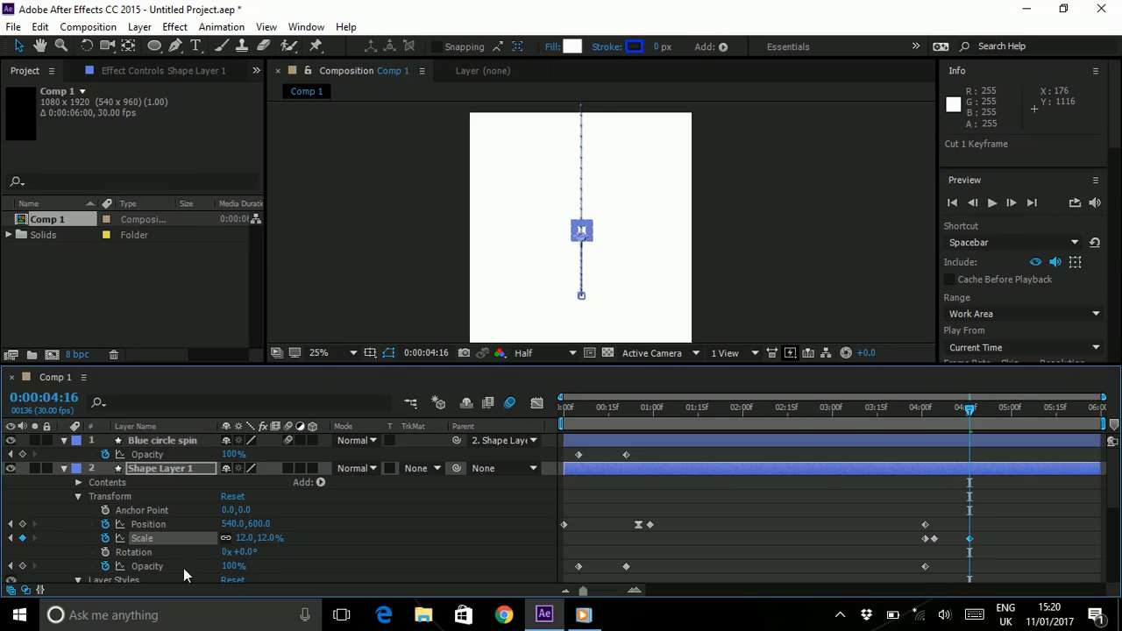
text(0)
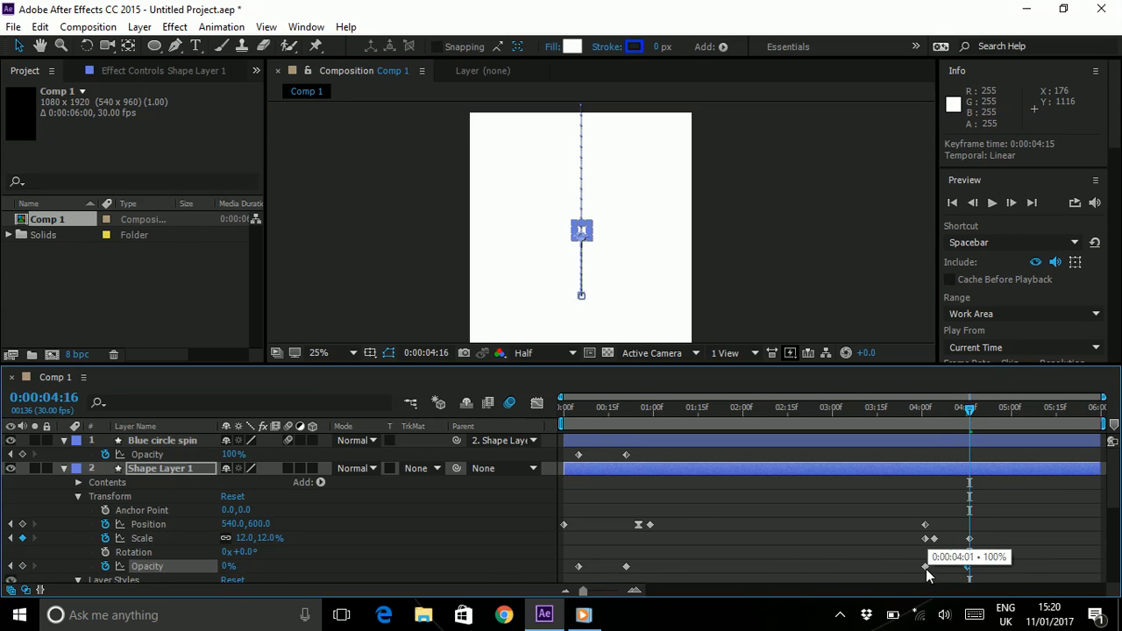
mouse_move(933, 428)
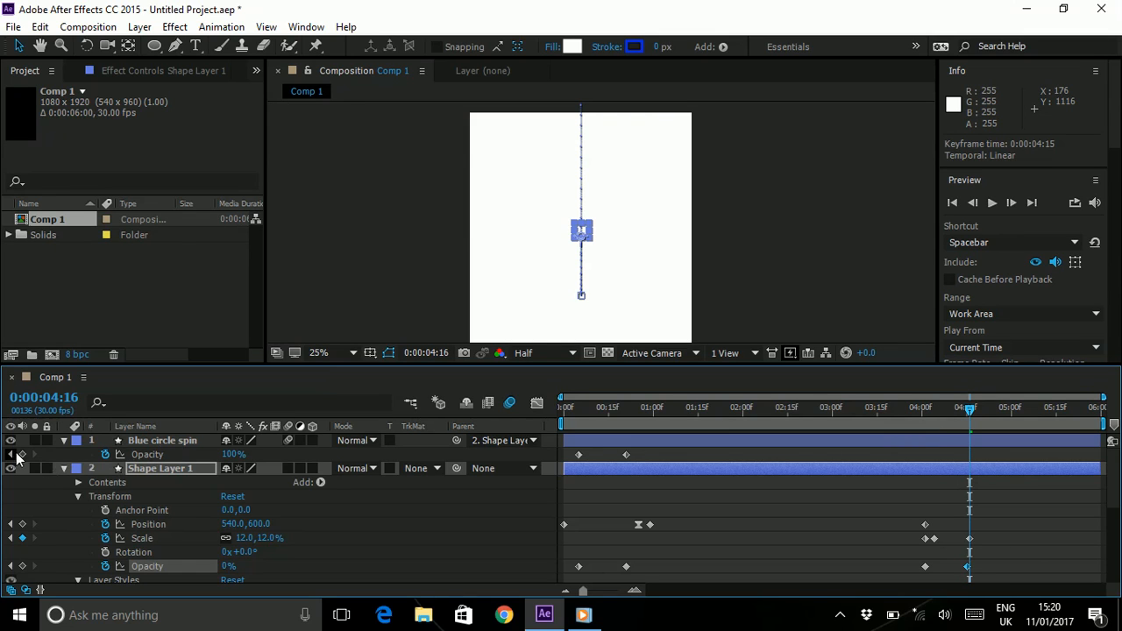
- Give Blue circle spin Opacity keyframes fading from 100% at 4:01 to 0% at 4:16
click(163, 440)
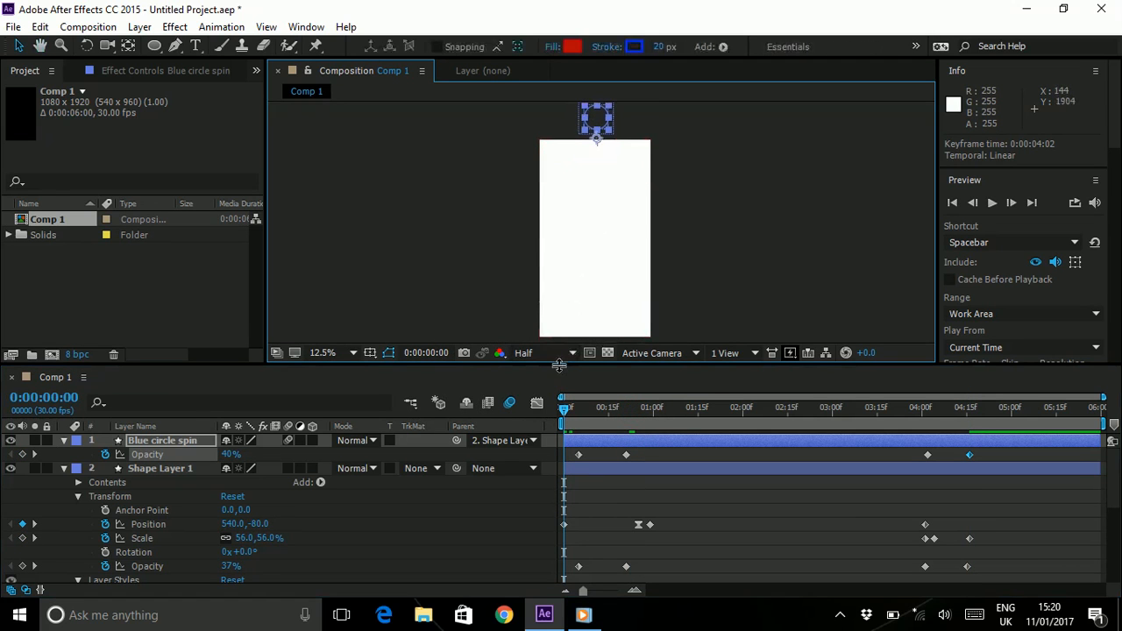
click(541, 422)
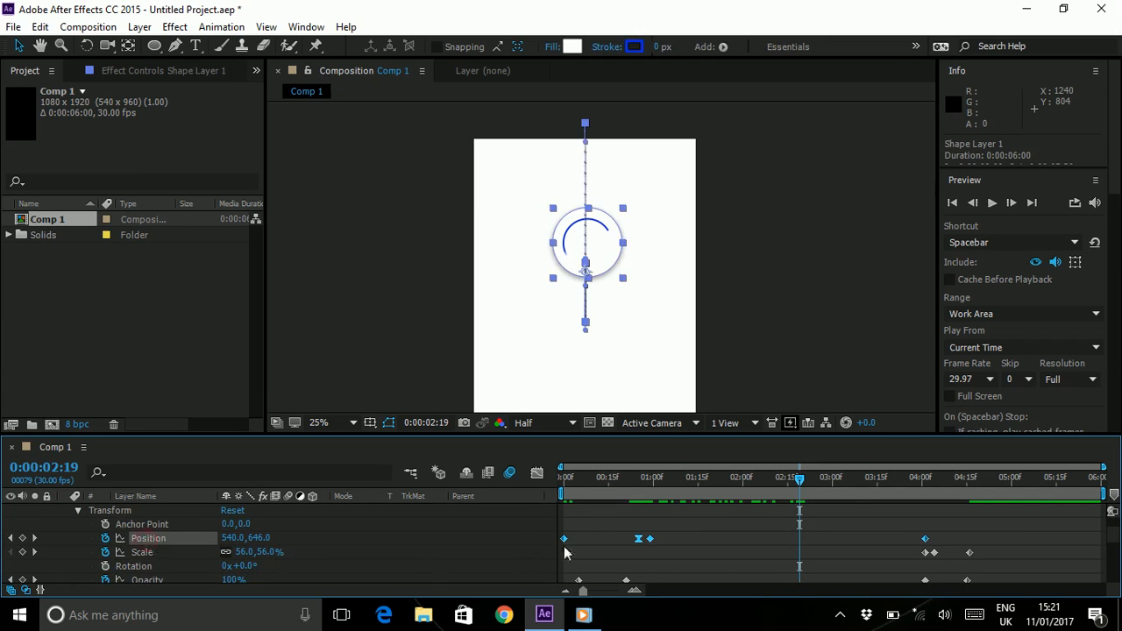
- Set the landing Position keyframe's Spatial Interpolation to Linear via Keyframe Interpolation
right_click(649, 538)
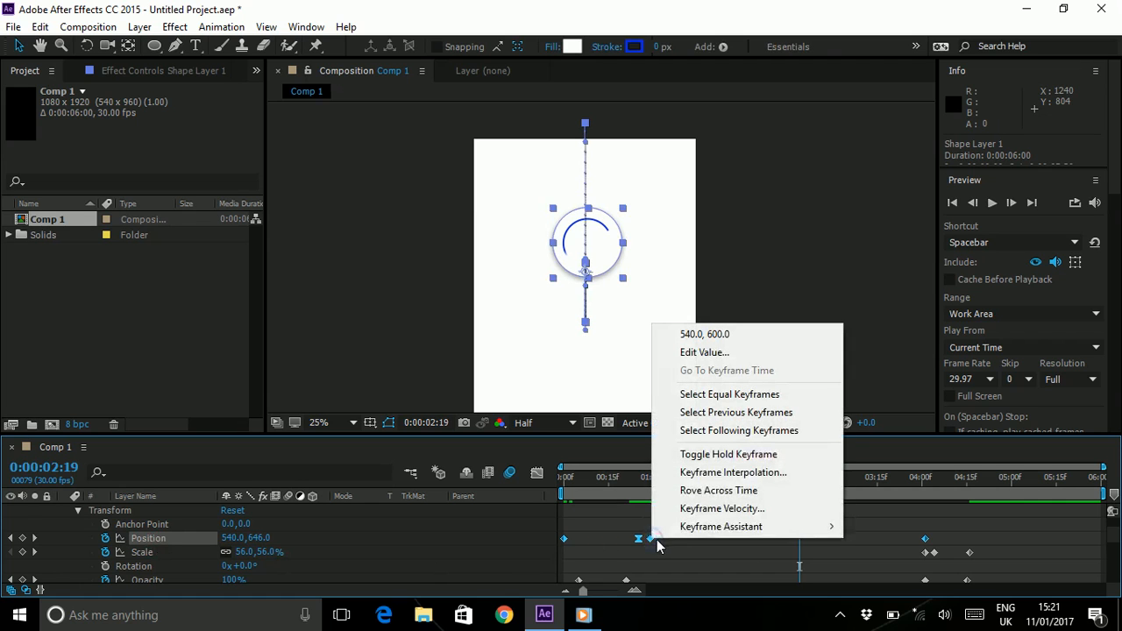
mouse_move(733, 472)
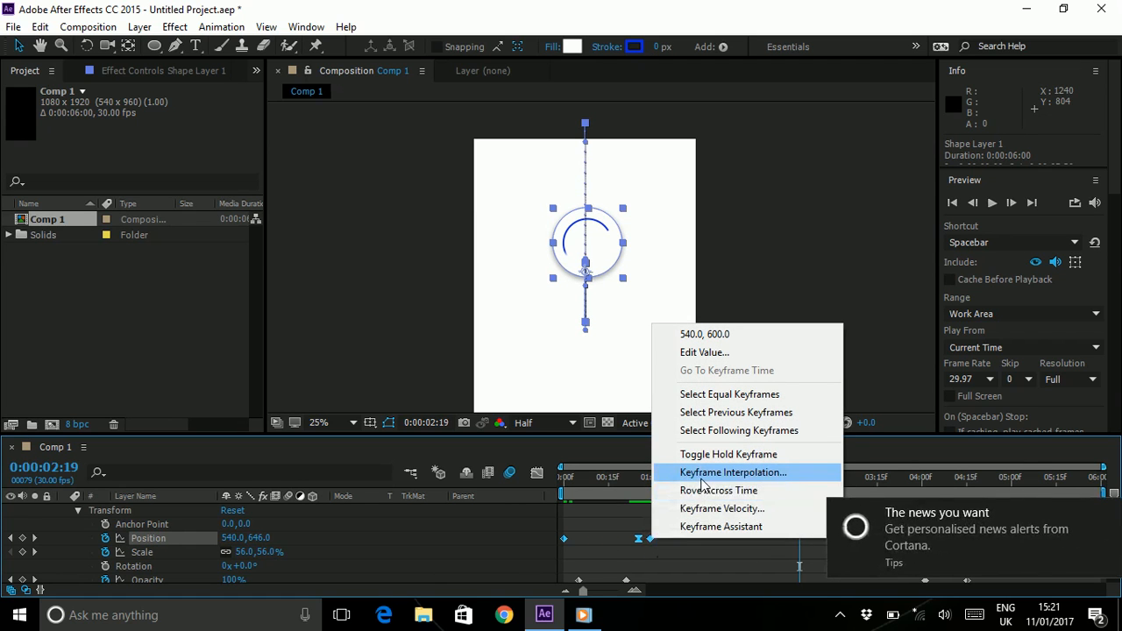
click(733, 472)
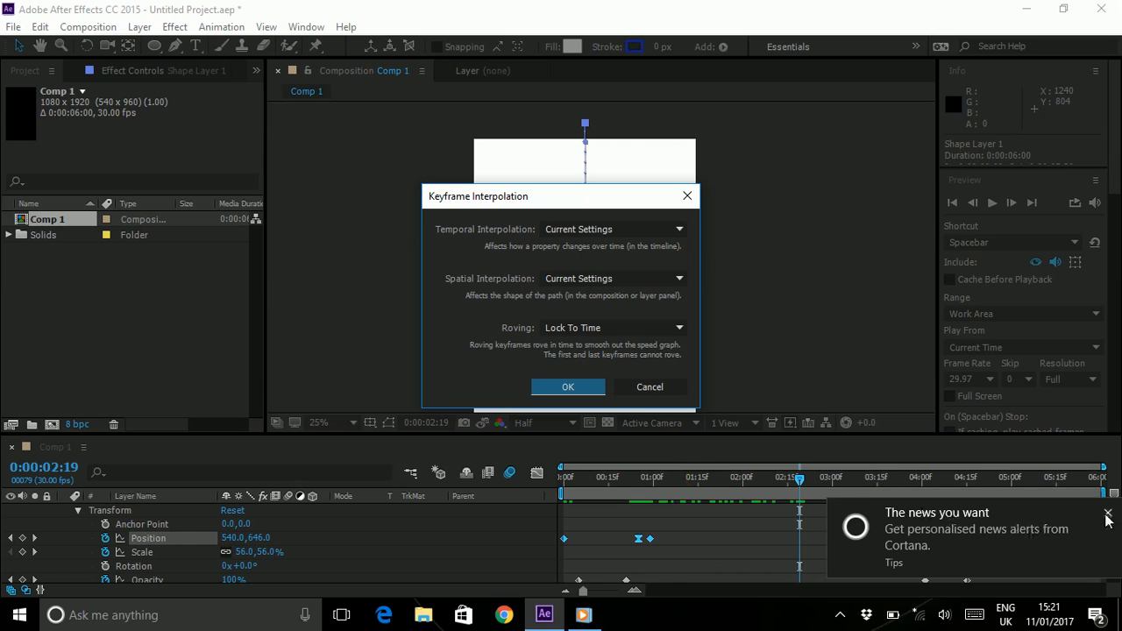
click(614, 278)
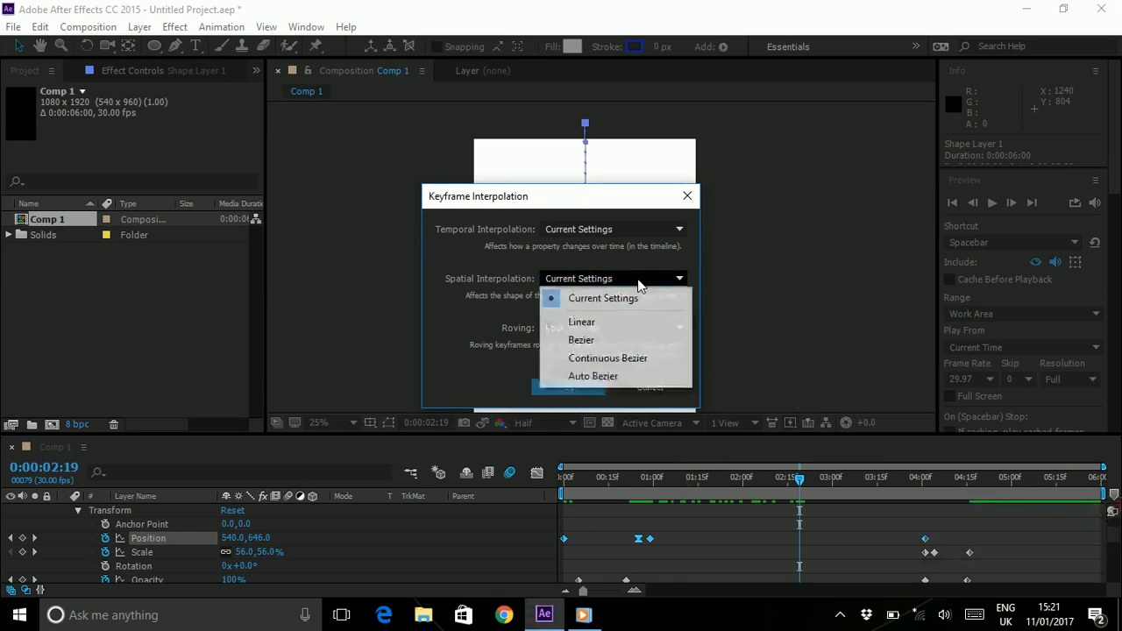
click(582, 323)
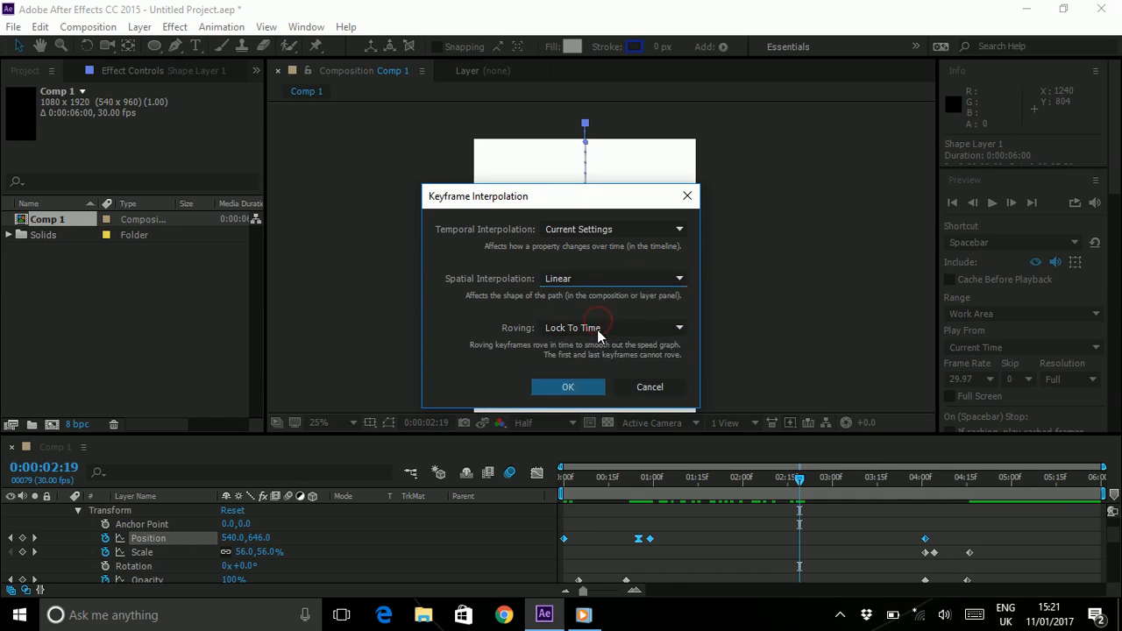
click(568, 388)
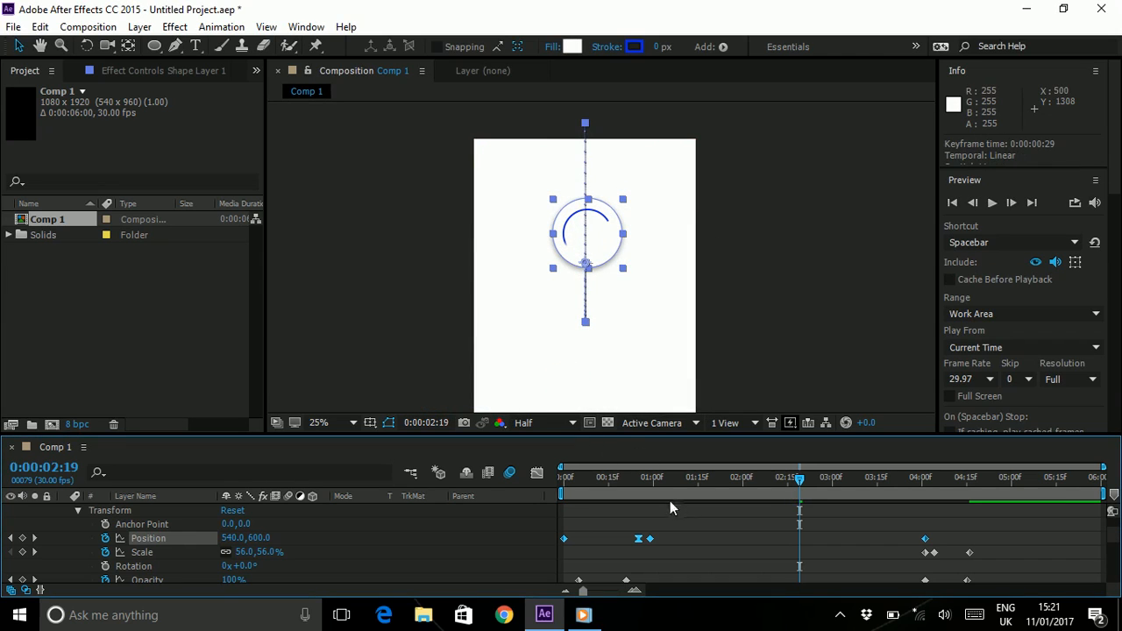
right_click(922, 537)
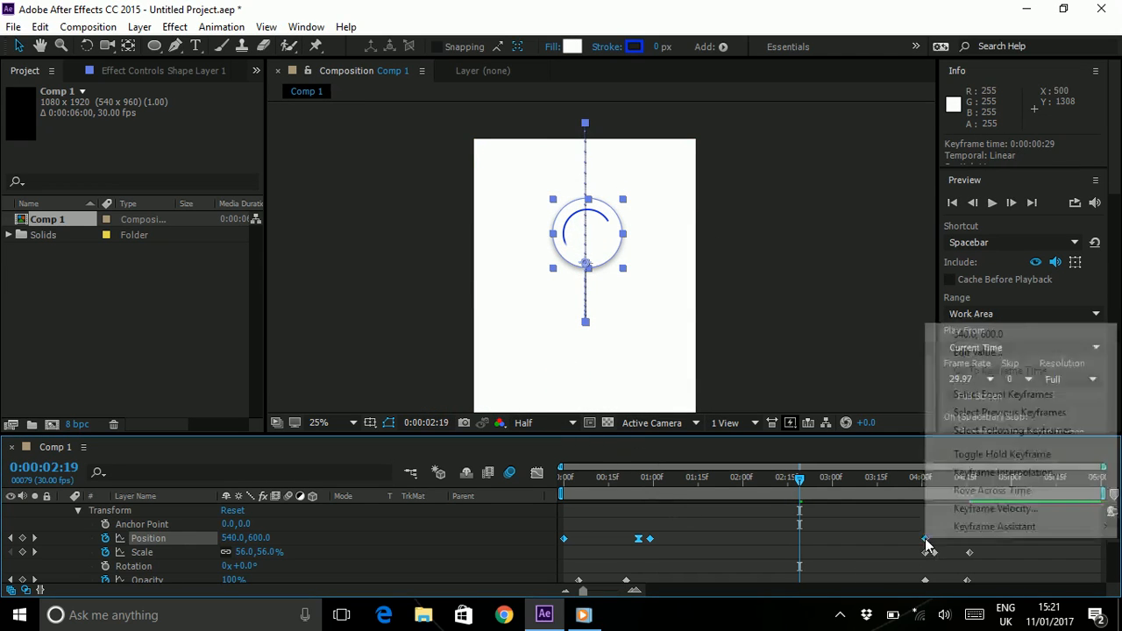